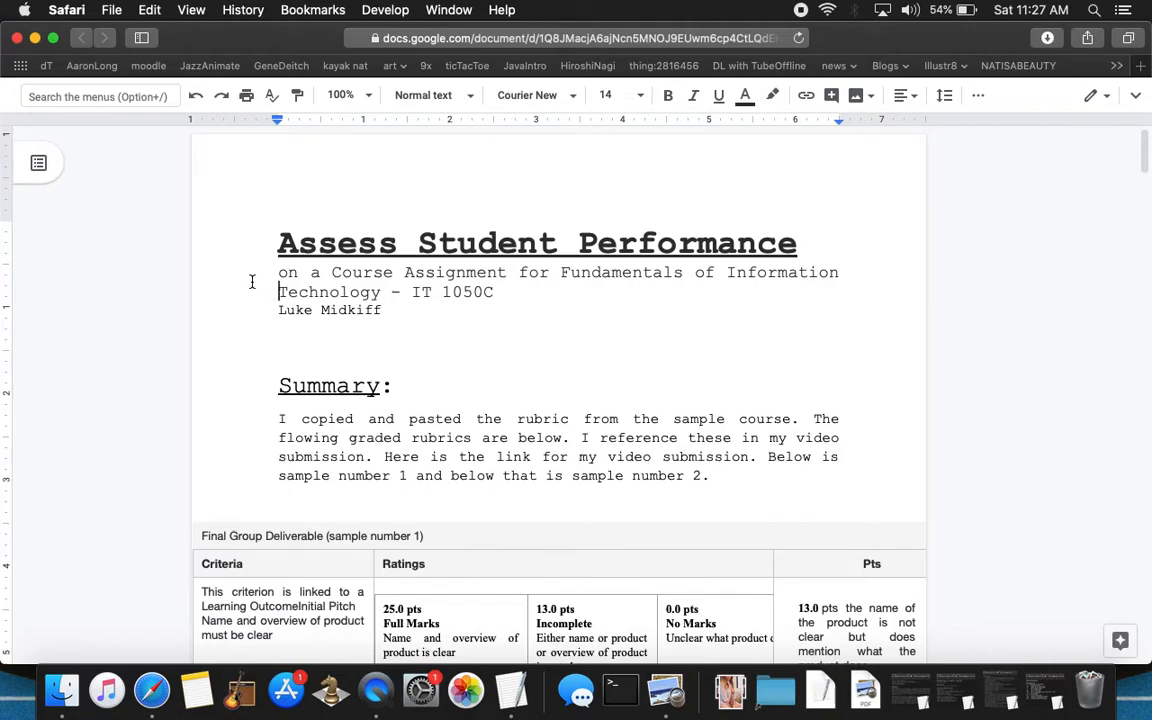
- Scroll through Preview to view the FilmFinder and The Tigers investment request letters
scroll("down", 3)
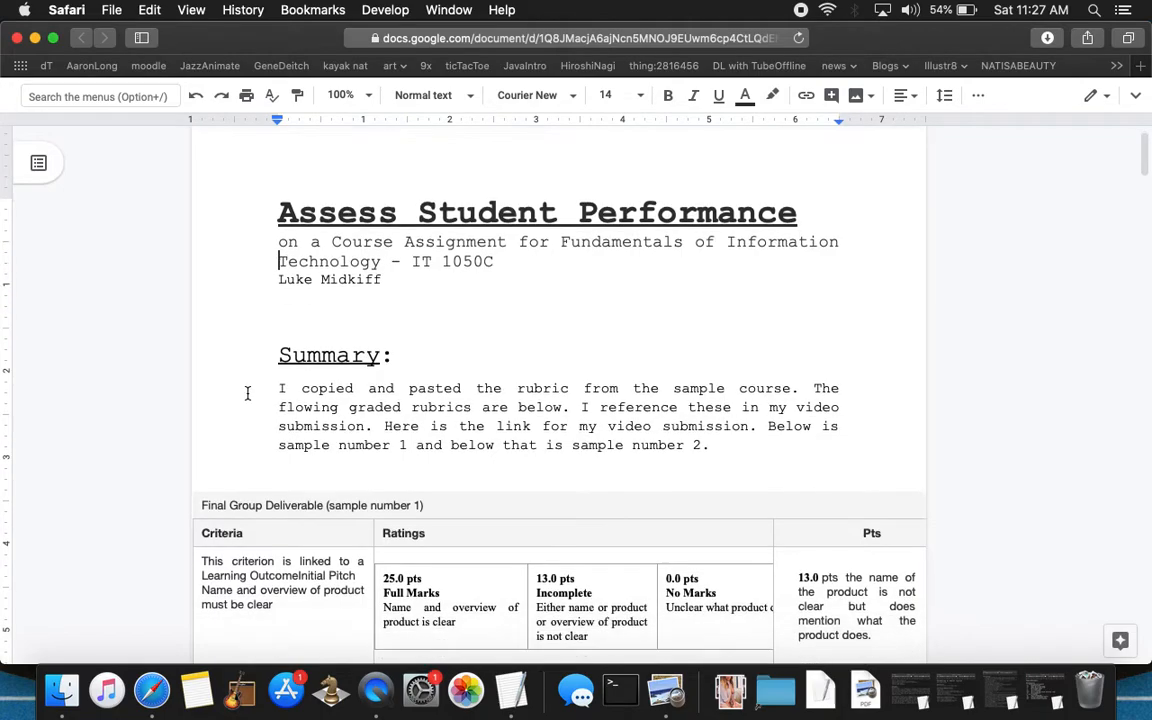
scroll("down", 3)
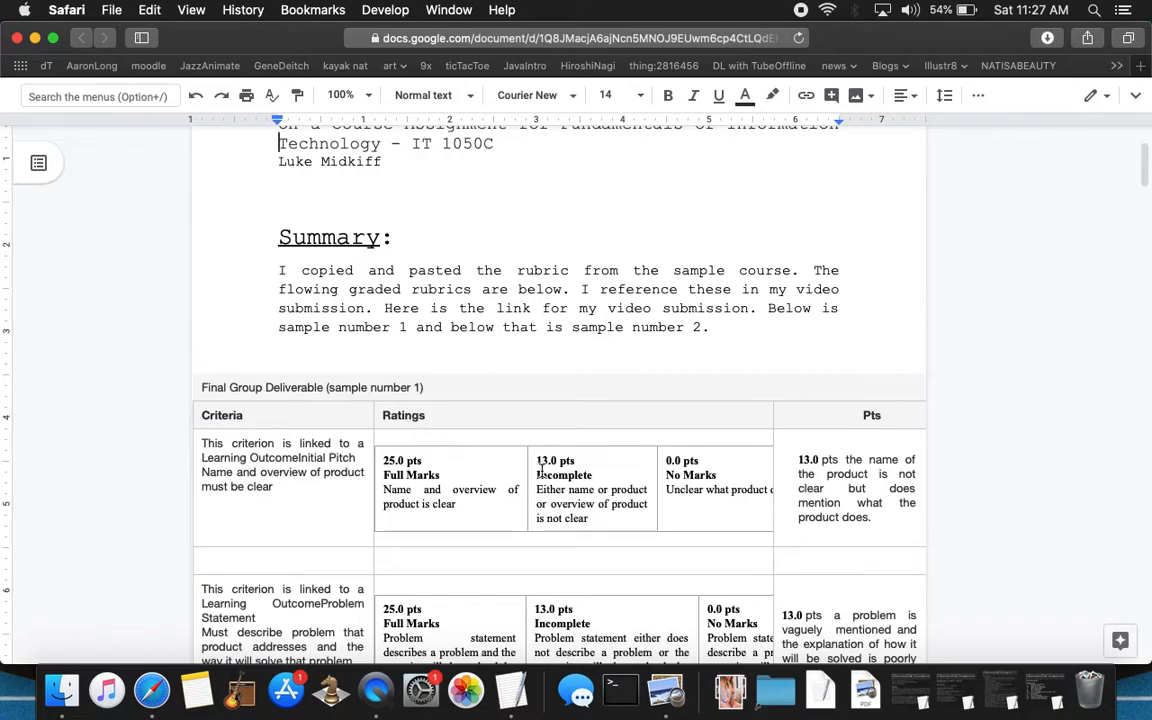
scroll("down", 3)
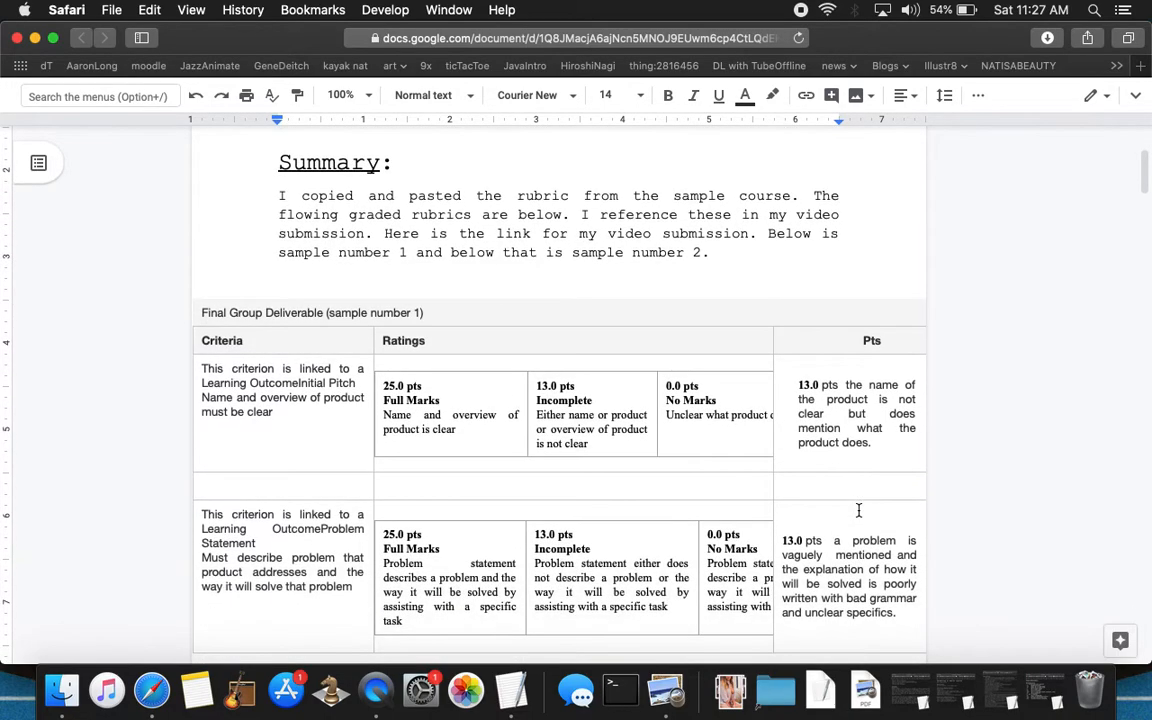
mouse_move(1087, 688)
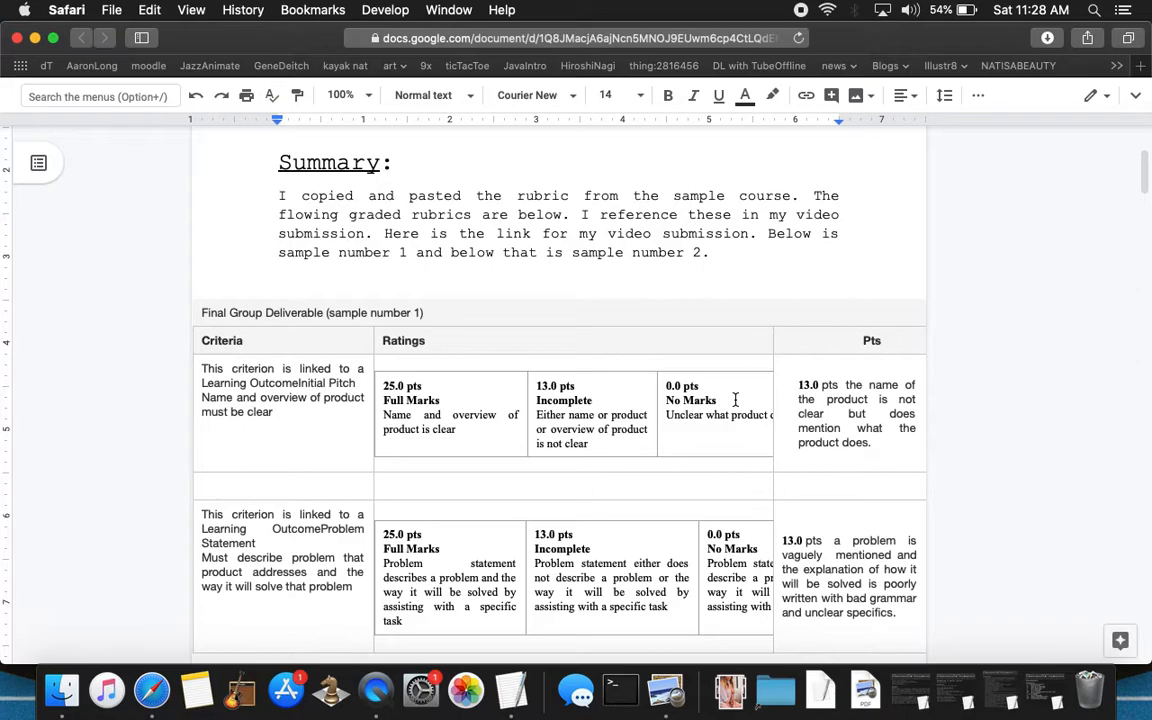
scroll("down", 3)
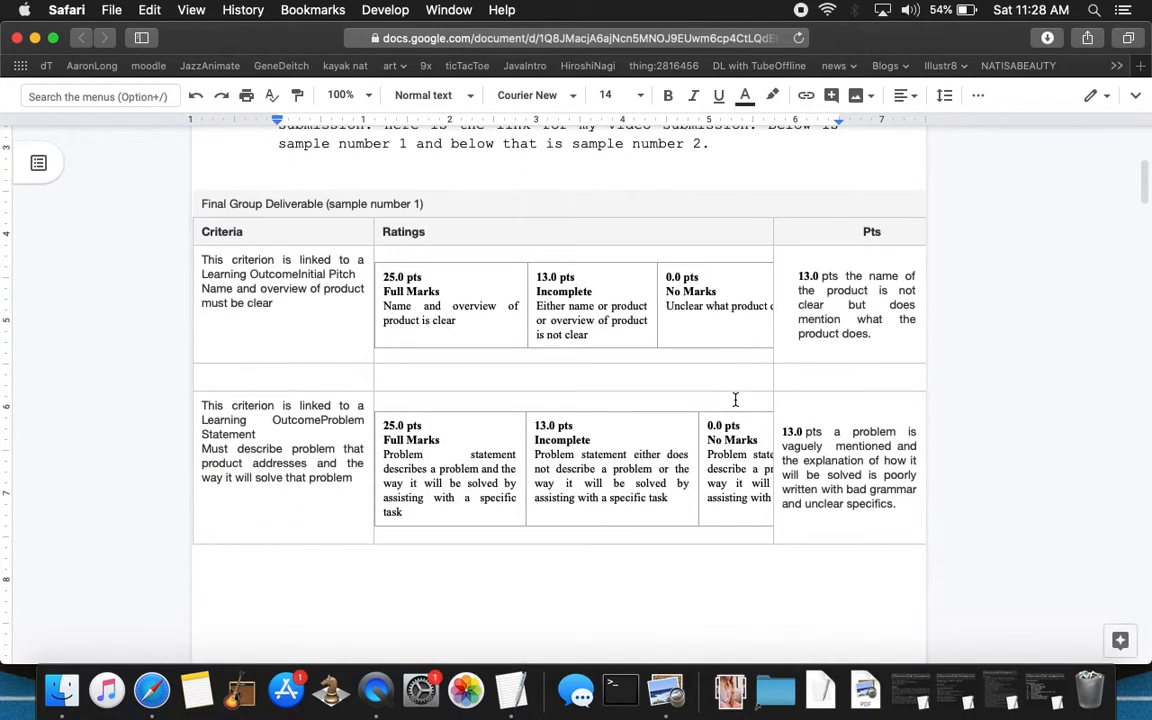
scroll("down", 3)
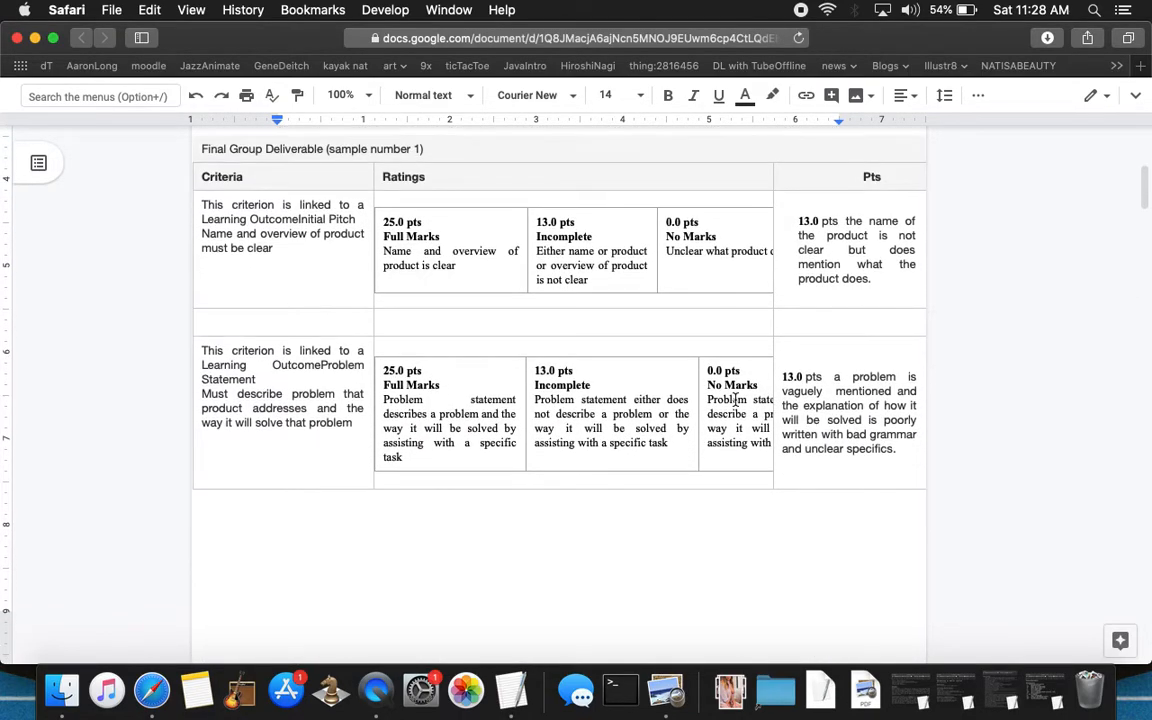
mouse_move(196, 690)
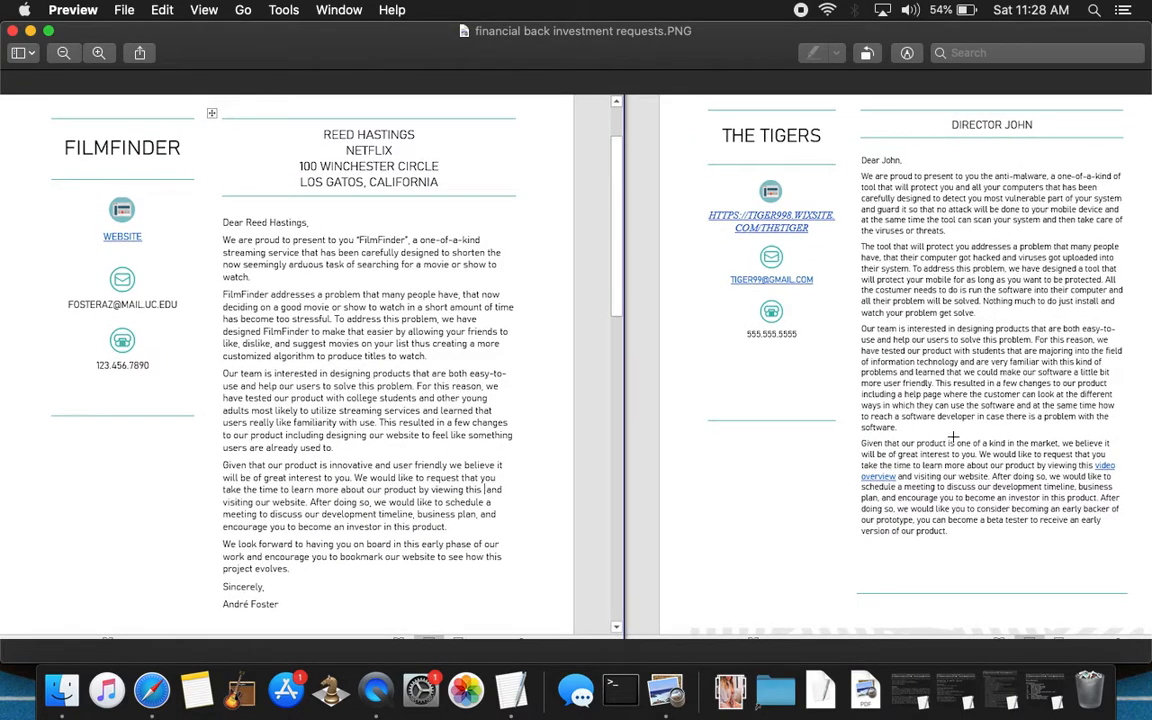
mouse_move(906, 140)
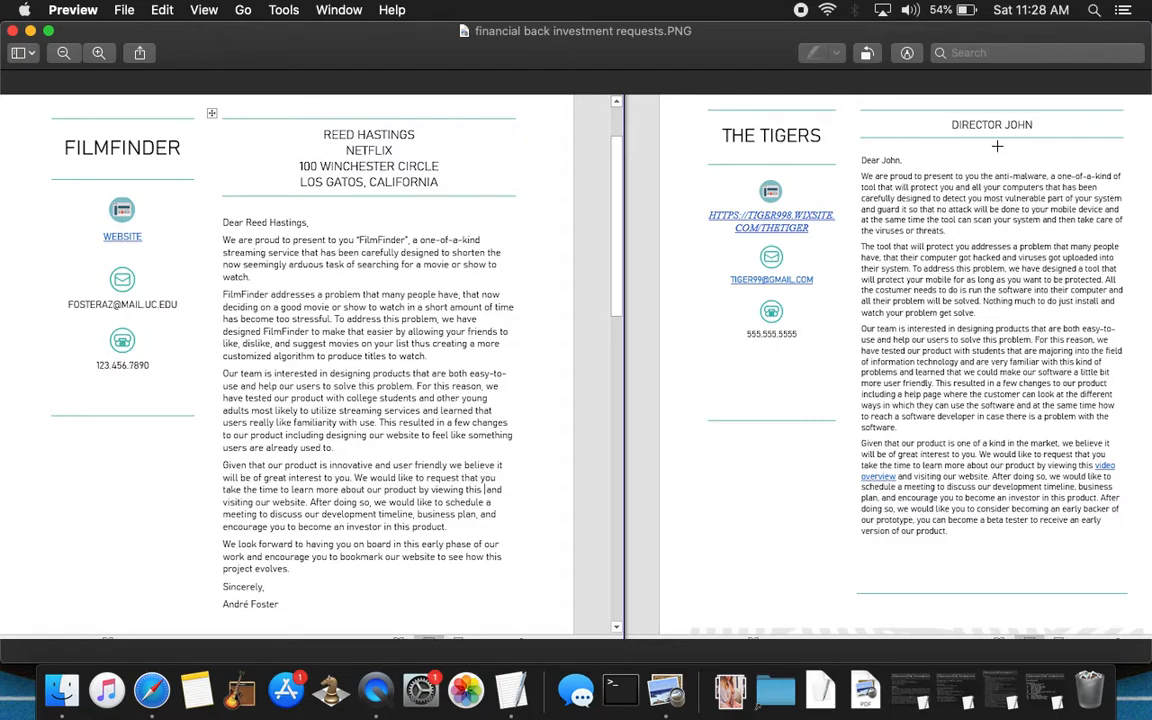
mouse_move(757, 64)
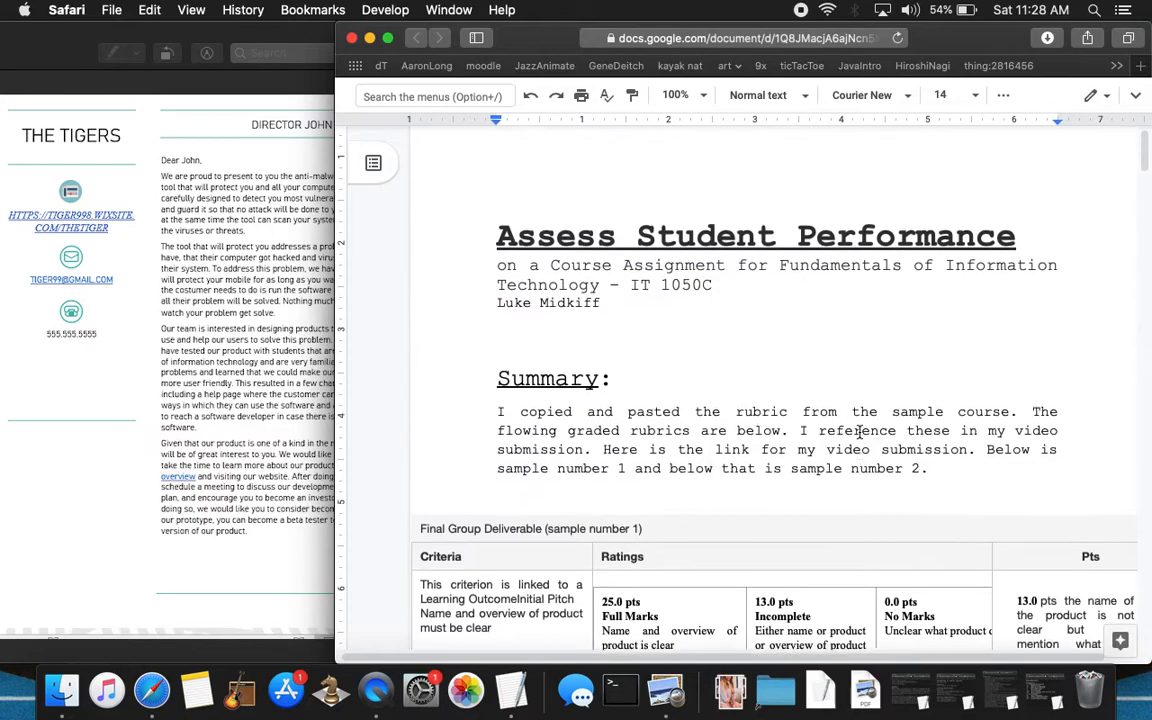
- Scroll the Google Doc down to the rubric table beside The Tigers' letter
scroll("down", 3)
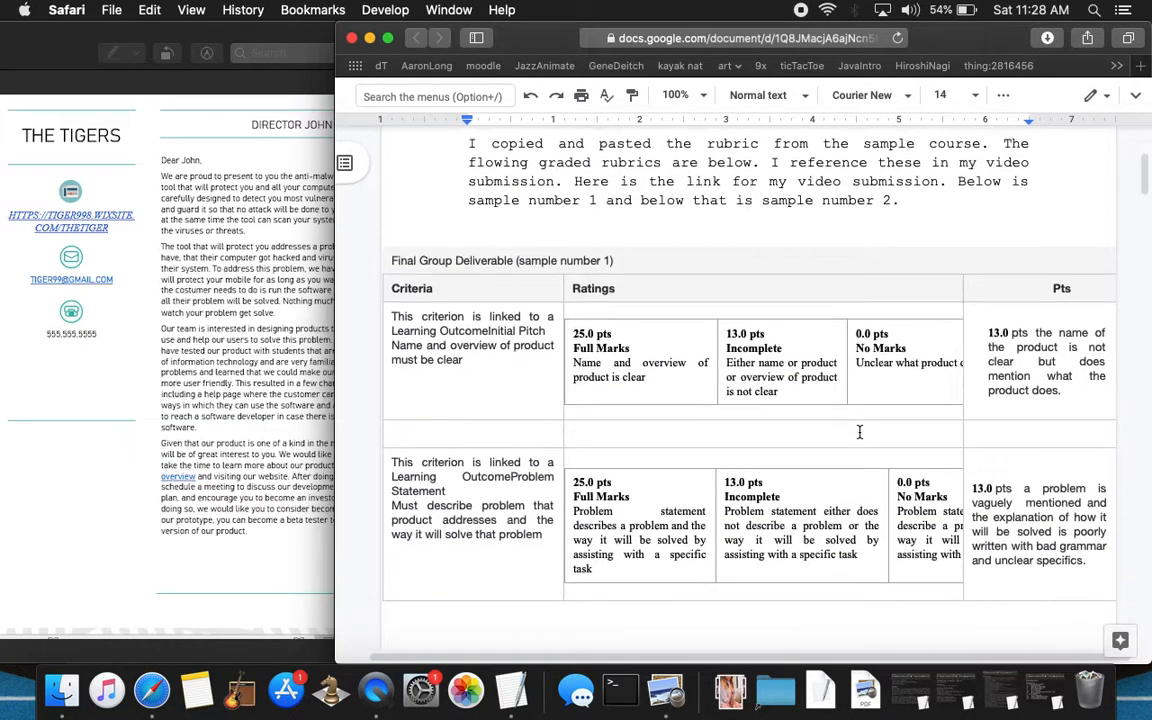
scroll("down", 3)
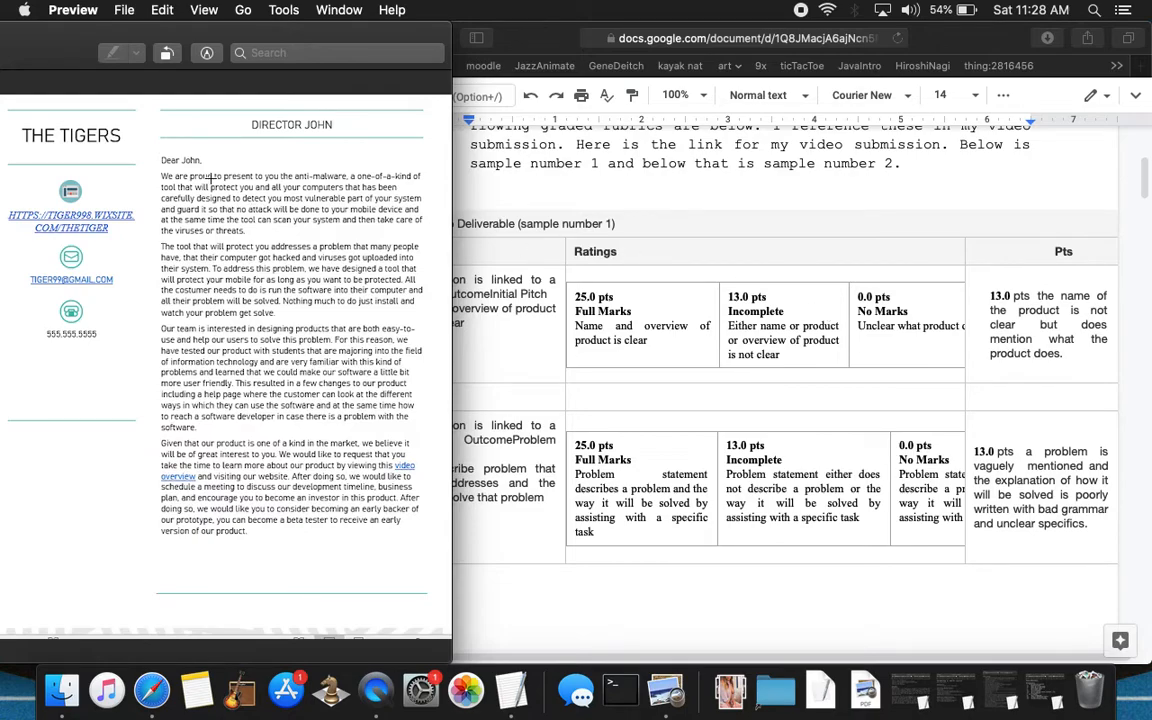
mouse_move(278, 177)
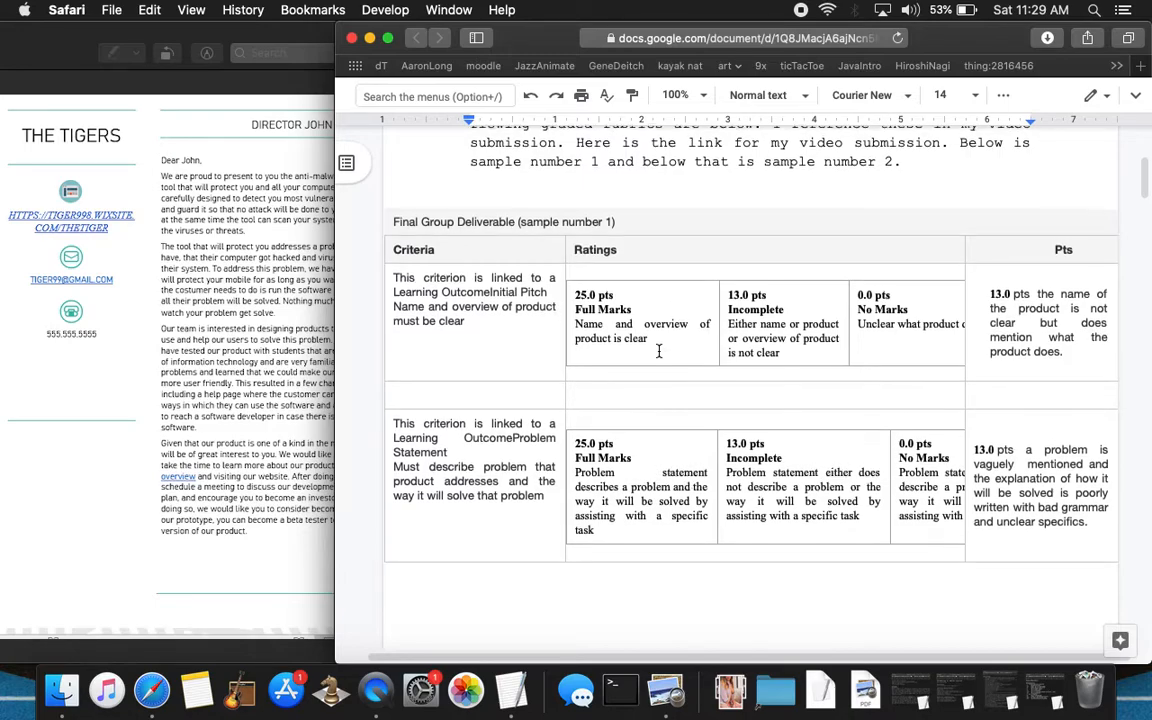
- Scroll down to the Problem Statement criterion row and its graded remarks
scroll("down", 3)
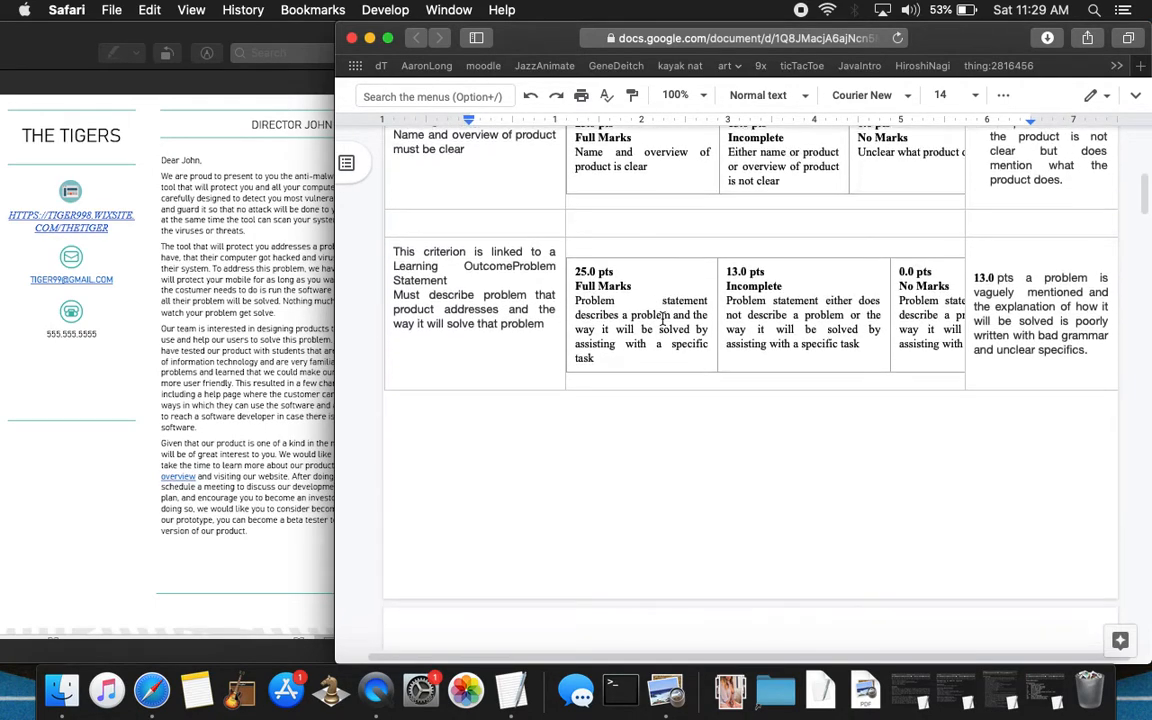
scroll("down", 3)
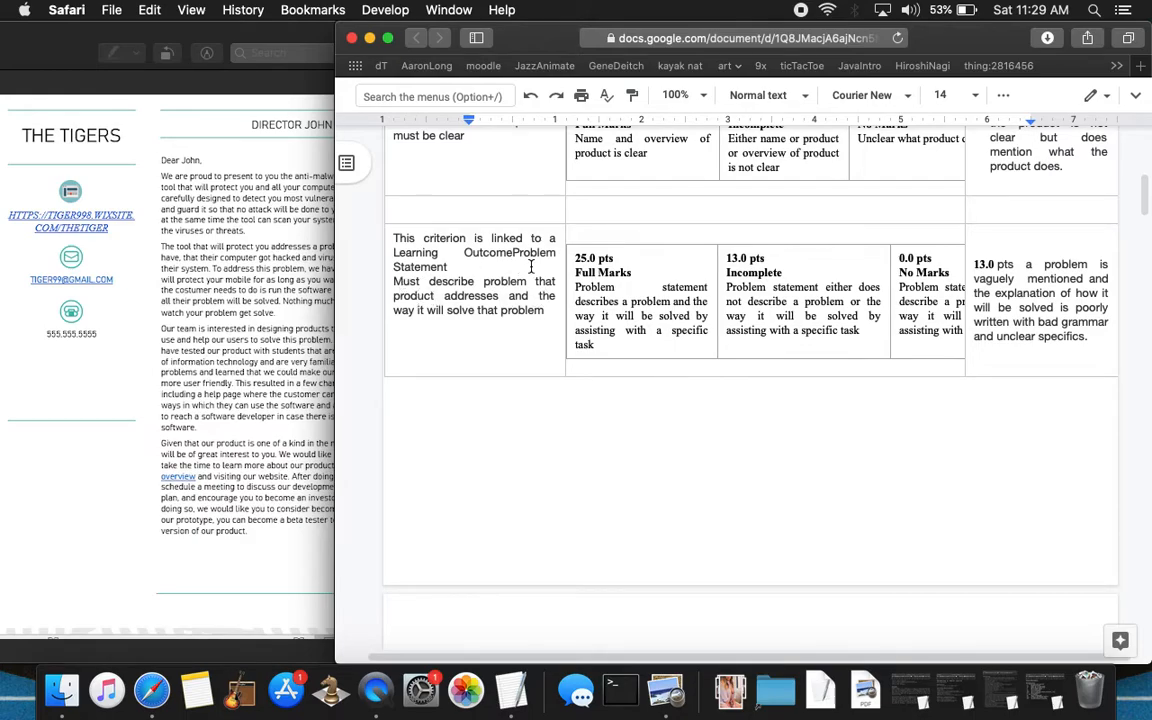
mouse_move(492, 248)
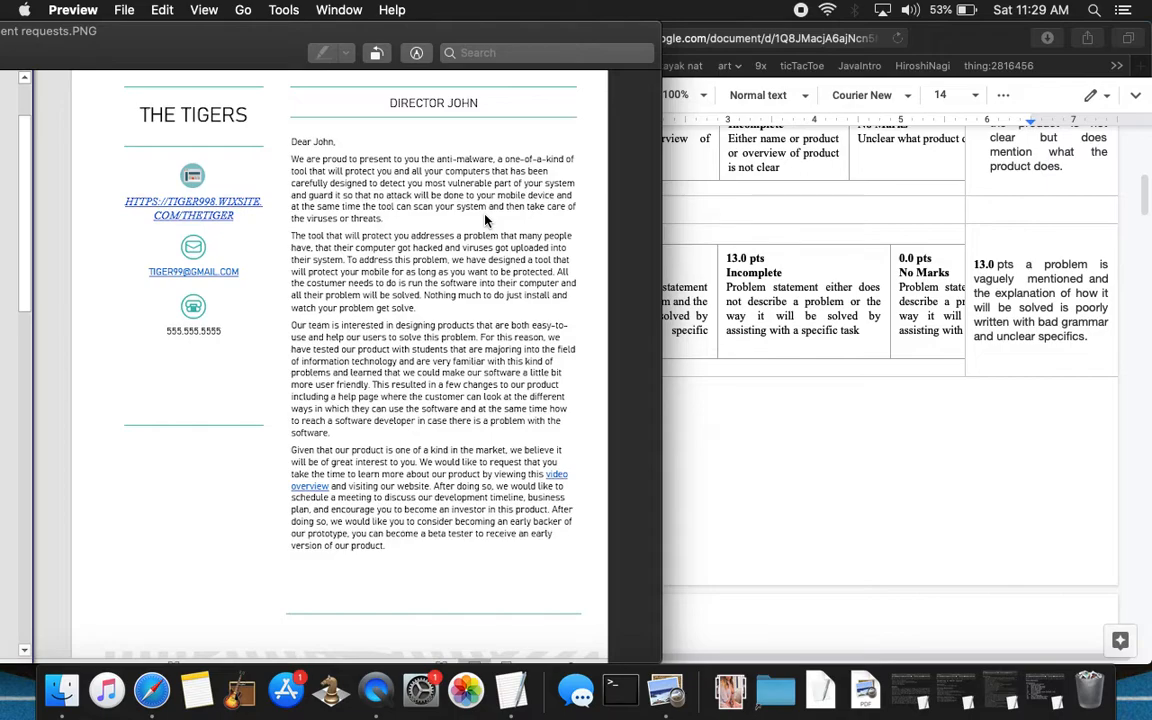
mouse_move(413, 217)
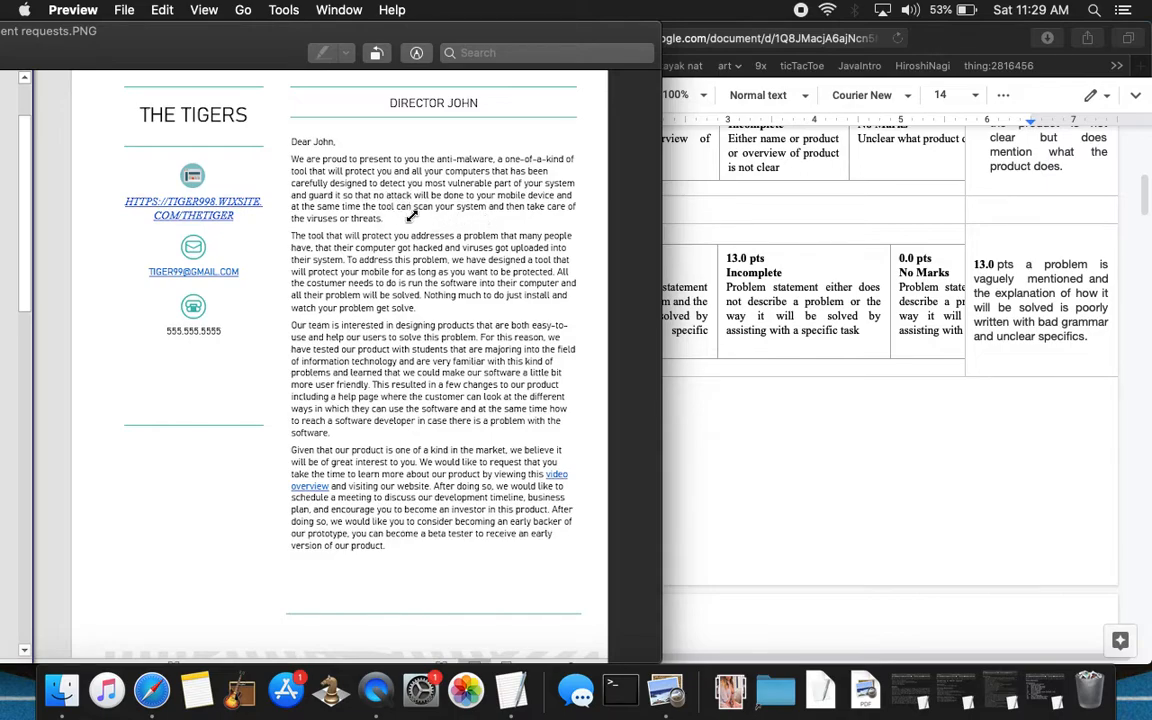
mouse_move(332, 238)
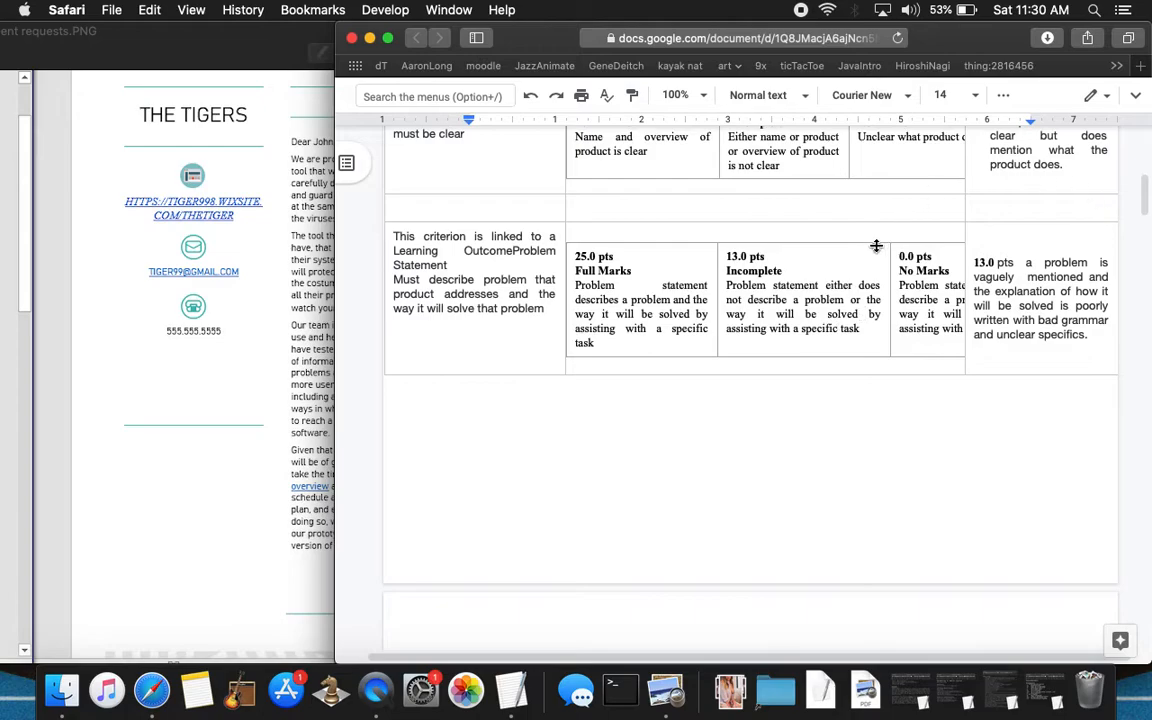
- Scroll past Problem Statement to the Product reliability/viability and Request rows
scroll("down", 3)
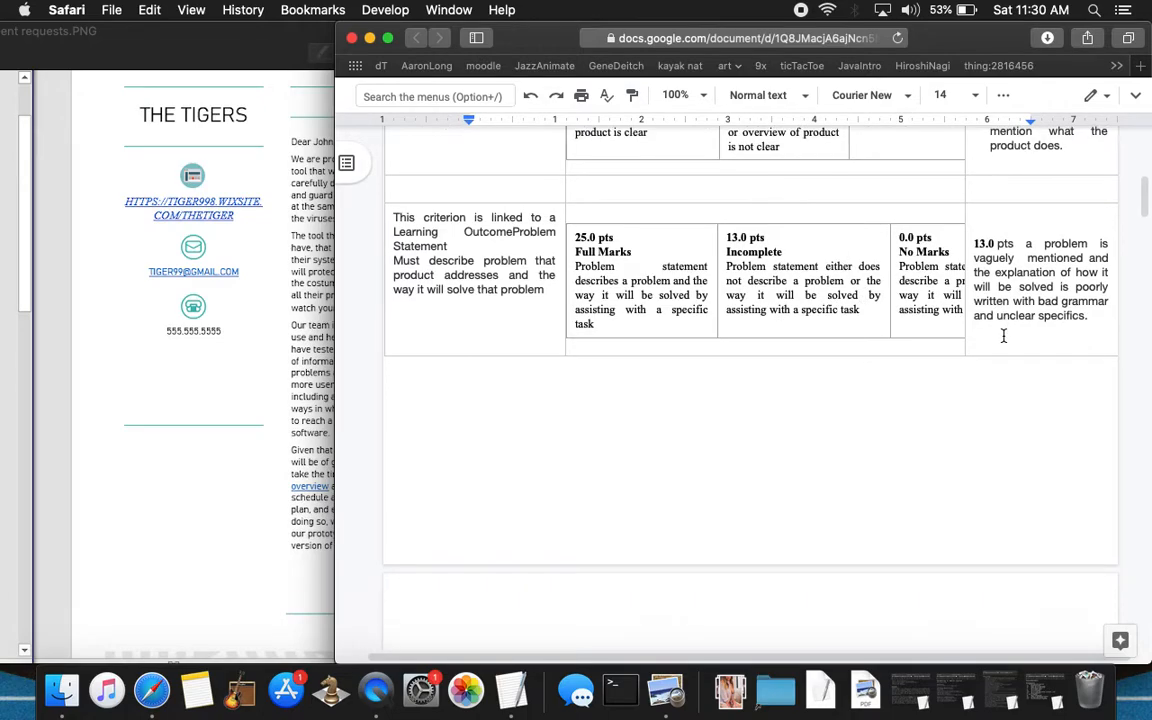
scroll("down", 3)
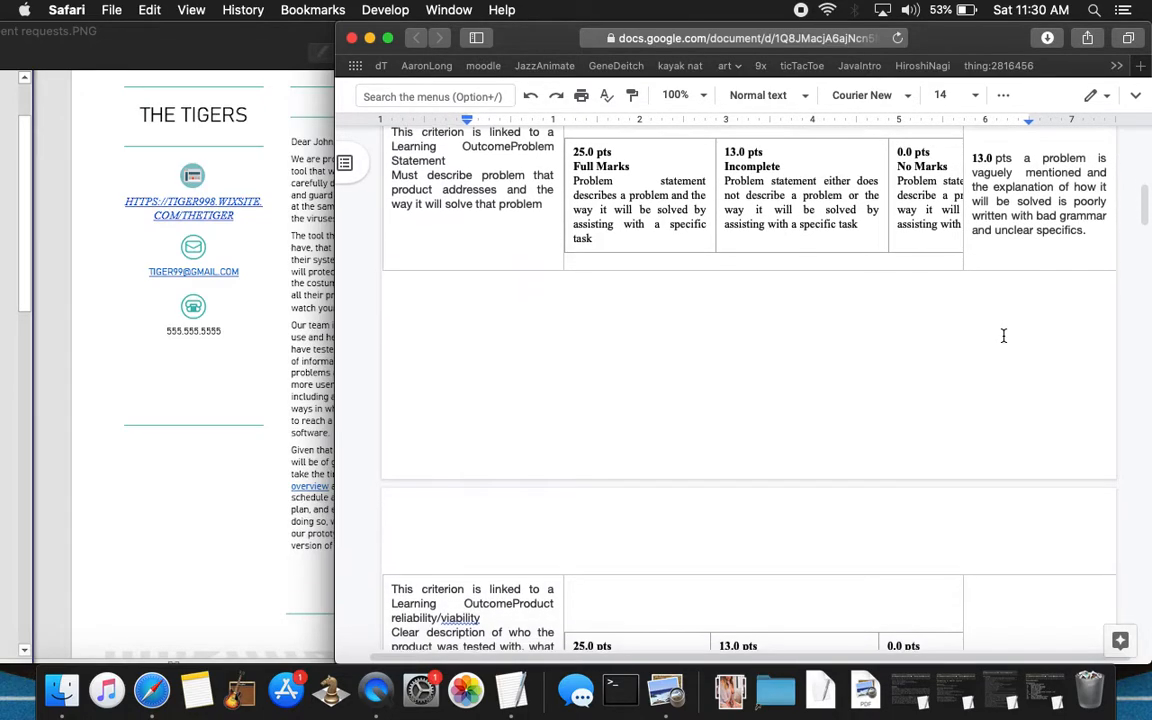
scroll("down", 3)
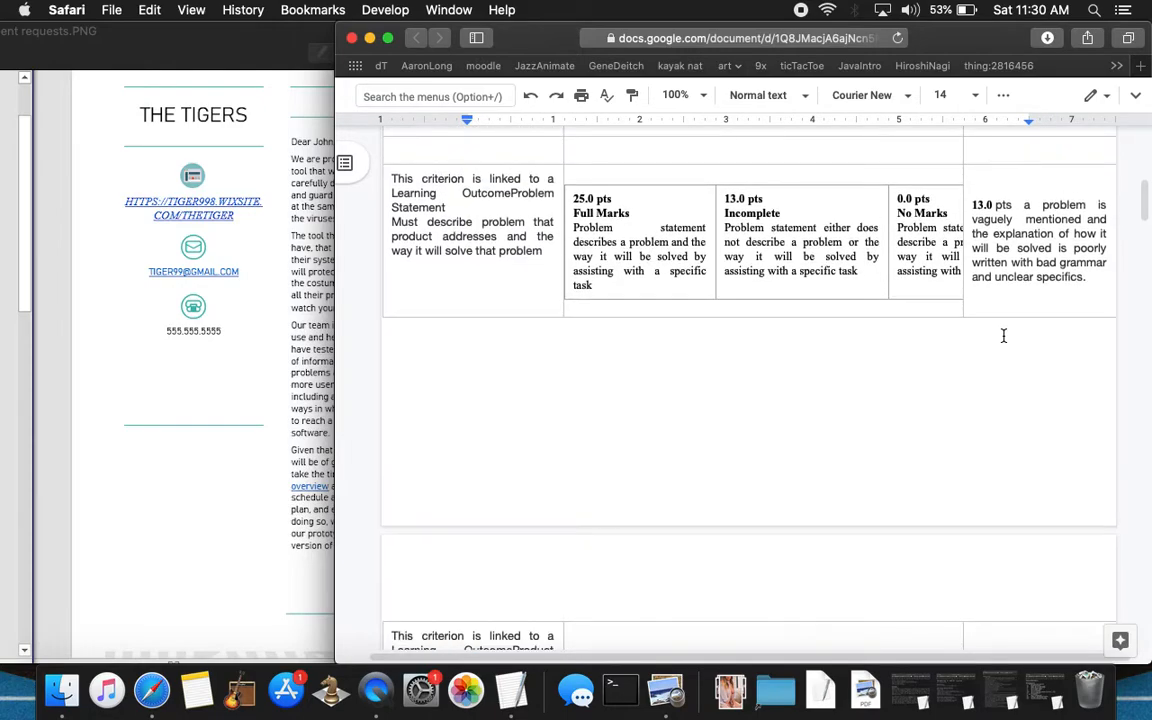
scroll("down", 3)
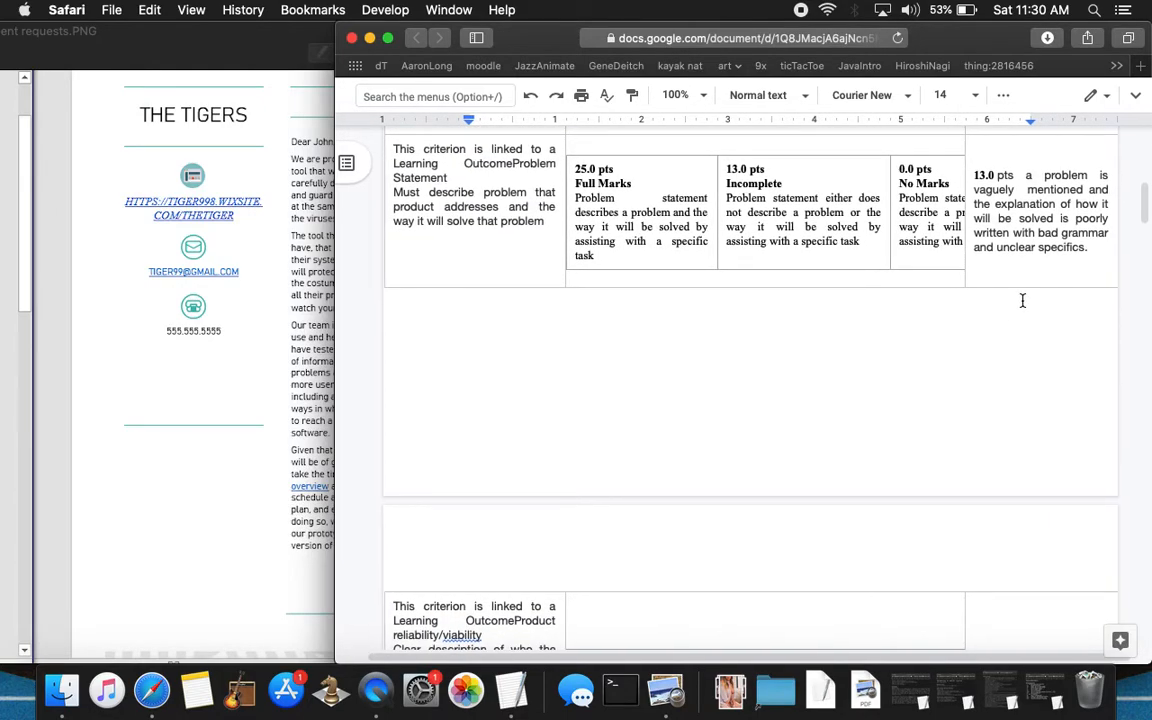
scroll("down", 3)
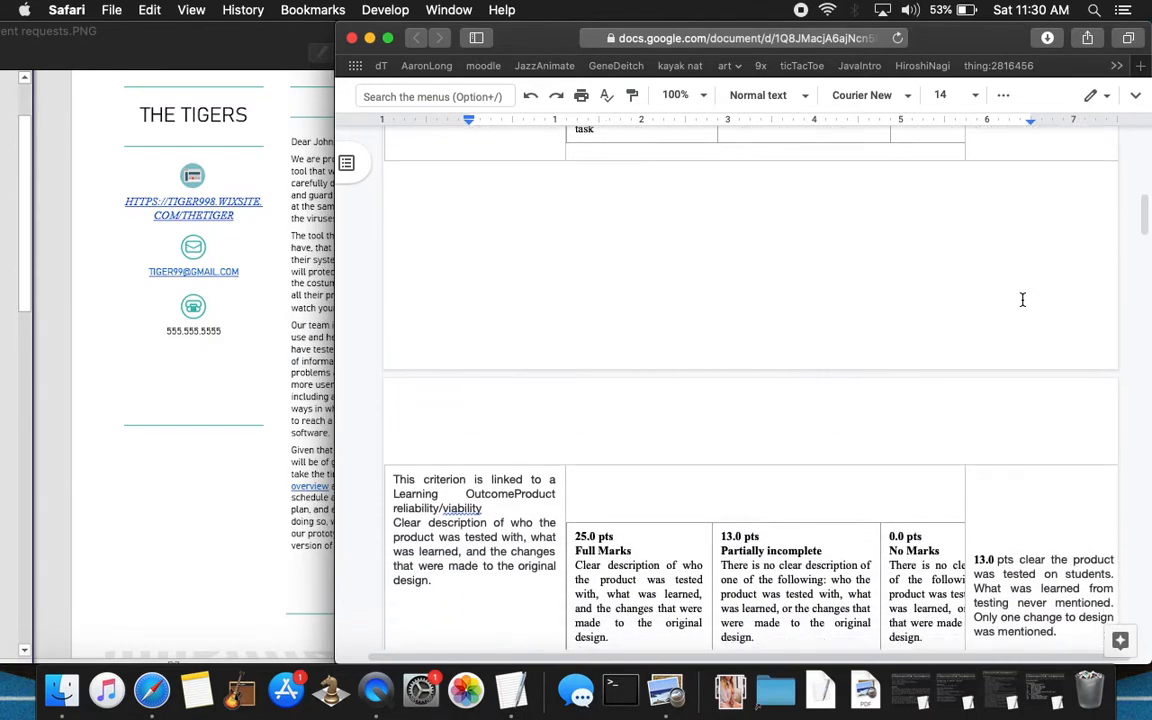
scroll("down", 3)
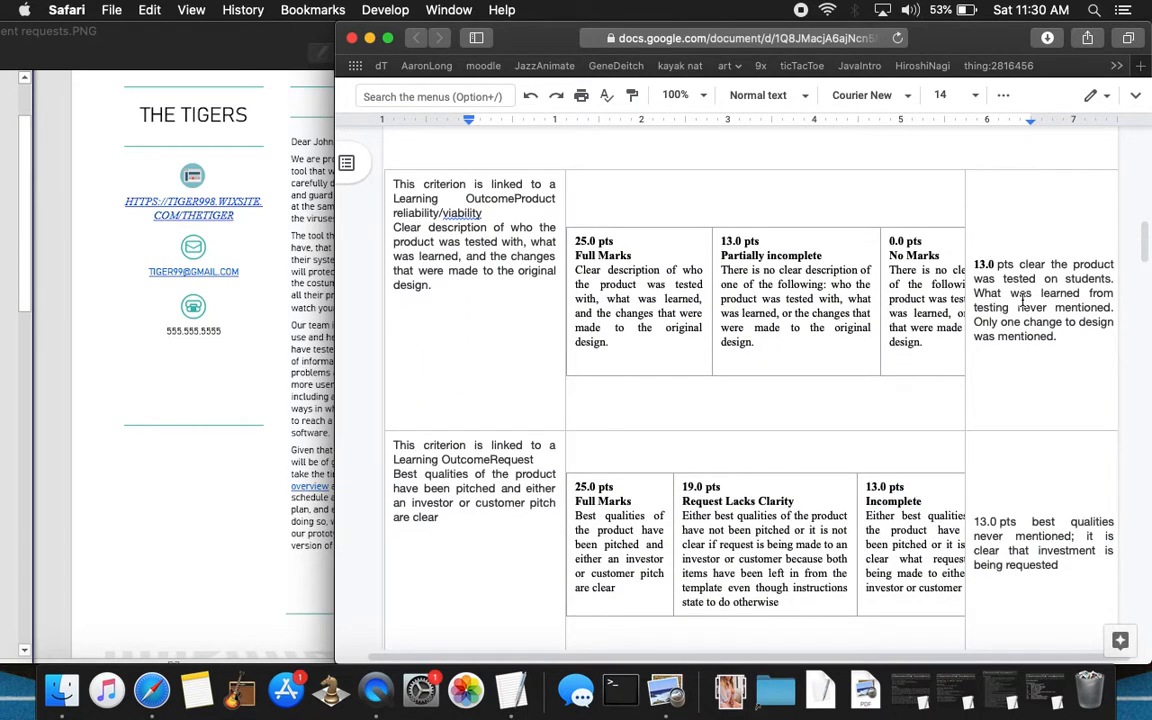
mouse_move(550, 224)
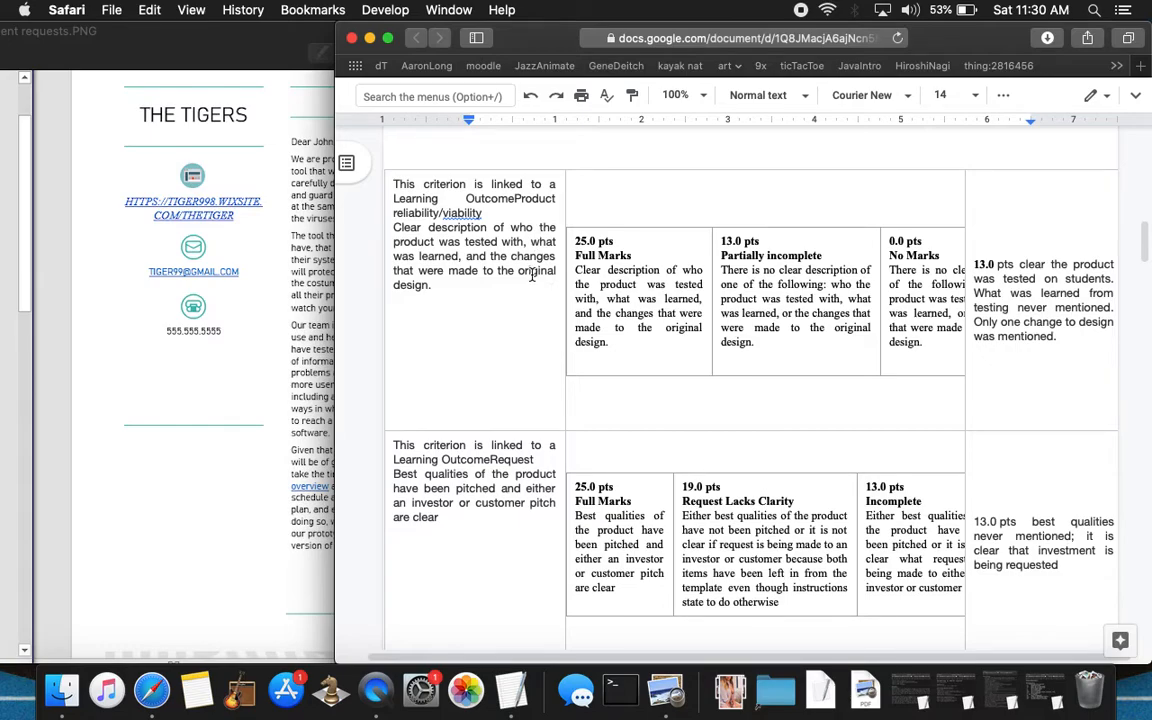
mouse_move(447, 300)
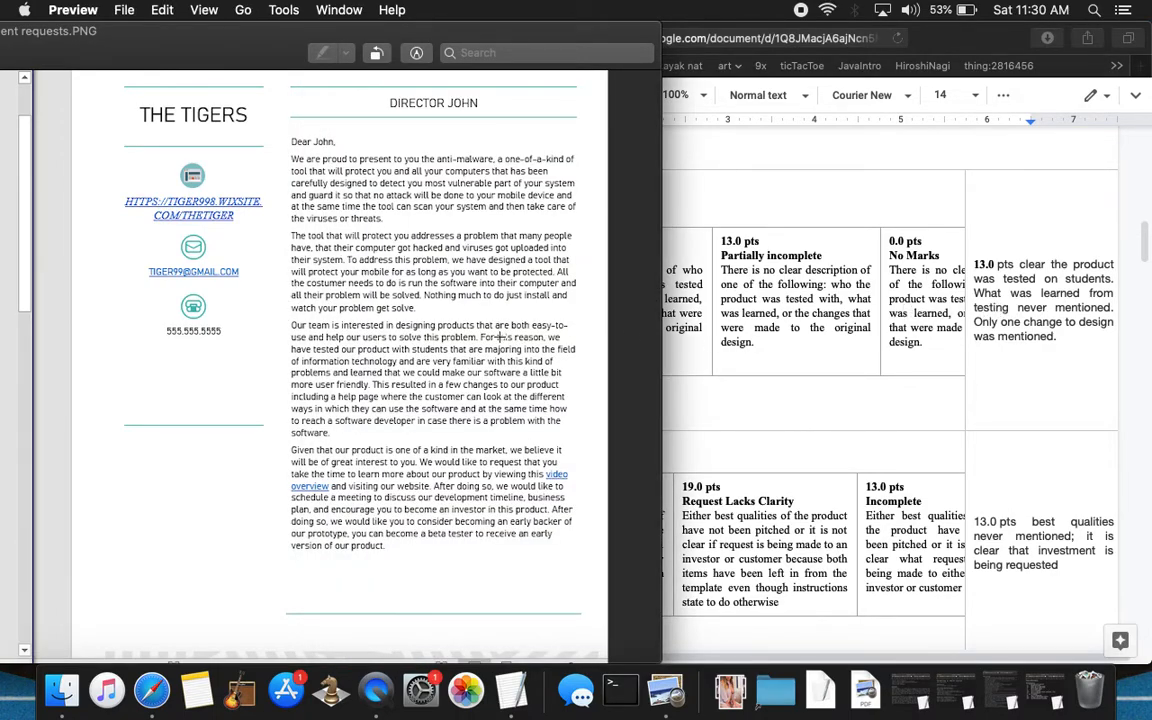
mouse_move(450, 372)
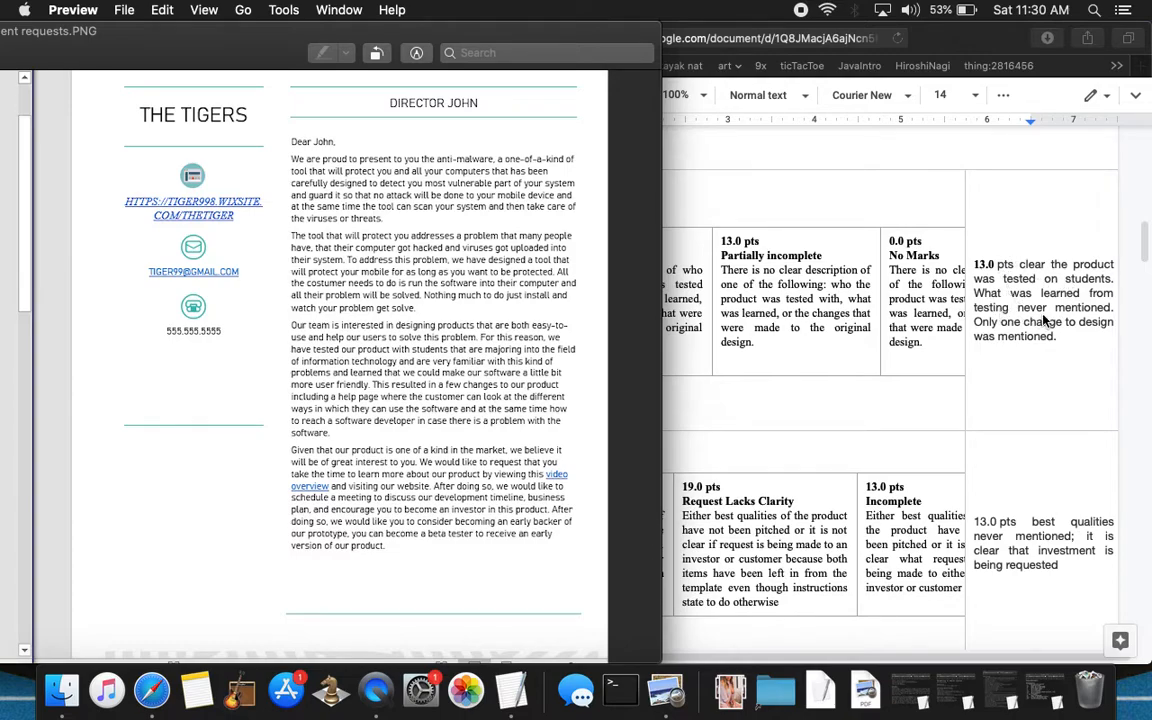
mouse_move(1050, 378)
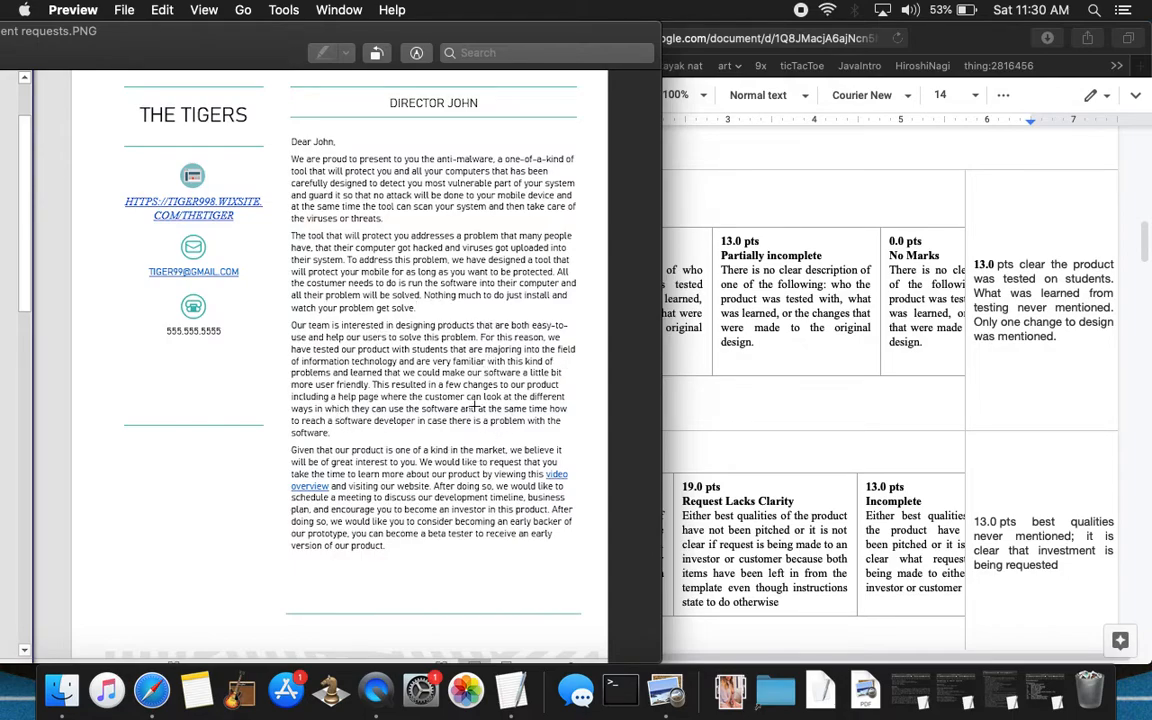
mouse_move(621, 385)
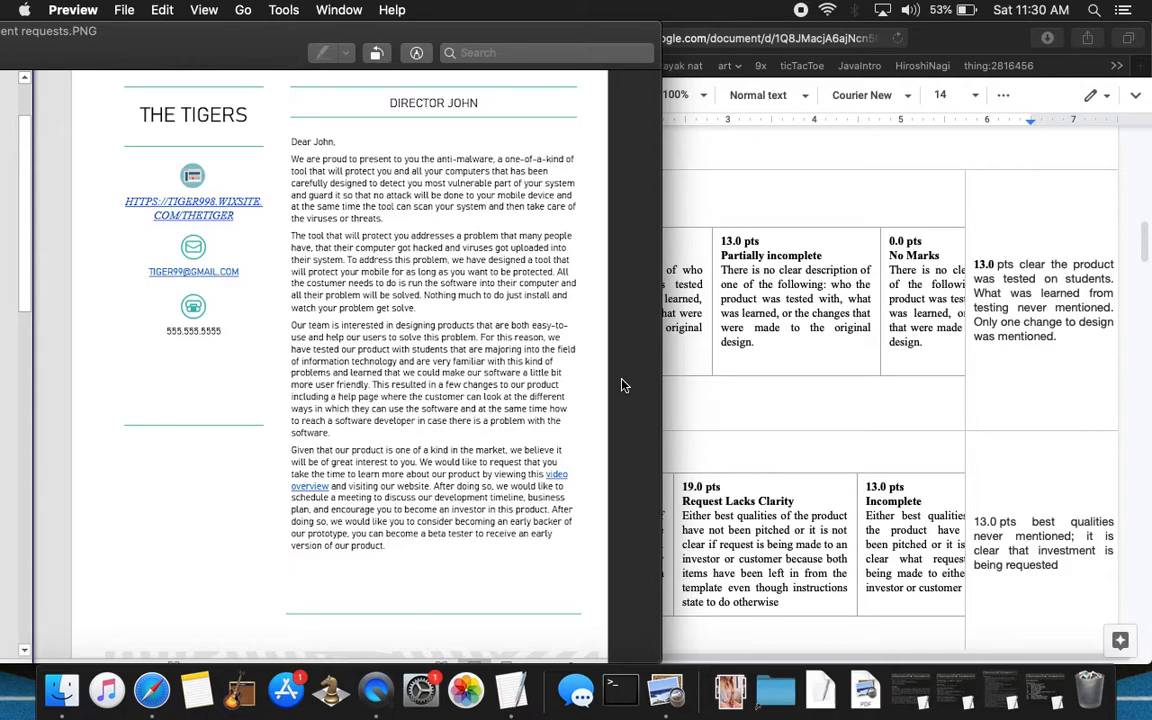
mouse_move(447, 395)
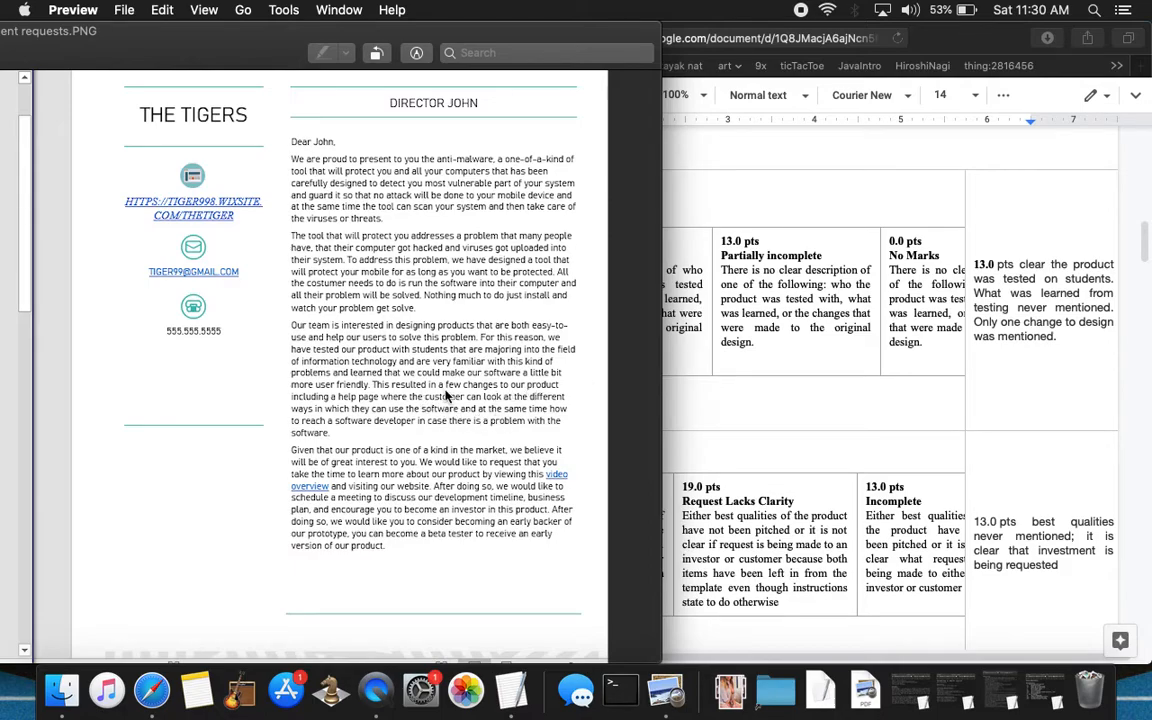
mouse_move(397, 413)
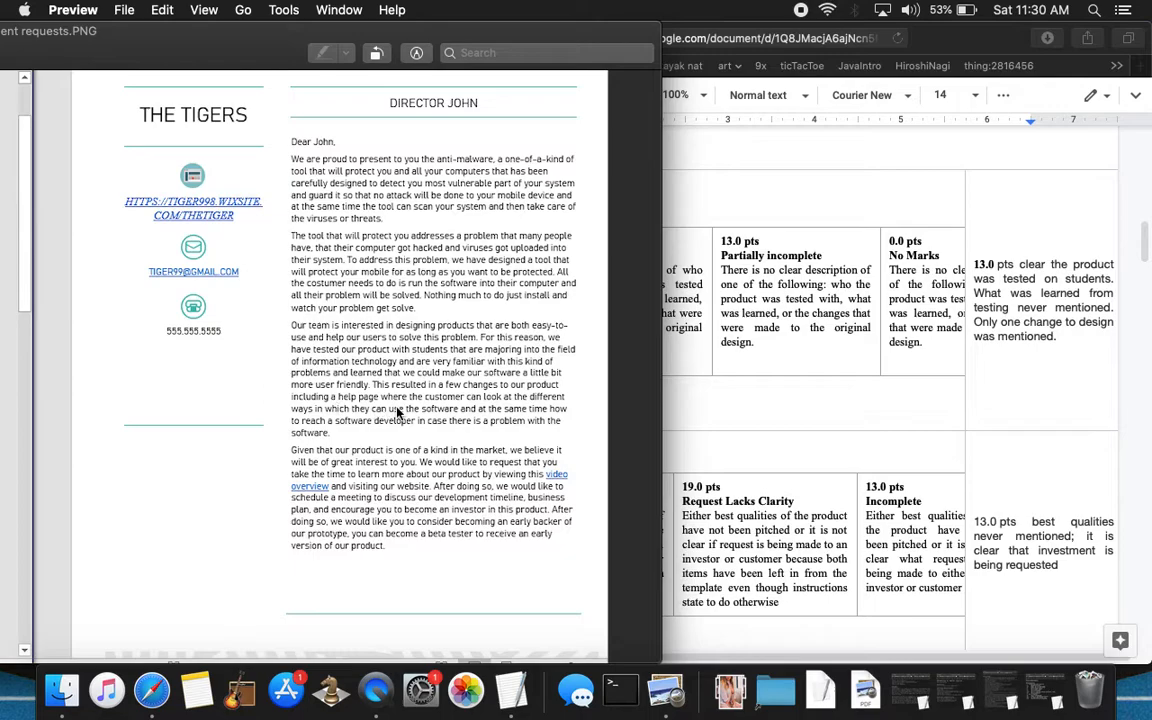
mouse_move(547, 413)
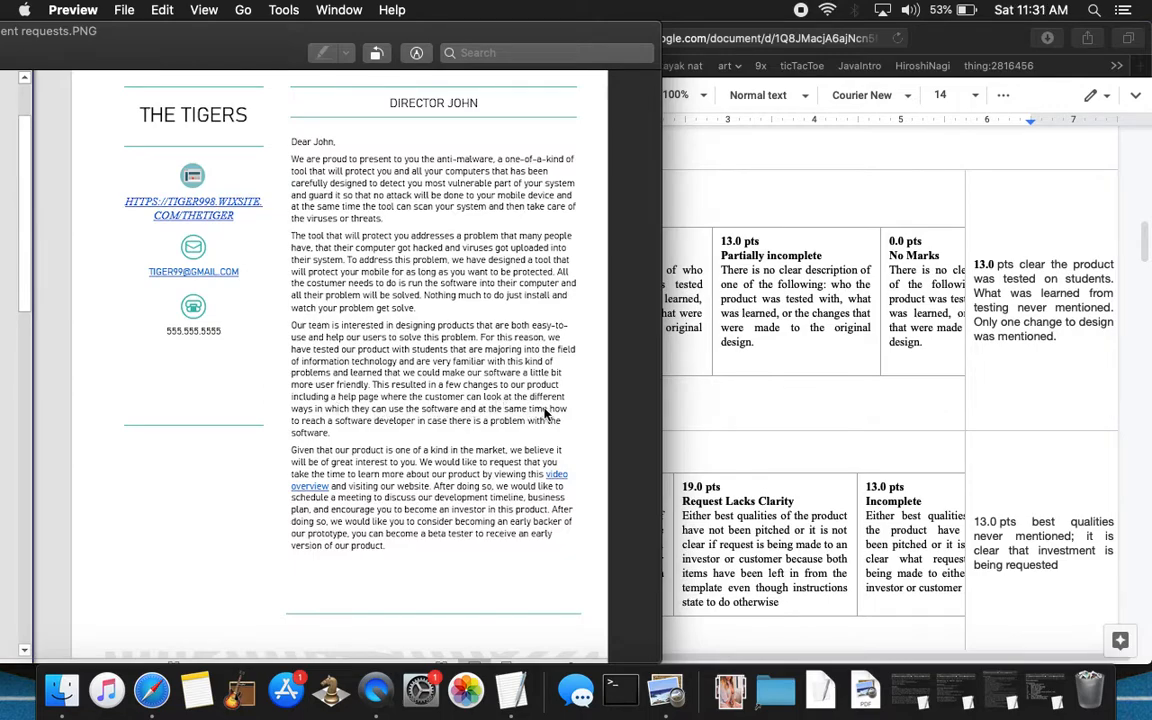
mouse_move(452, 423)
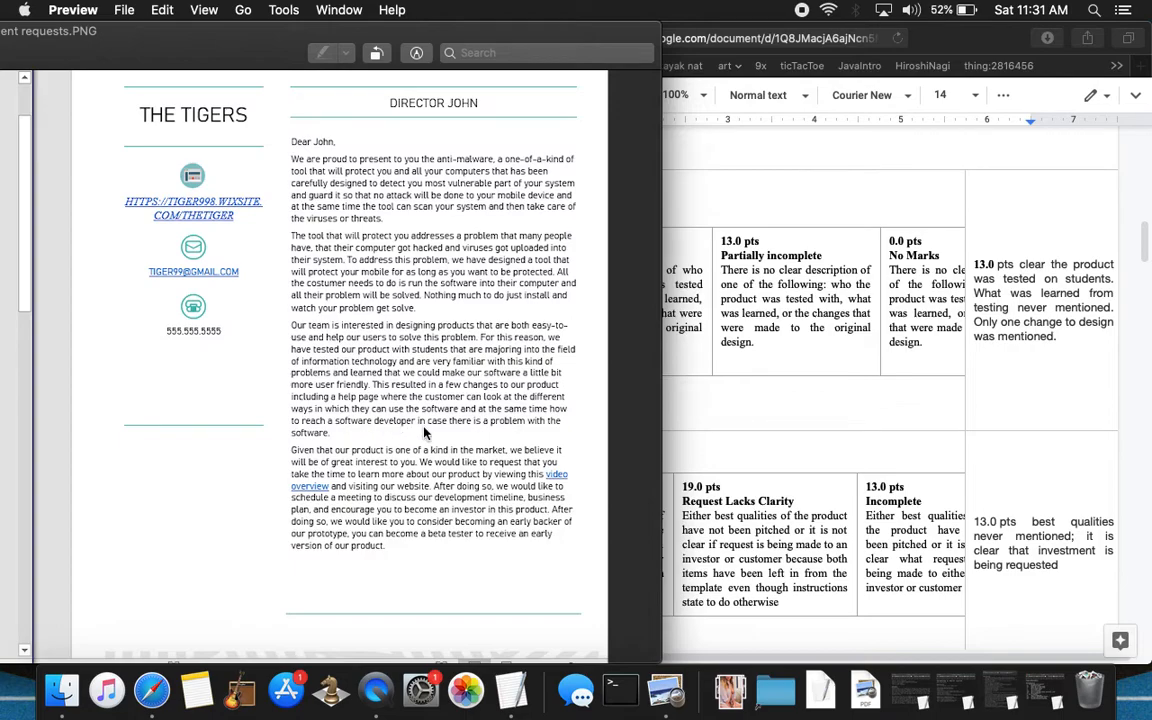
mouse_move(550, 423)
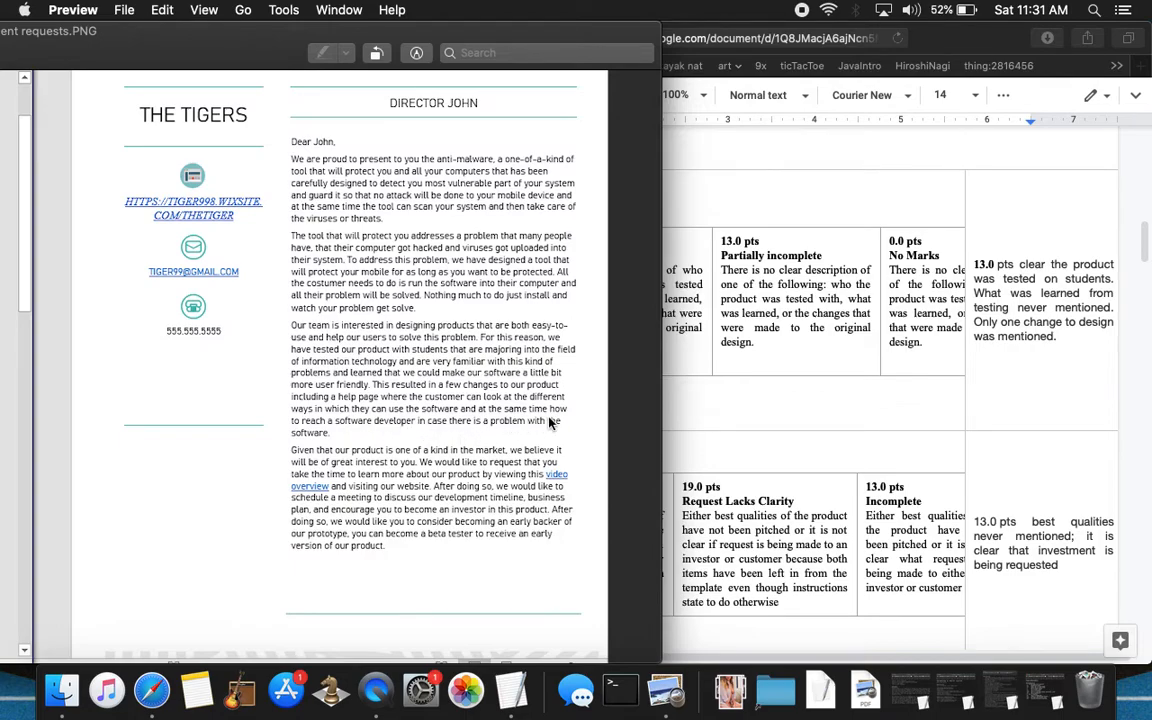
mouse_move(429, 396)
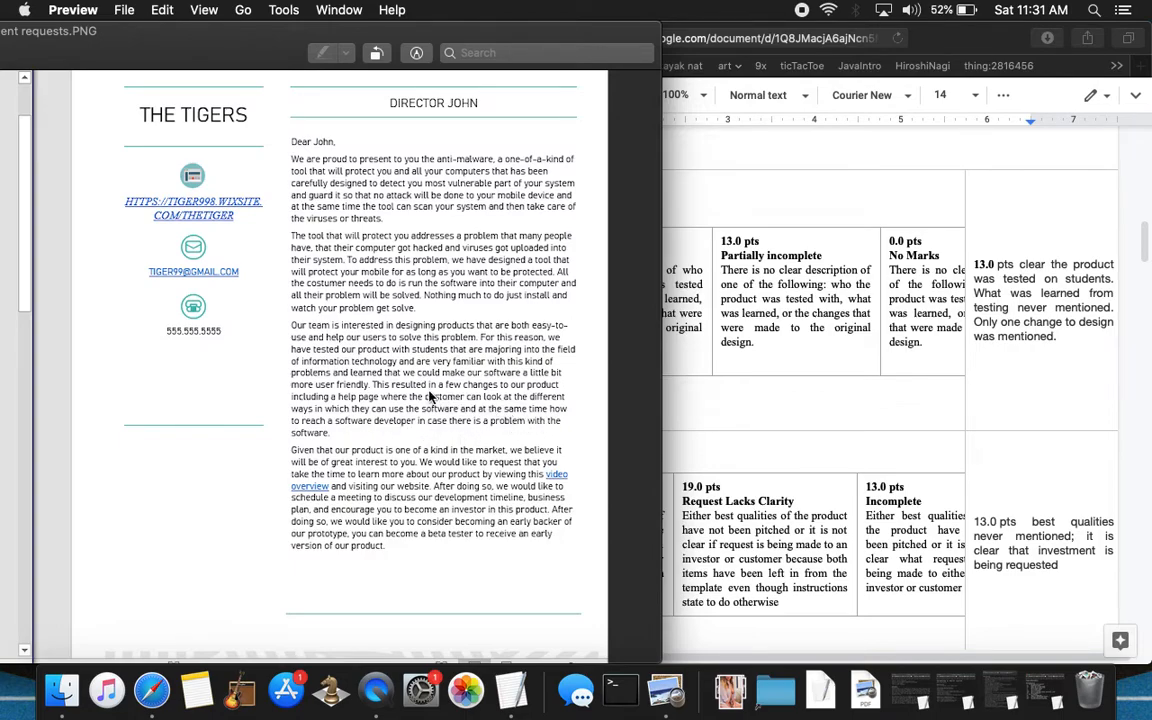
mouse_move(402, 357)
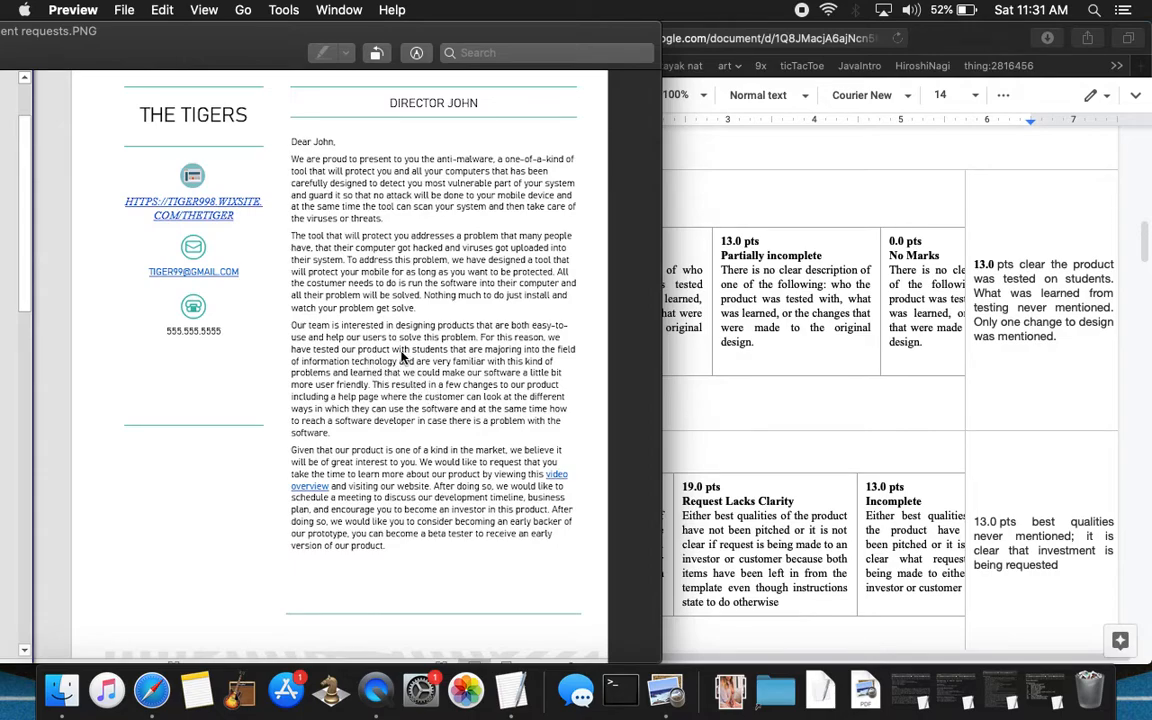
mouse_move(446, 397)
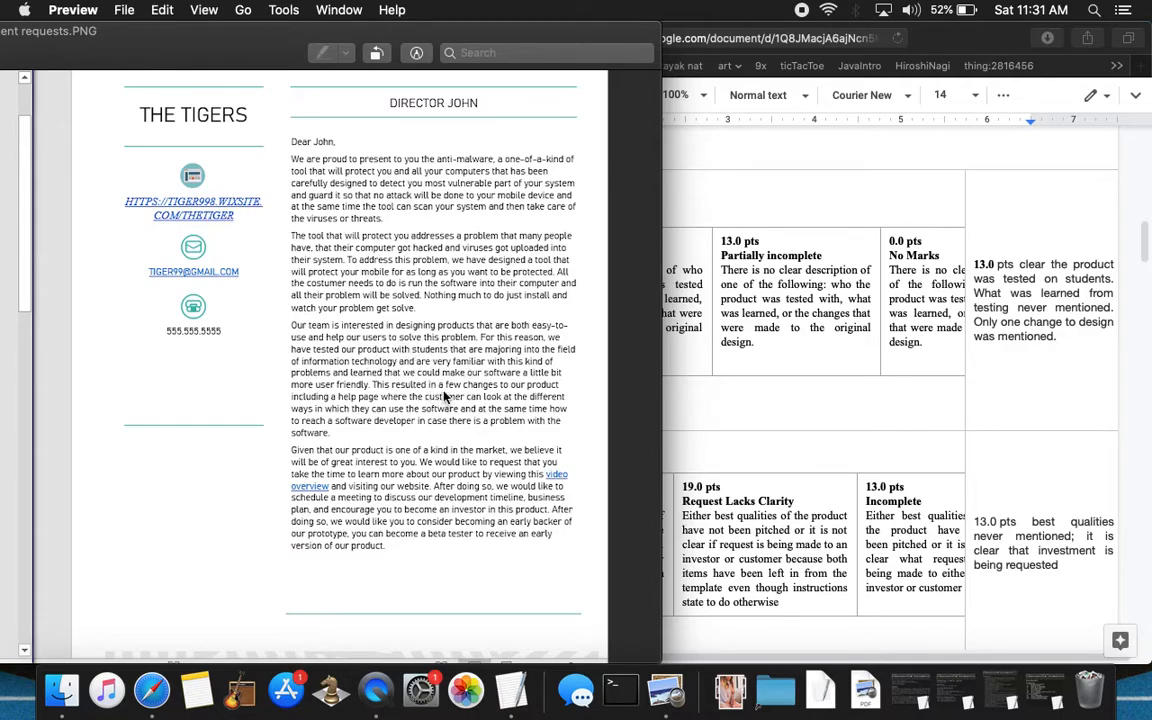
mouse_move(429, 393)
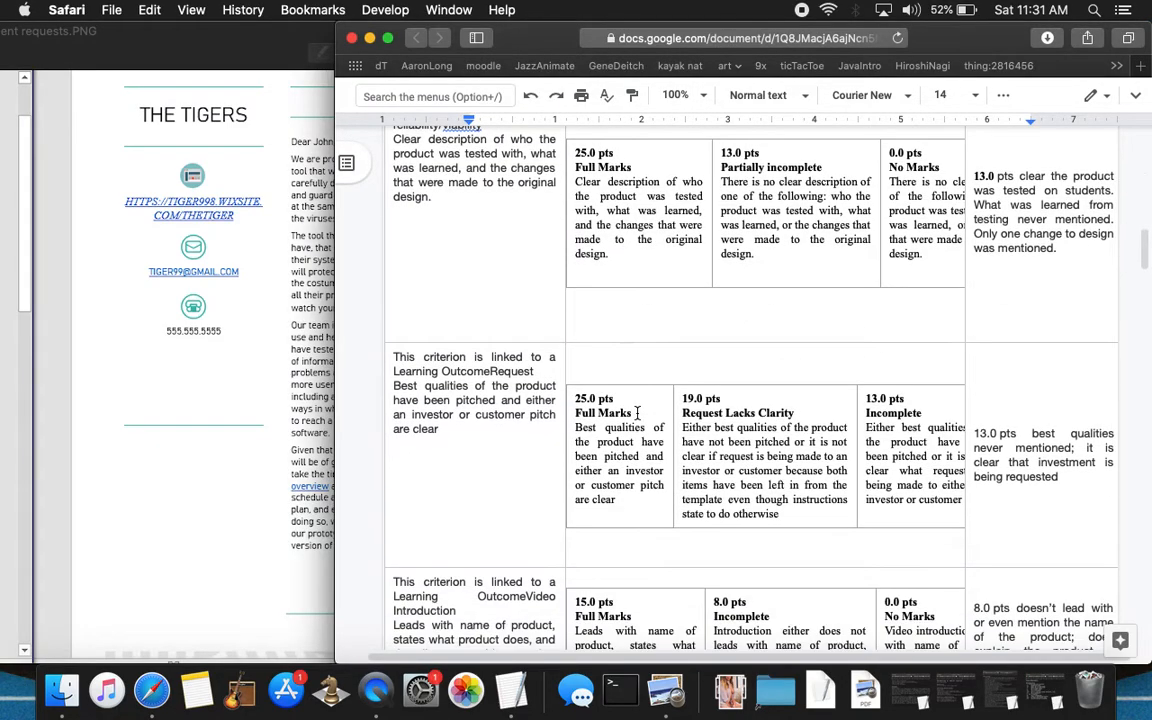
- Scroll the rubric to the Video Introduction criterion and its 8.0-point remark
scroll("down", 3)
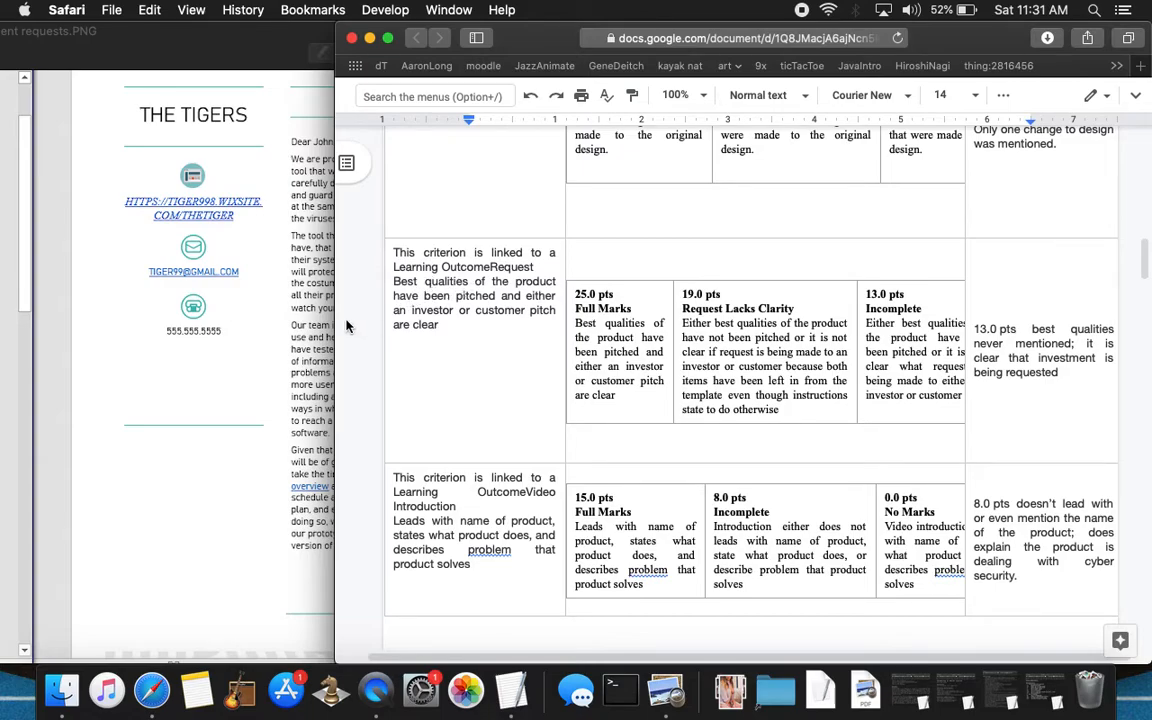
mouse_move(1034, 347)
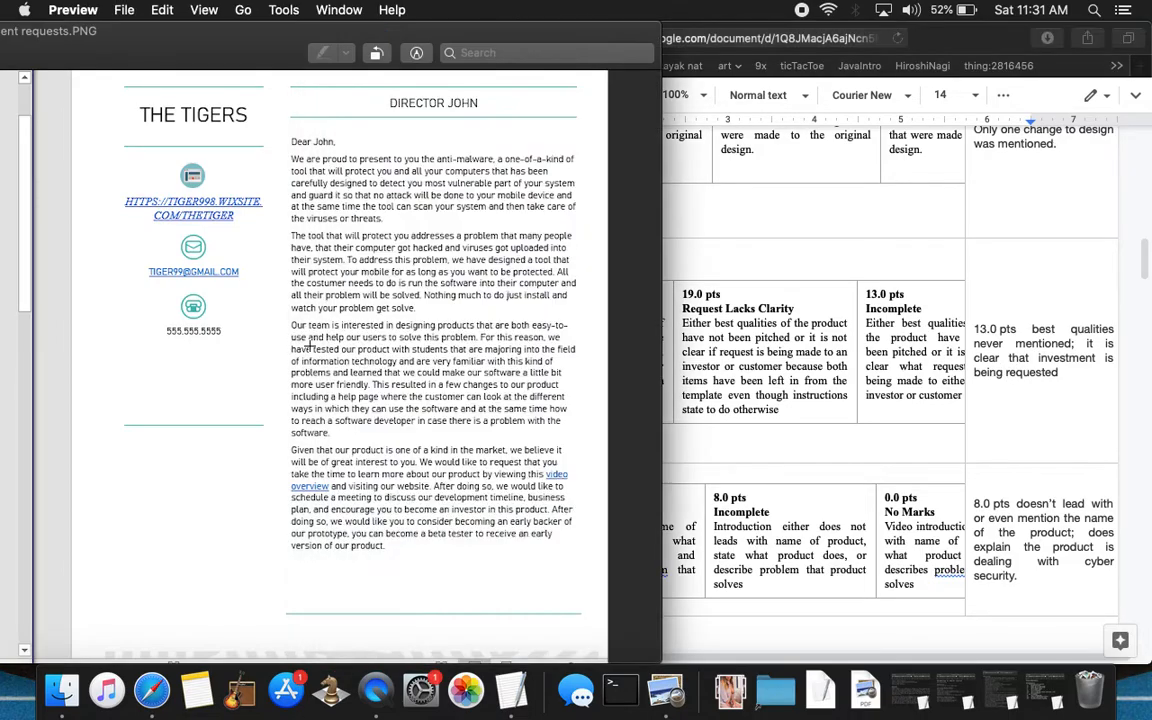
mouse_move(467, 454)
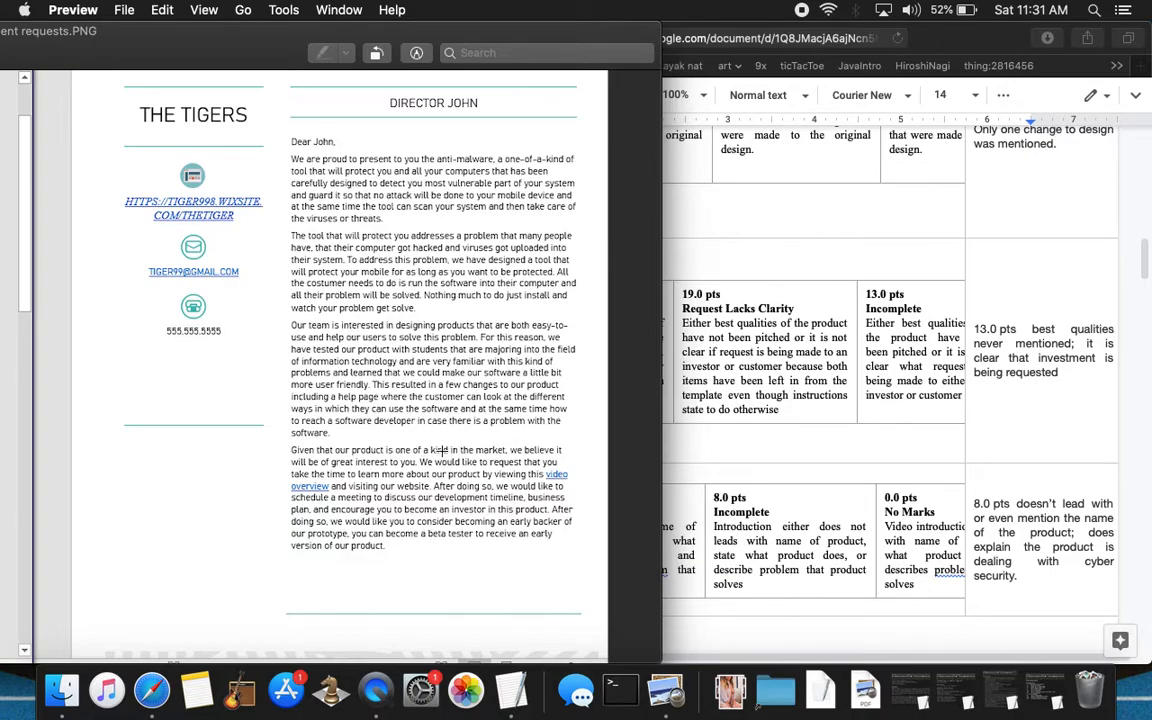
mouse_move(440, 452)
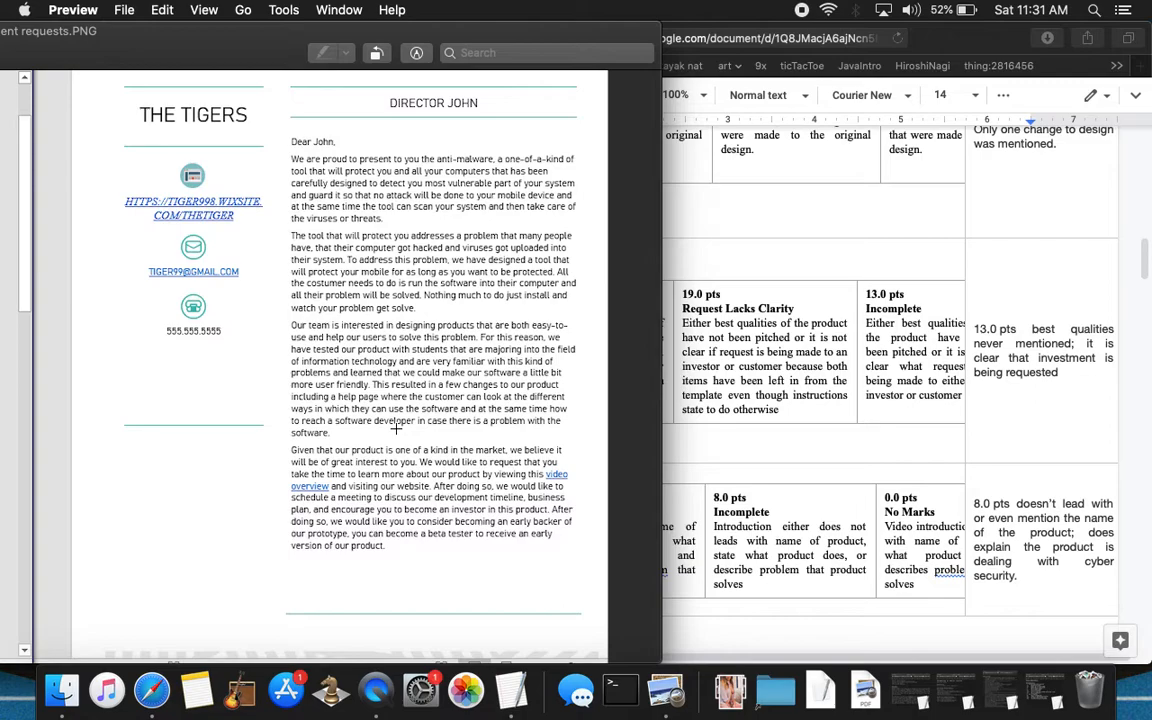
mouse_move(335, 445)
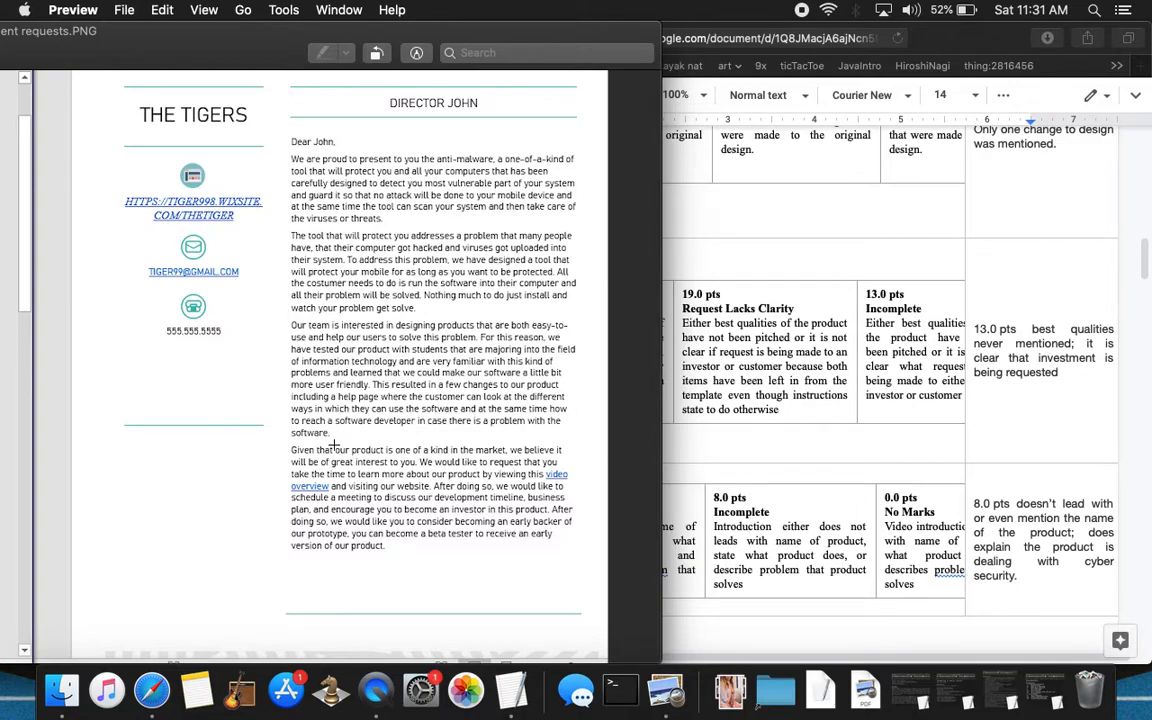
mouse_move(900, 468)
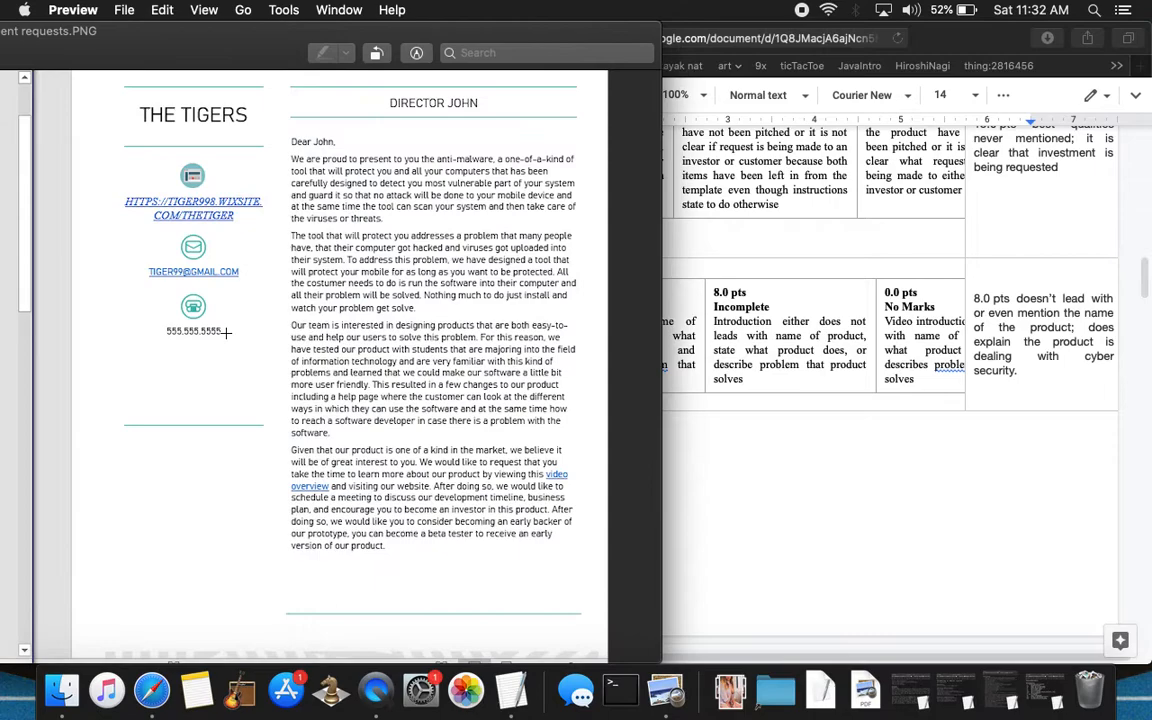
mouse_move(1025, 335)
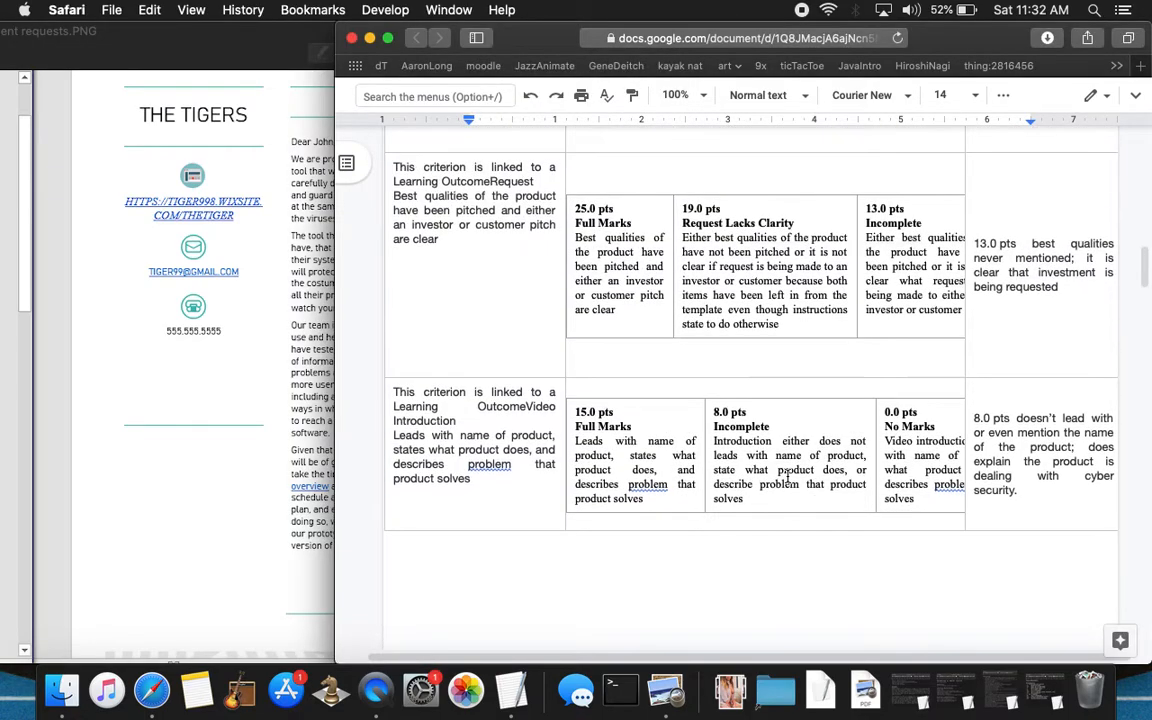
scroll("down", 3)
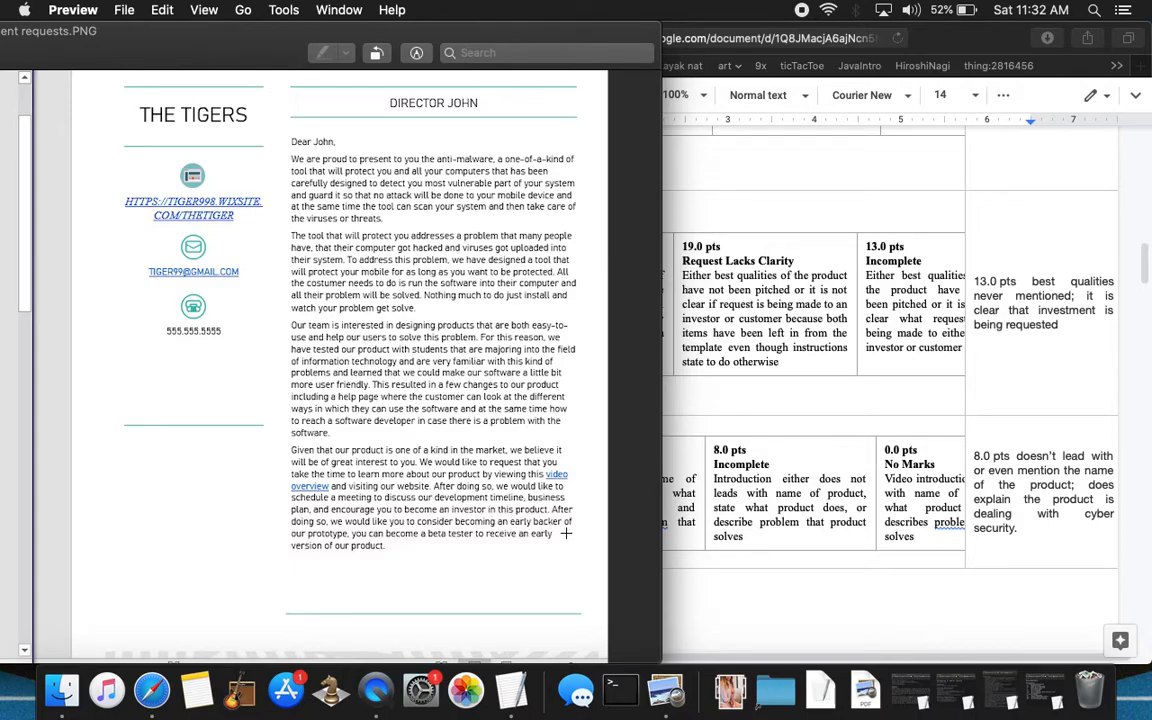
mouse_move(478, 536)
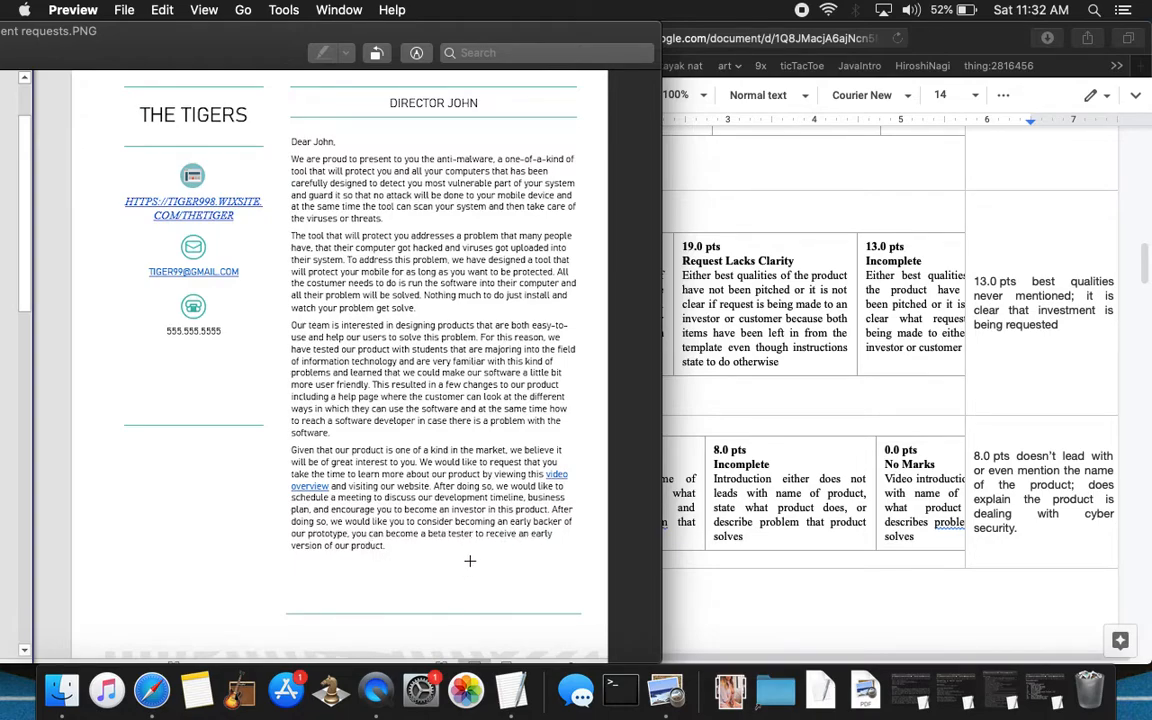
mouse_move(815, 611)
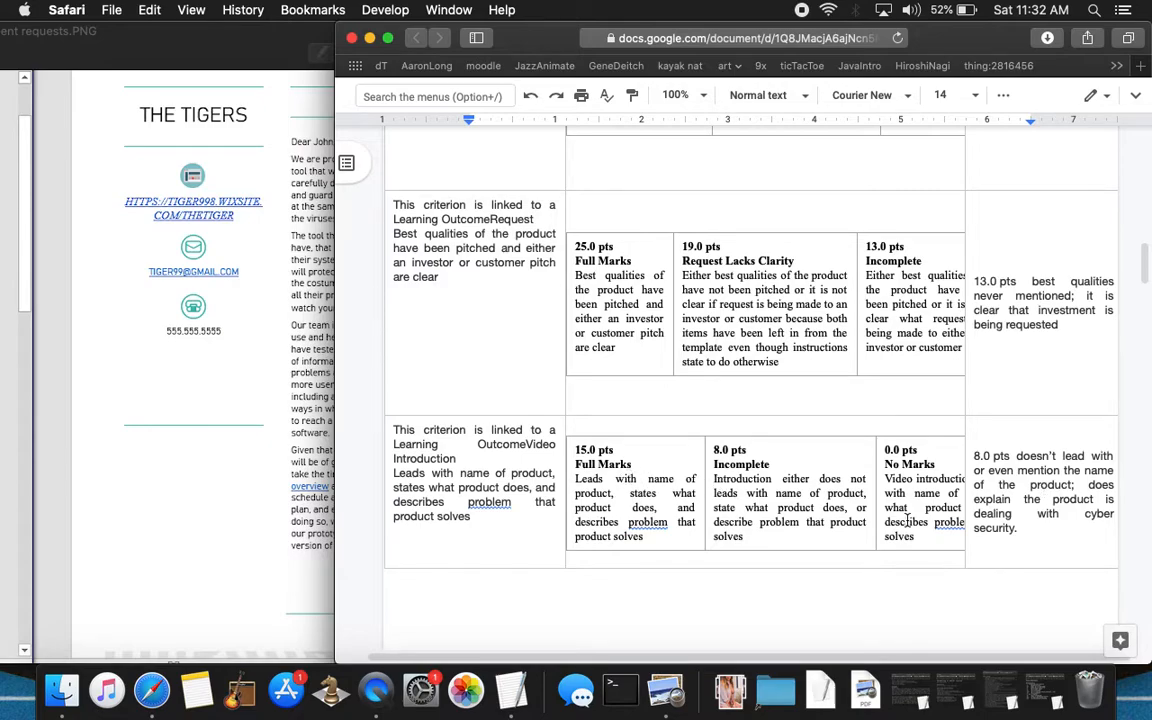
scroll("down", 3)
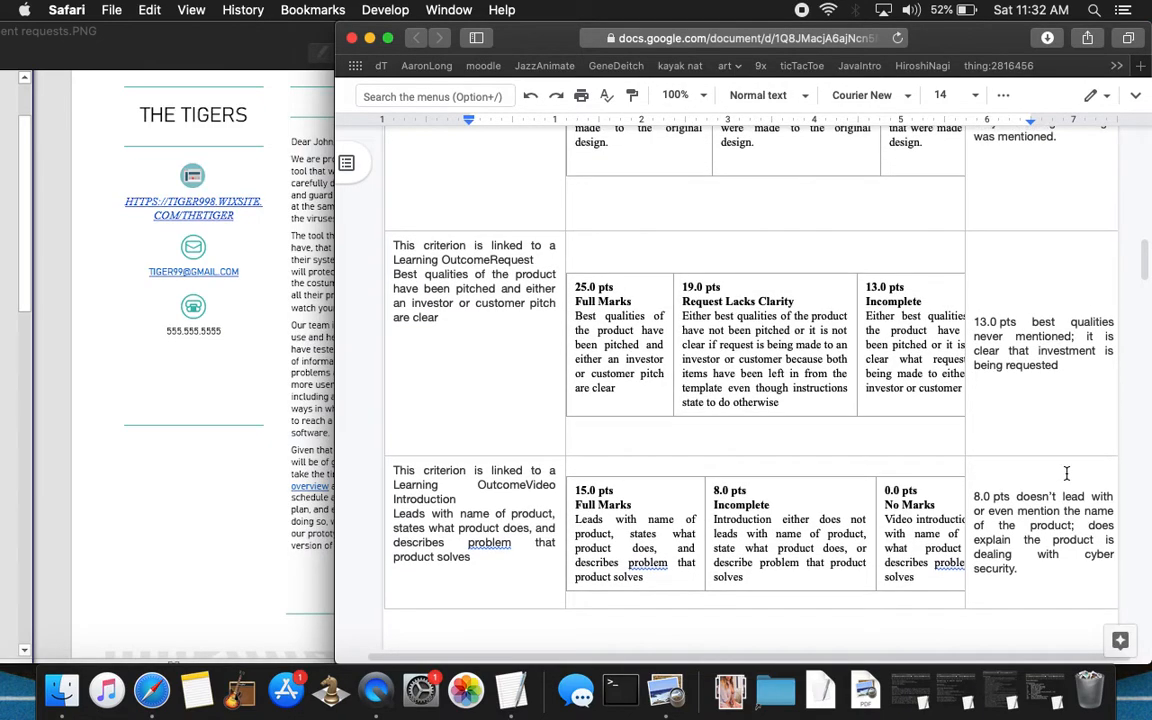
mouse_move(944, 335)
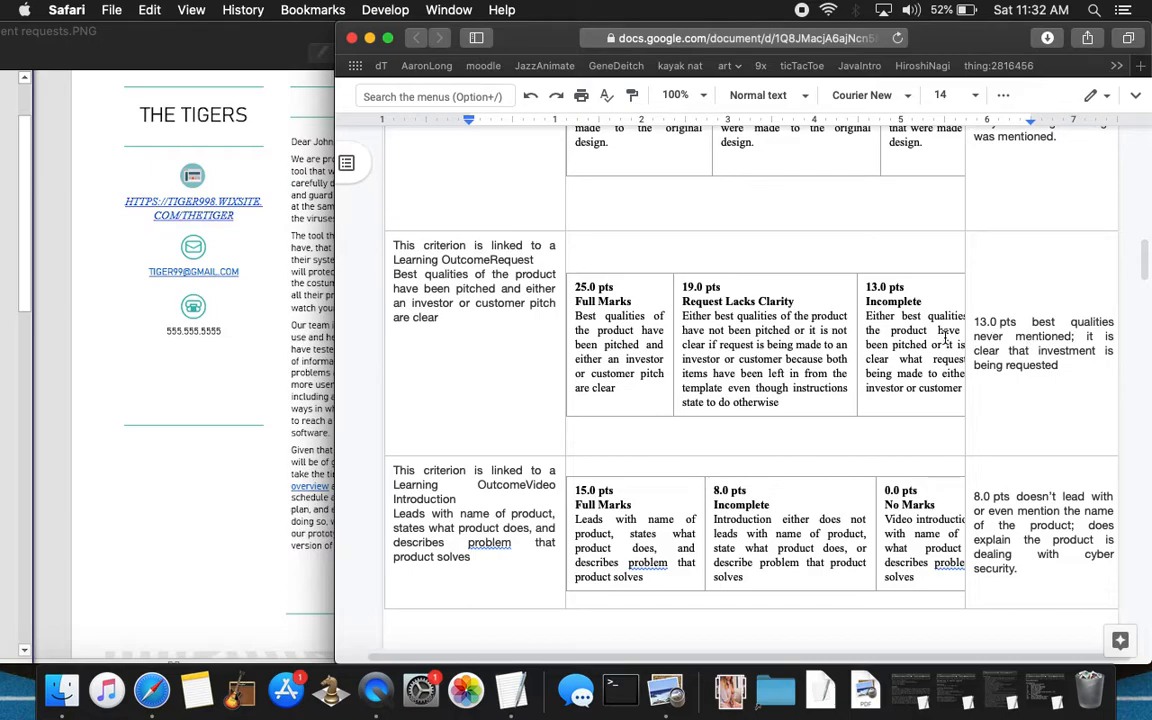
scroll("down", 3)
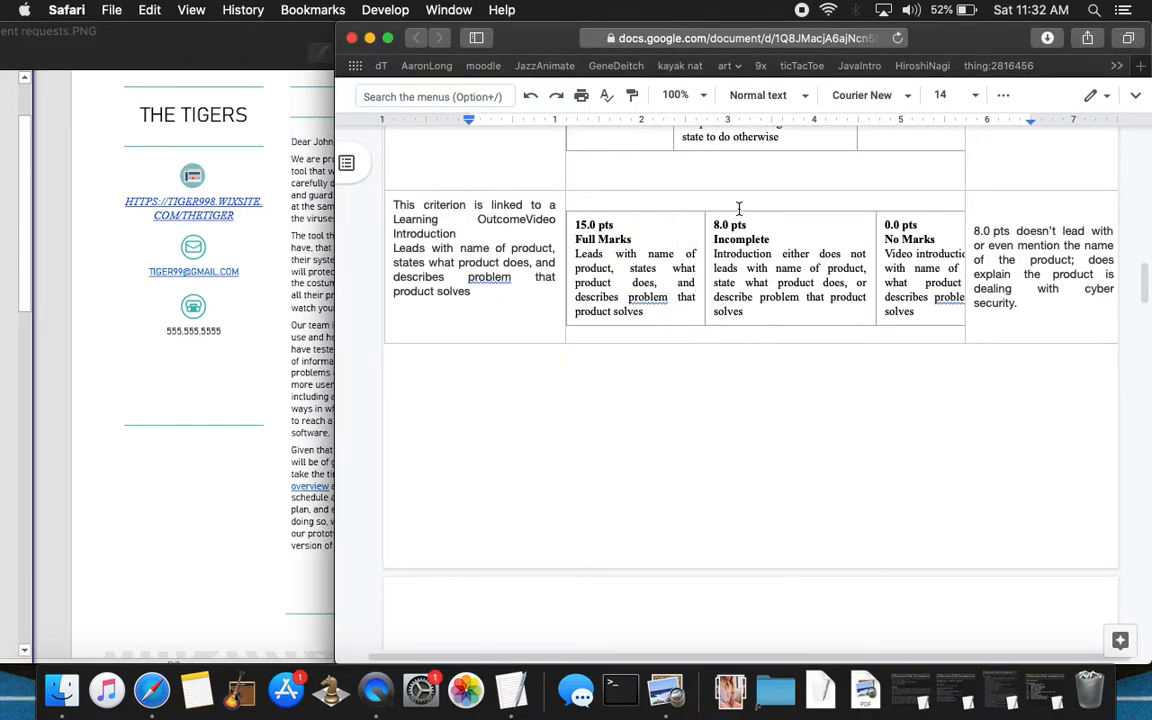
mouse_move(745, 408)
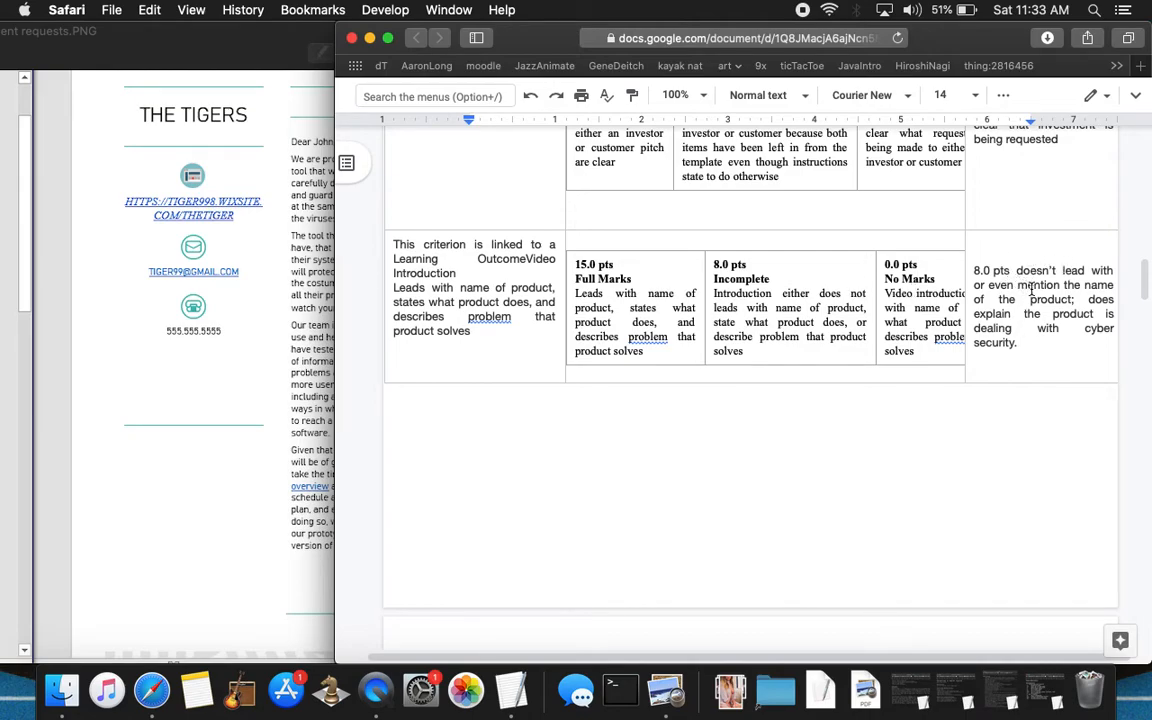
mouse_move(1035, 290)
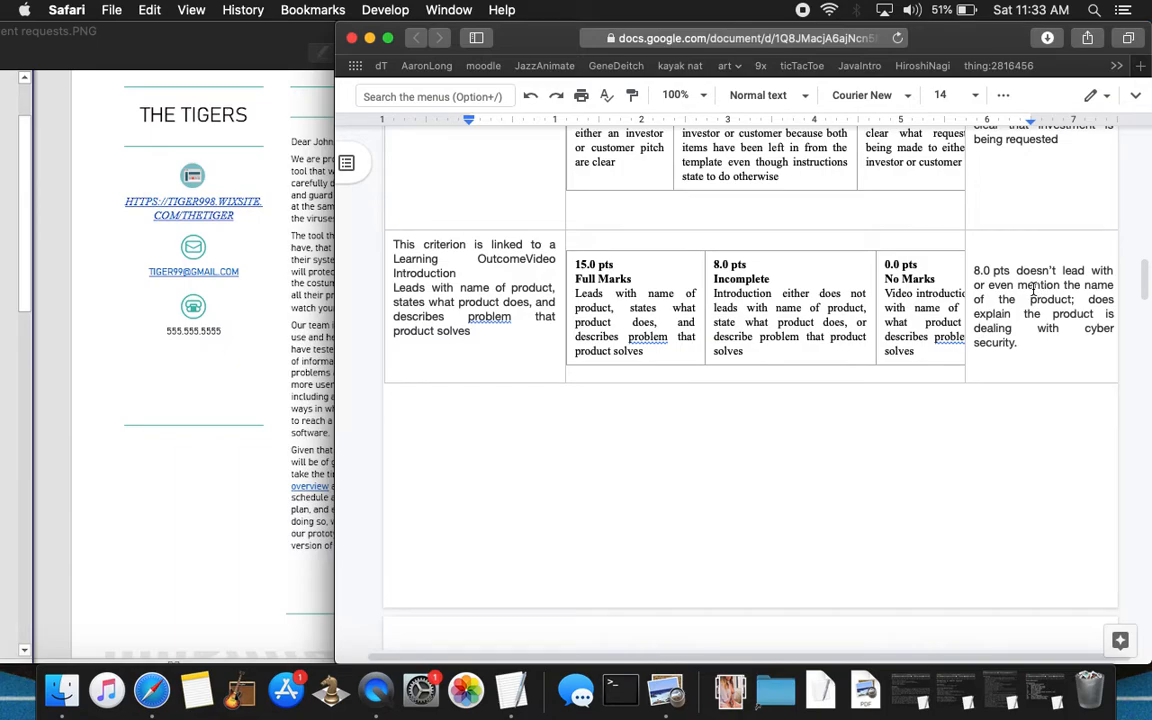
mouse_move(1031, 291)
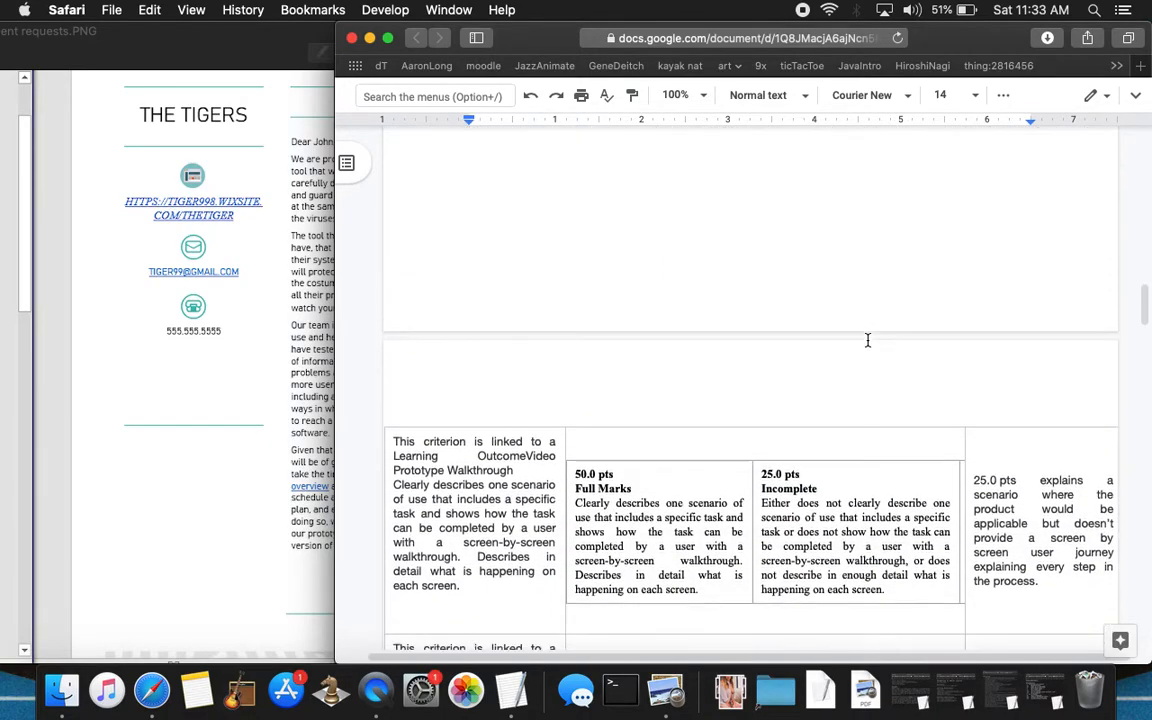
- Scroll to the Video Prototype Walkthrough and Video Conclusion criteria and review their remarks
scroll("down", 3)
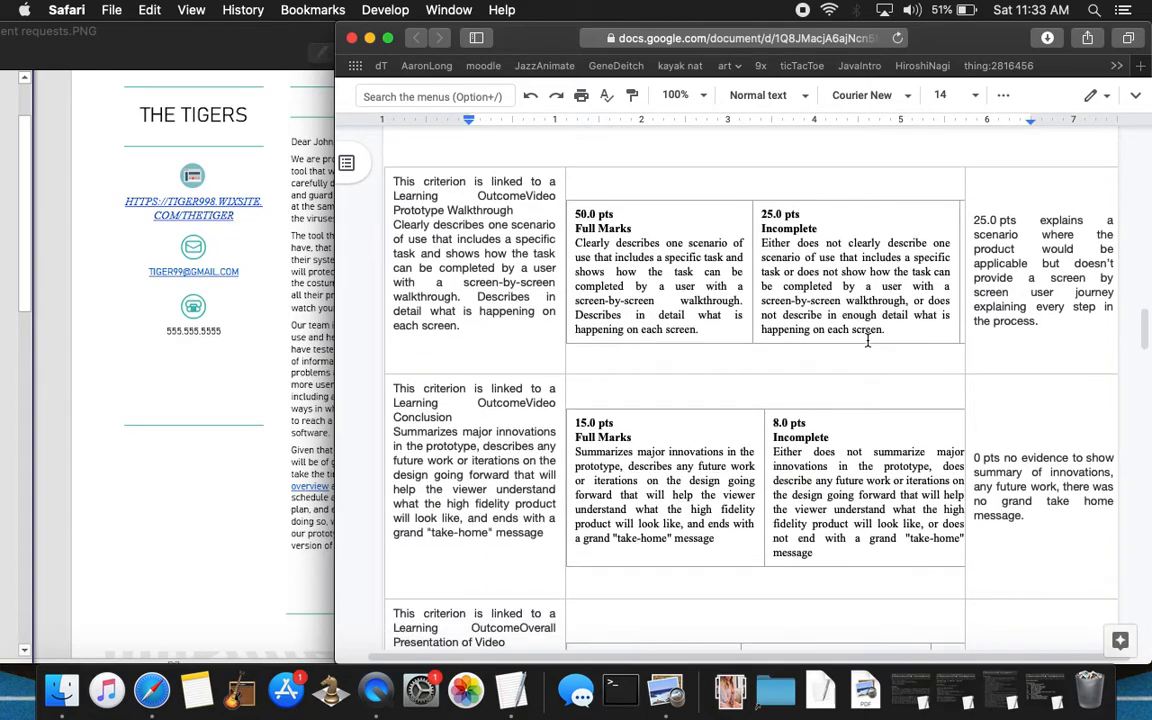
mouse_move(1021, 247)
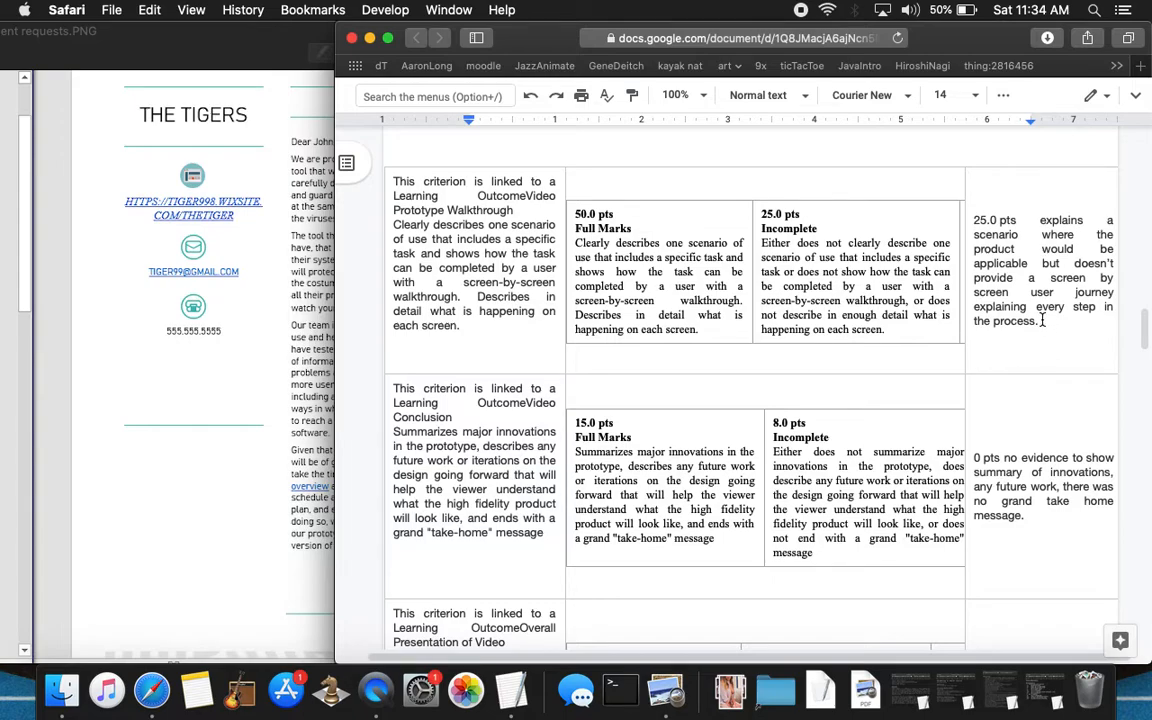
mouse_move(1058, 347)
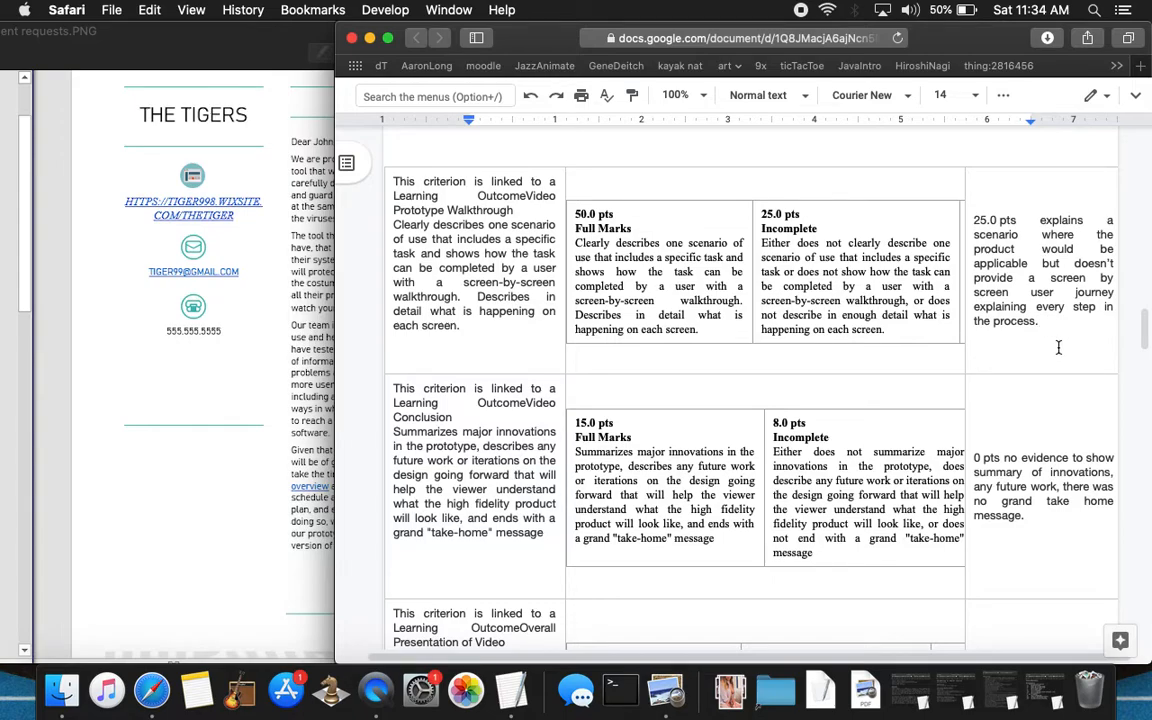
scroll("down", 3)
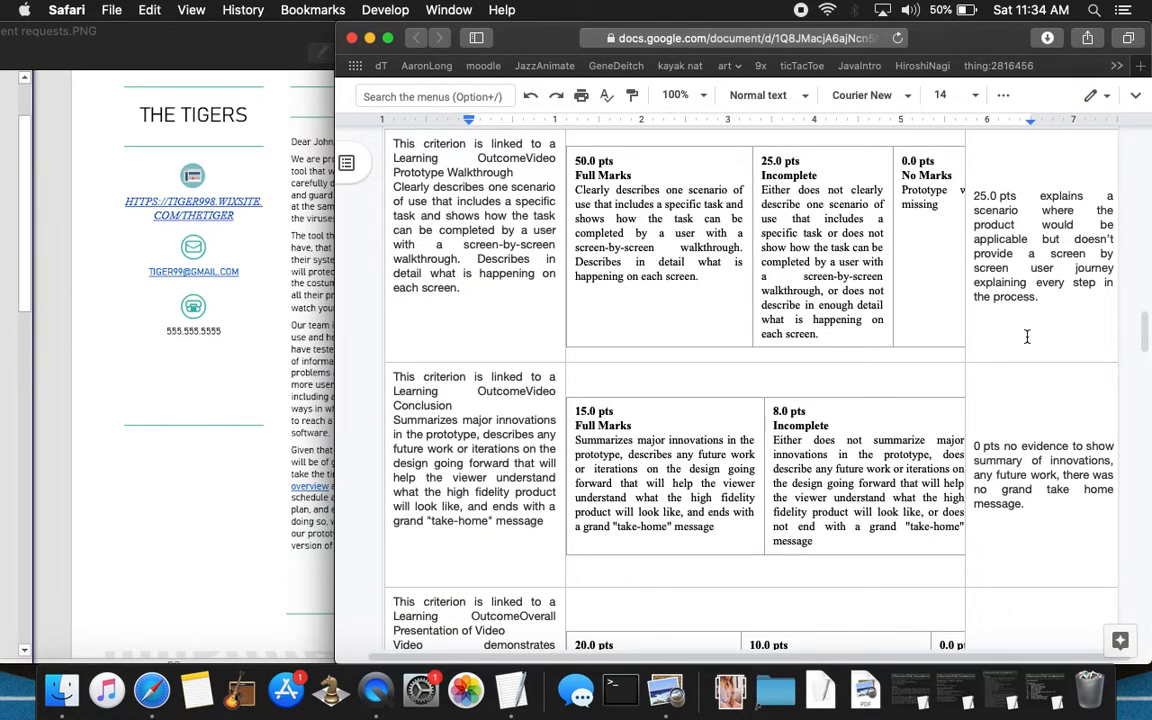
- Scroll down to the Overall Presentation of Video criterion
scroll("down", 3)
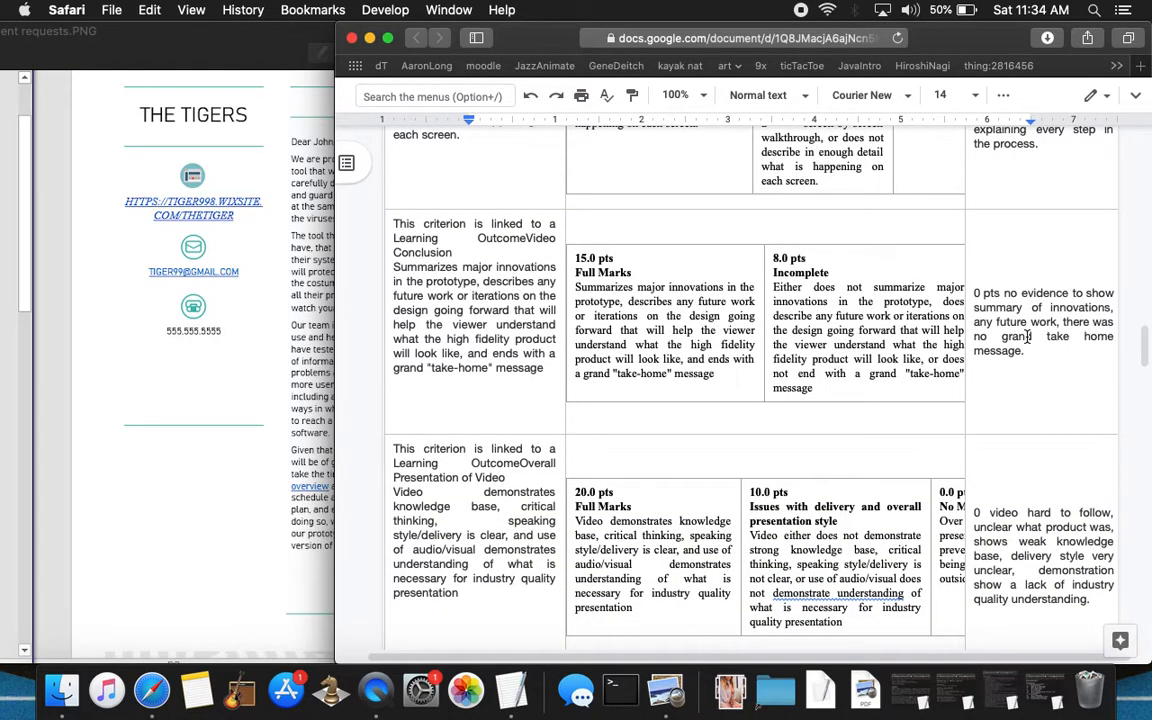
mouse_move(432, 260)
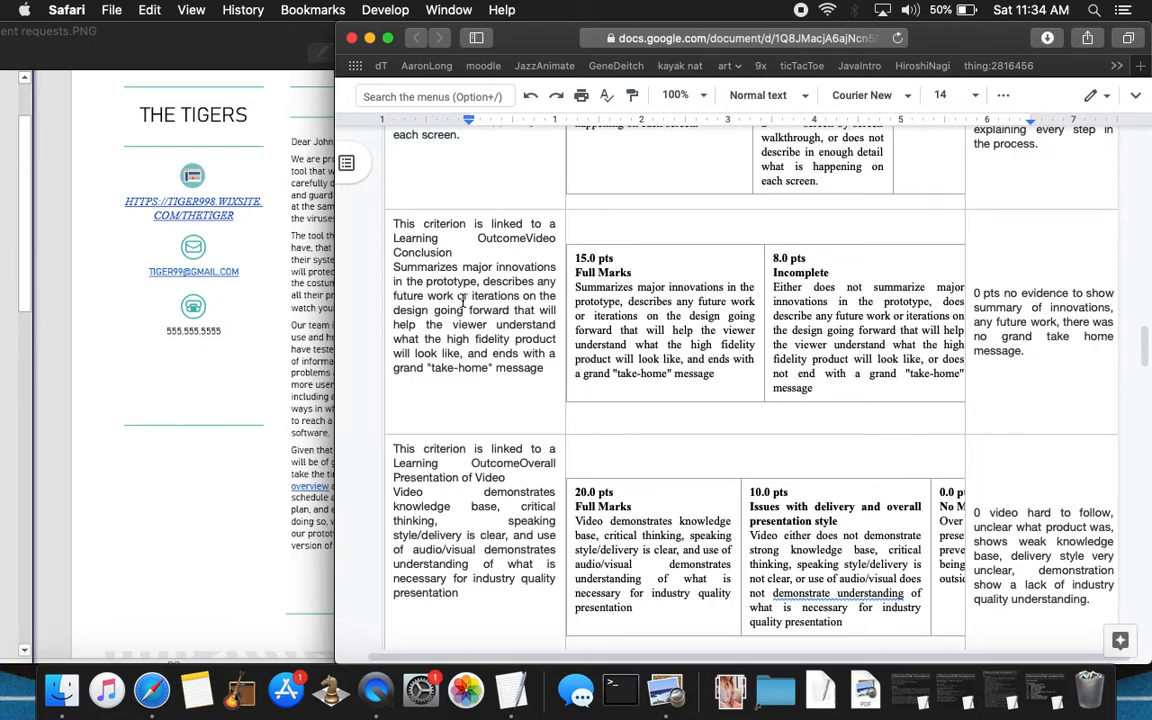
mouse_move(966, 383)
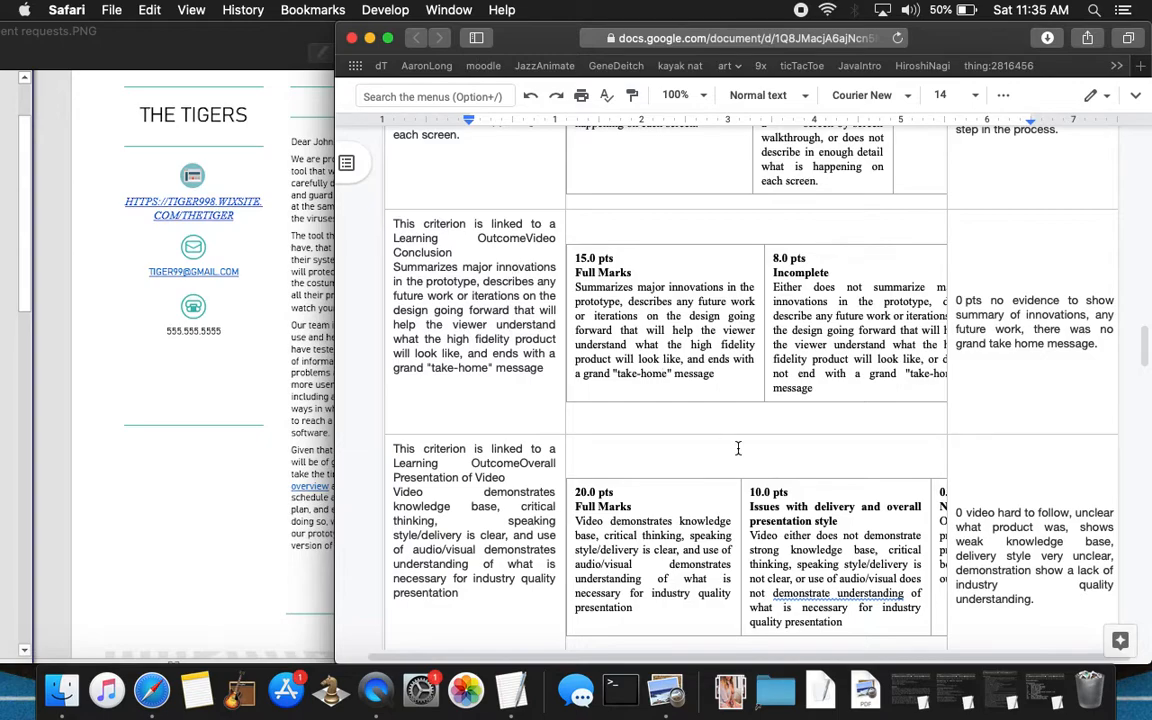
- Scroll to the Total Points 75/200 row and read the written suggestions
scroll("down", 3)
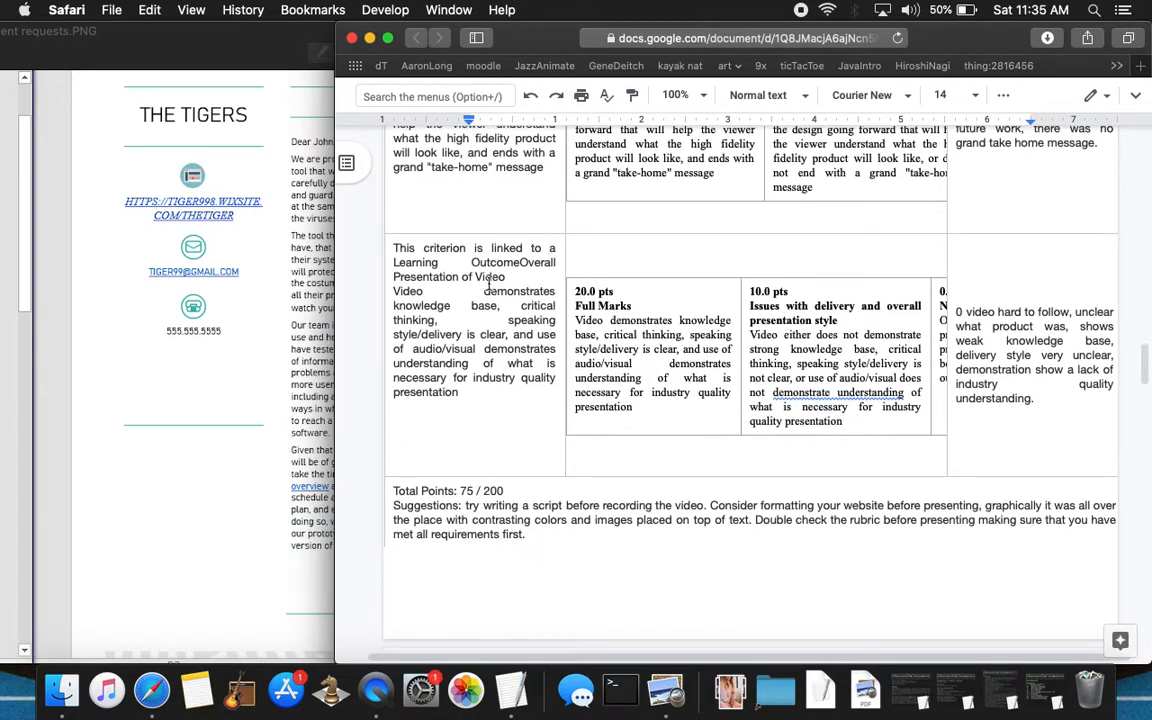
mouse_move(470, 295)
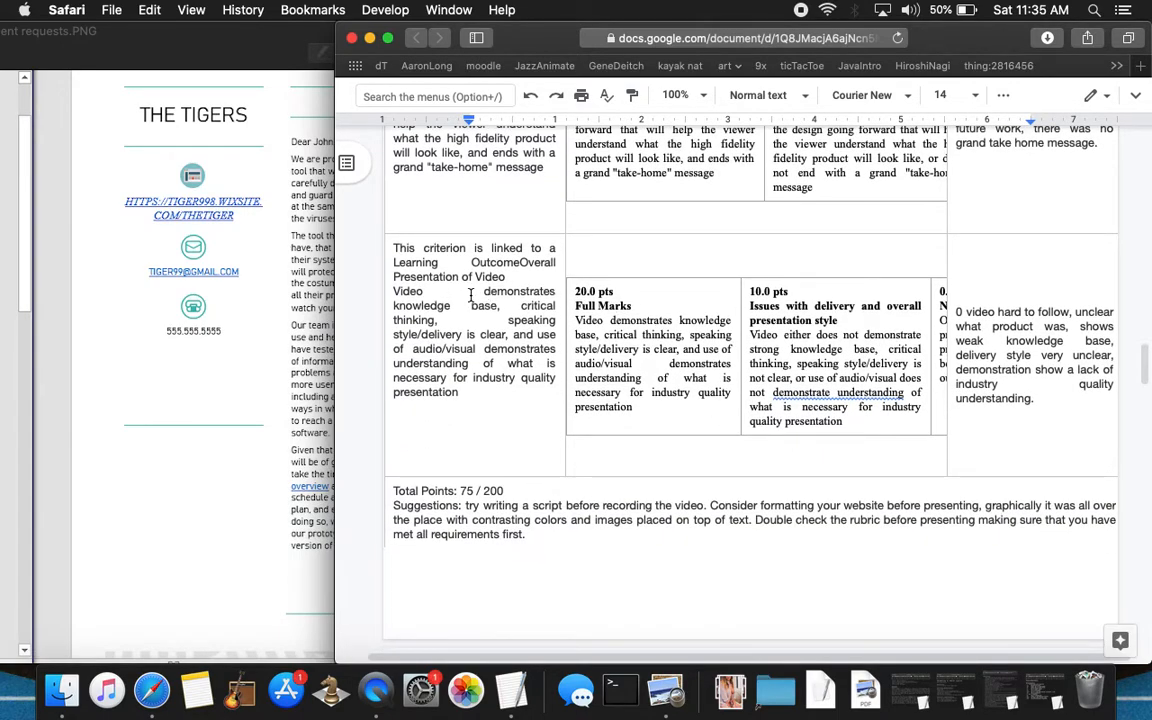
mouse_move(477, 285)
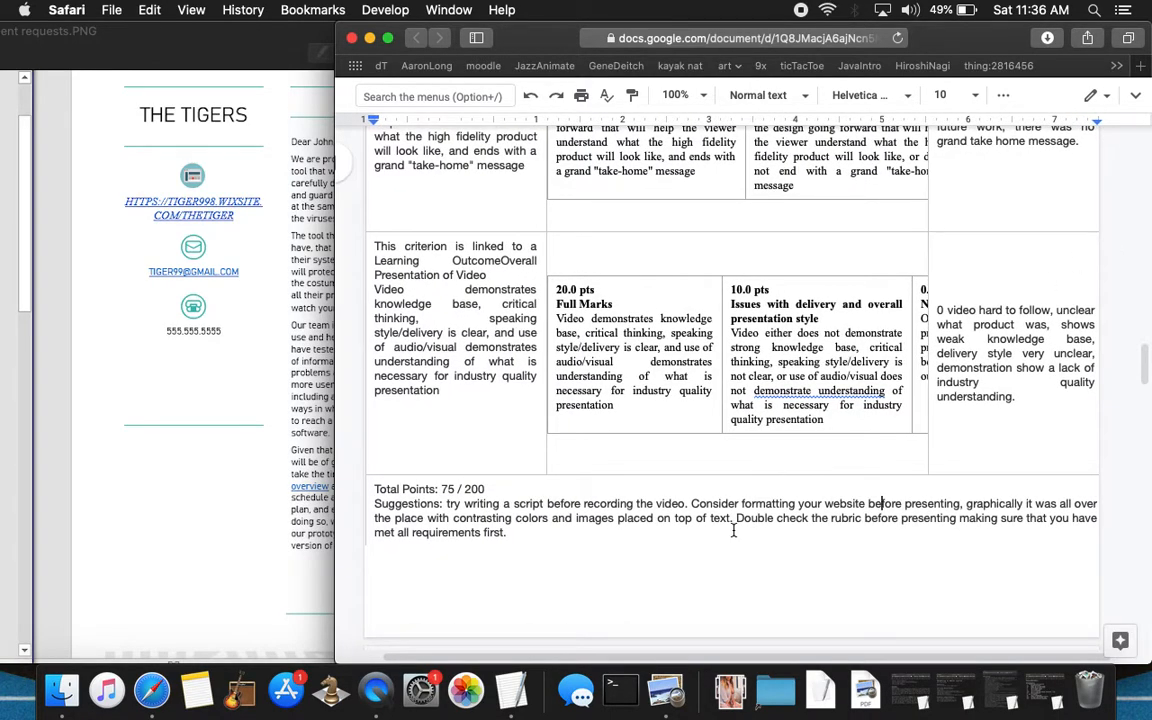
- Scroll past the page break to the Final Group Deliverable (sample number 2) rubric
scroll("down", 3)
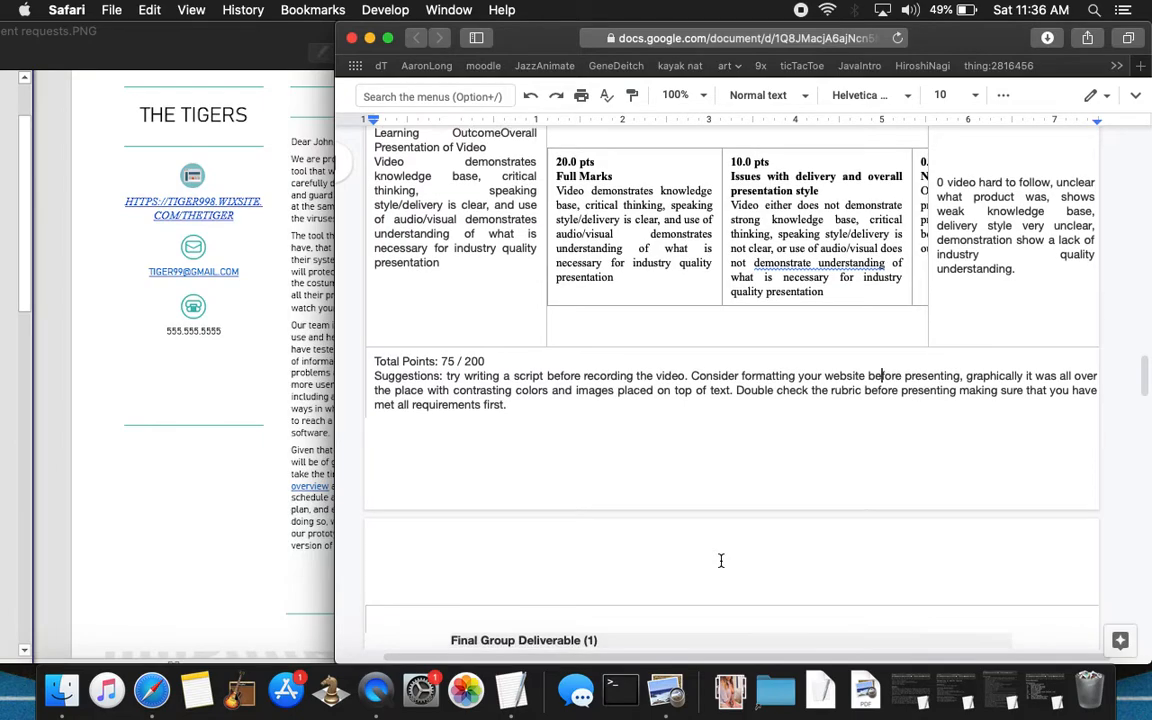
scroll("down", 3)
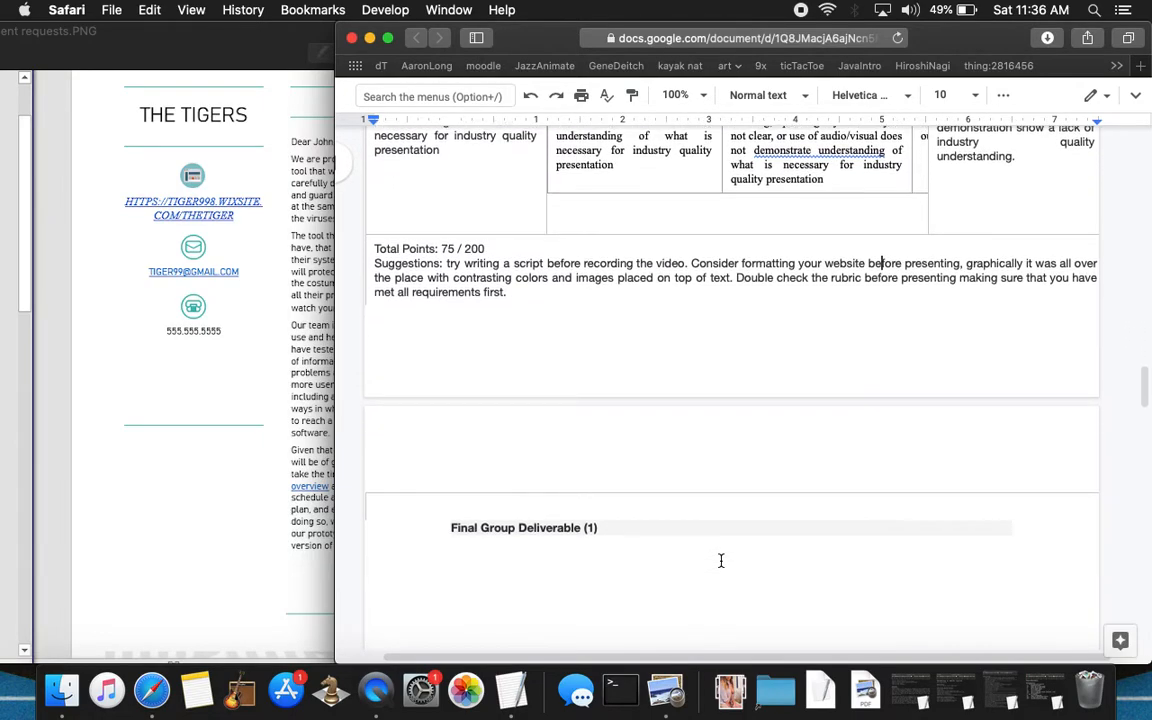
scroll("down", 3)
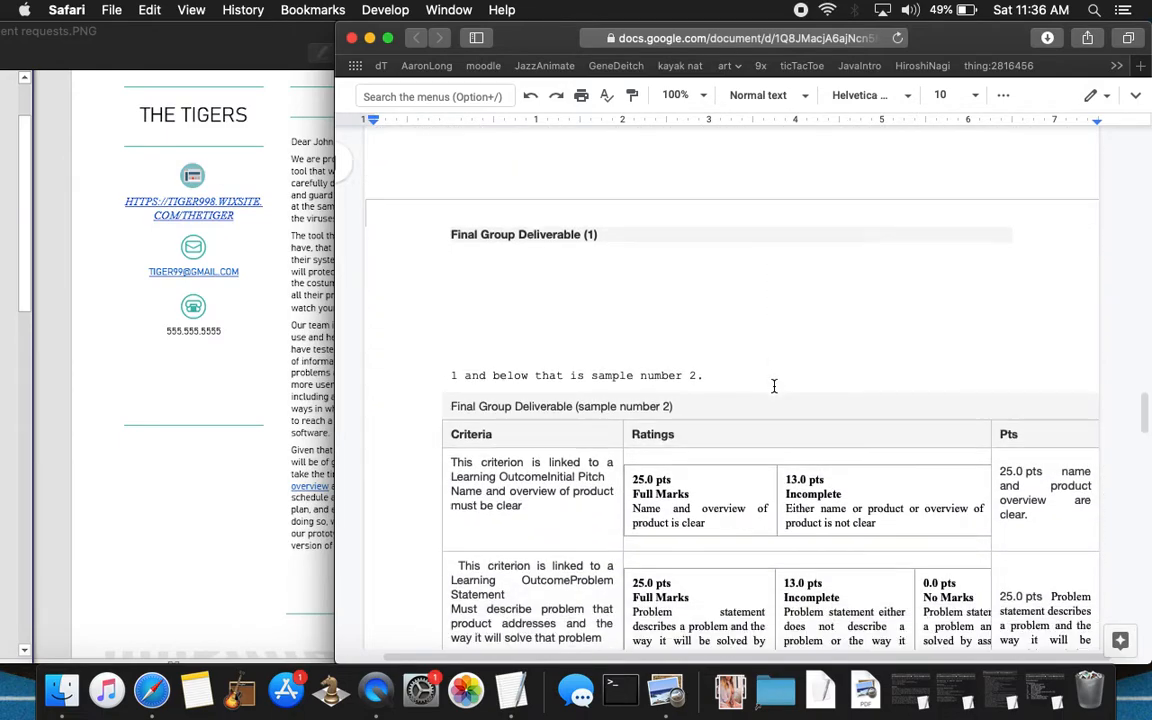
scroll("down", 3)
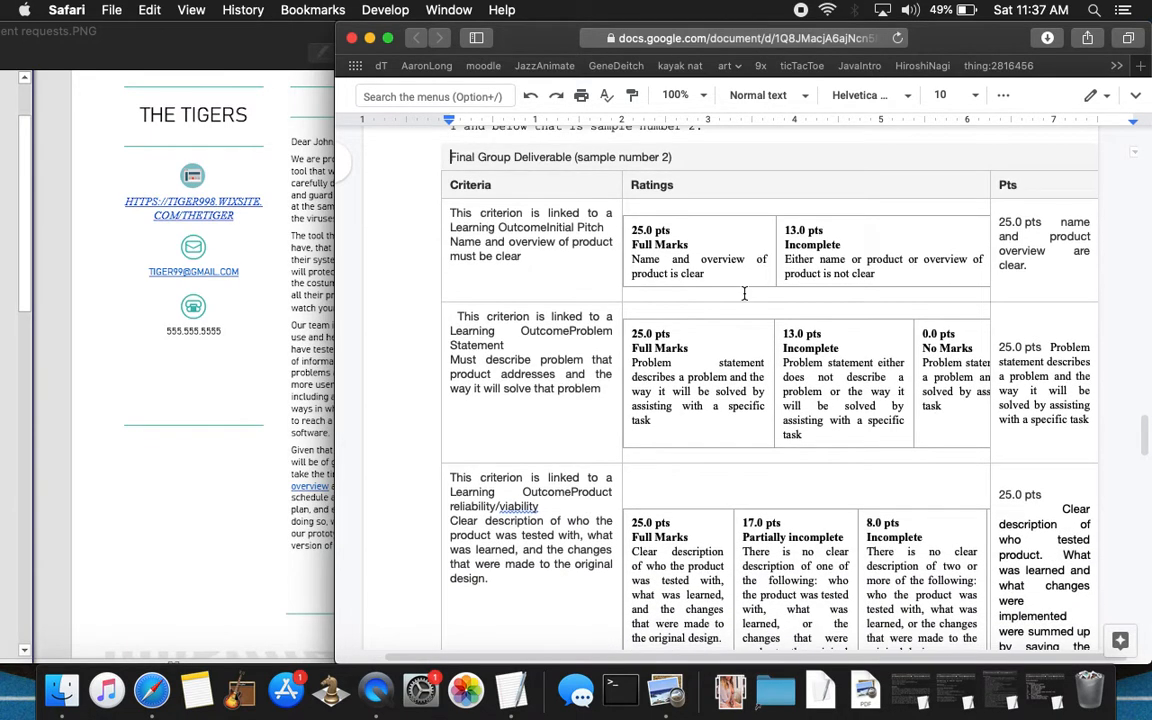
scroll("down", 3)
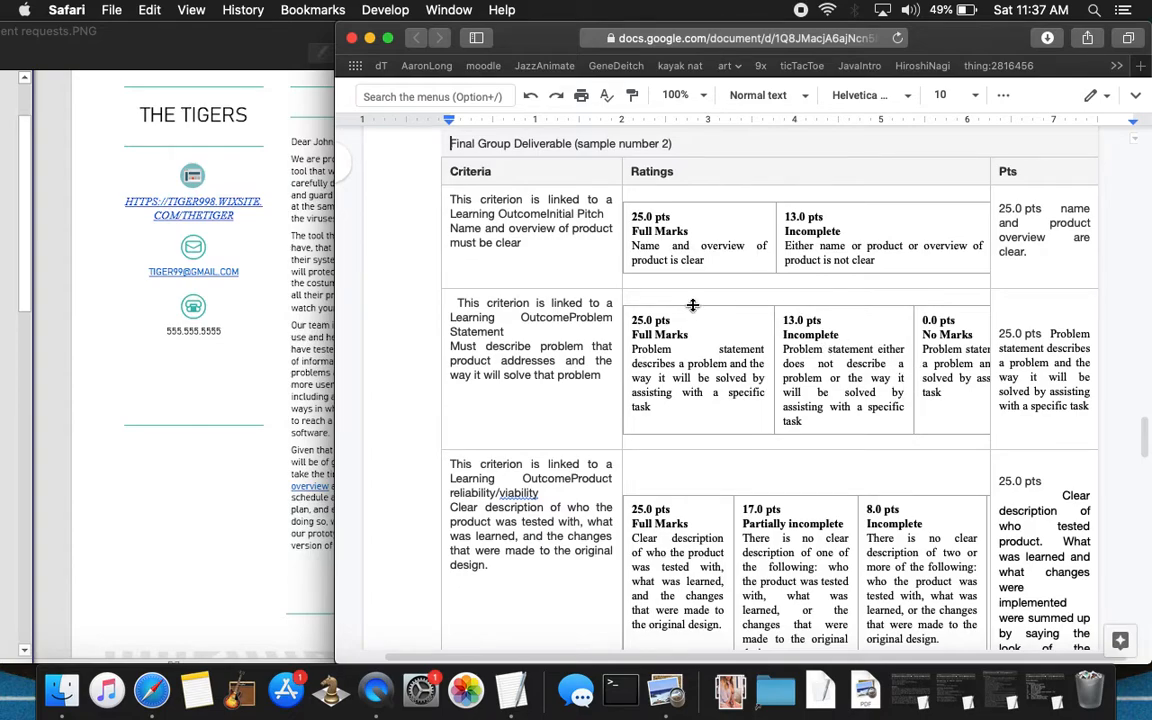
mouse_move(293, 278)
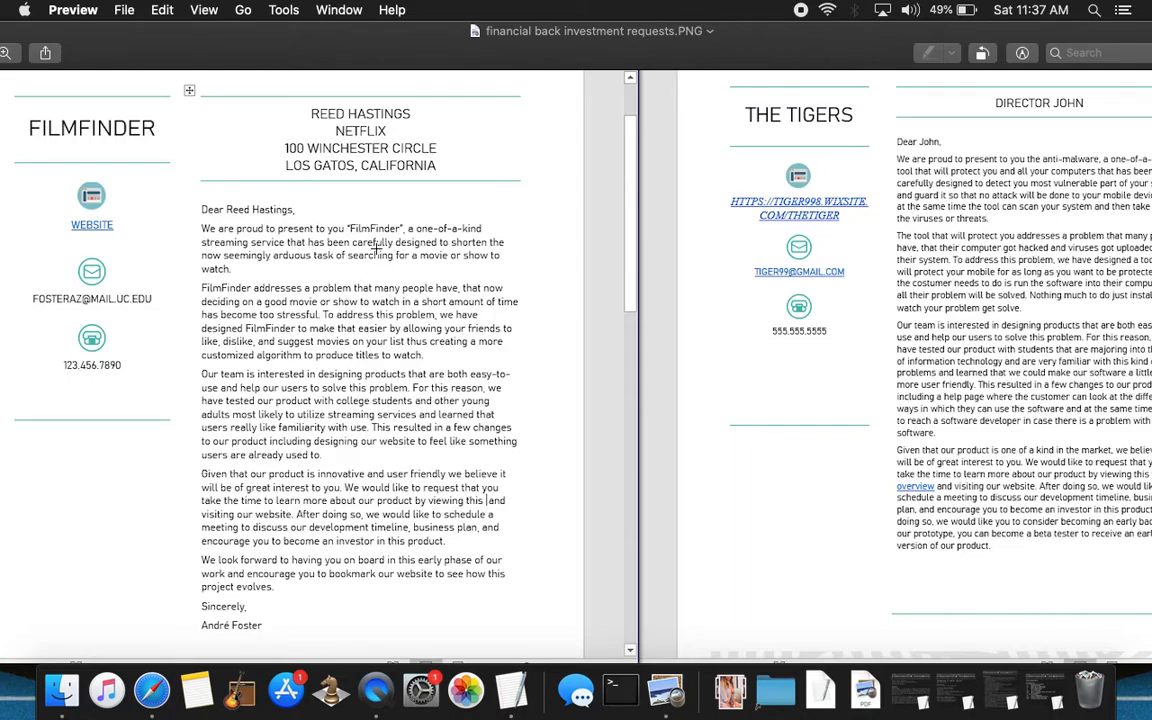
mouse_move(290, 235)
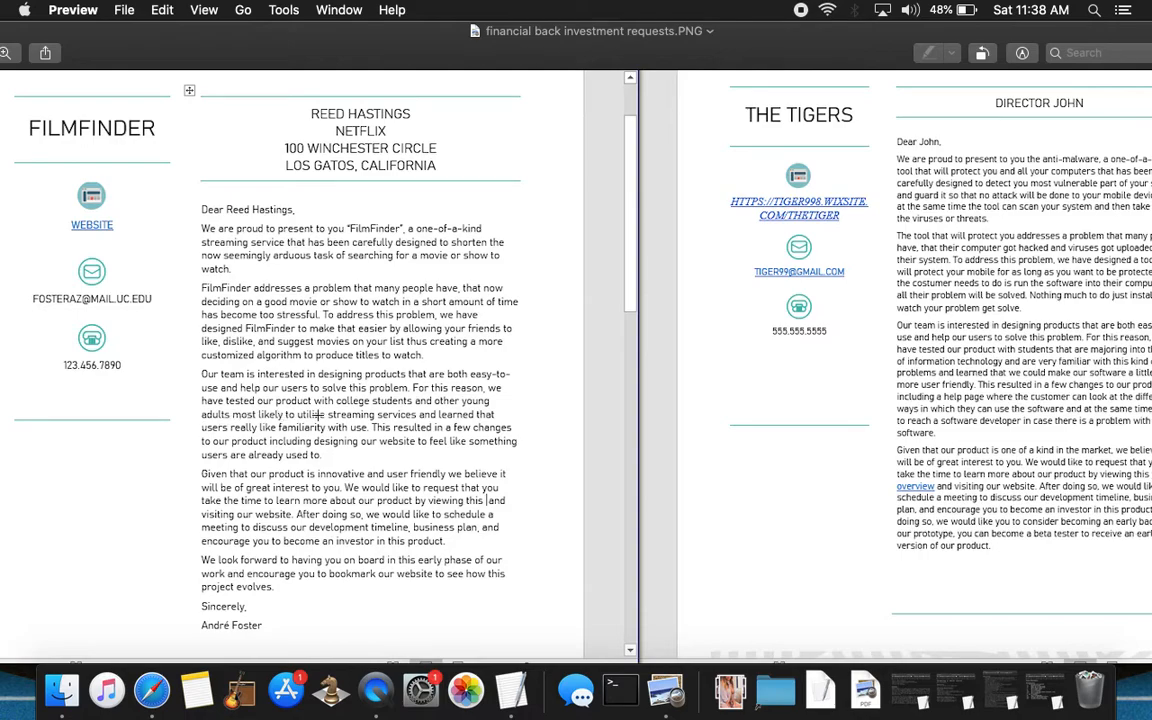
mouse_move(245, 425)
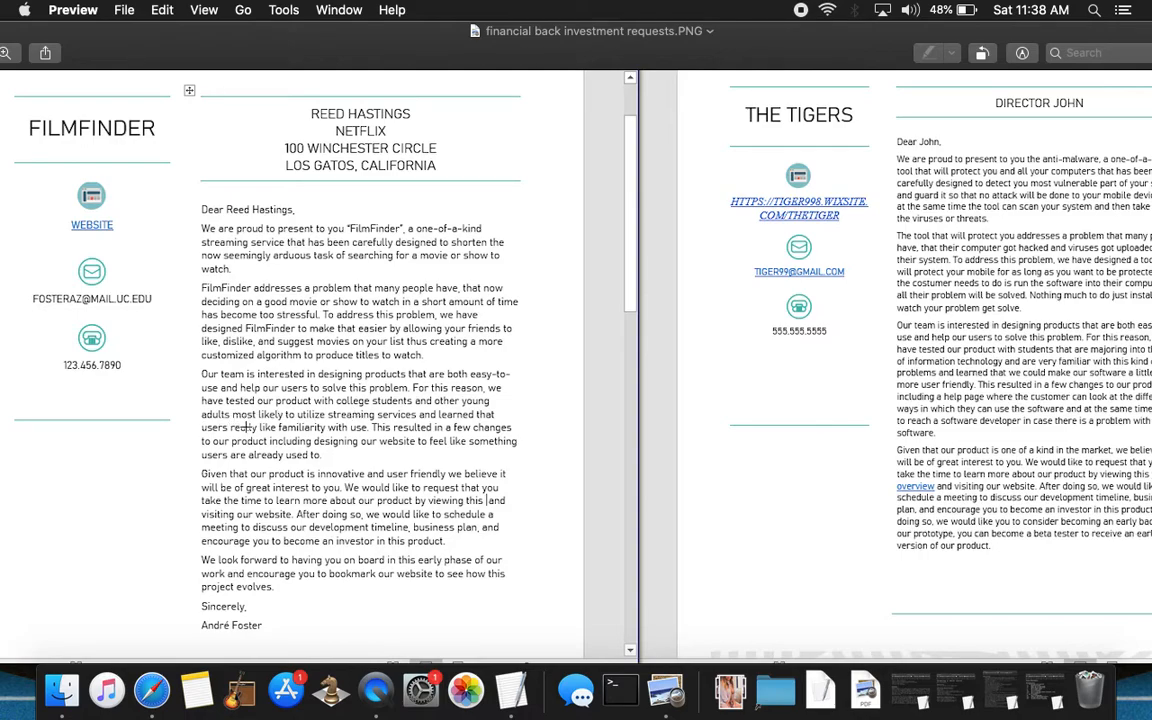
mouse_move(325, 420)
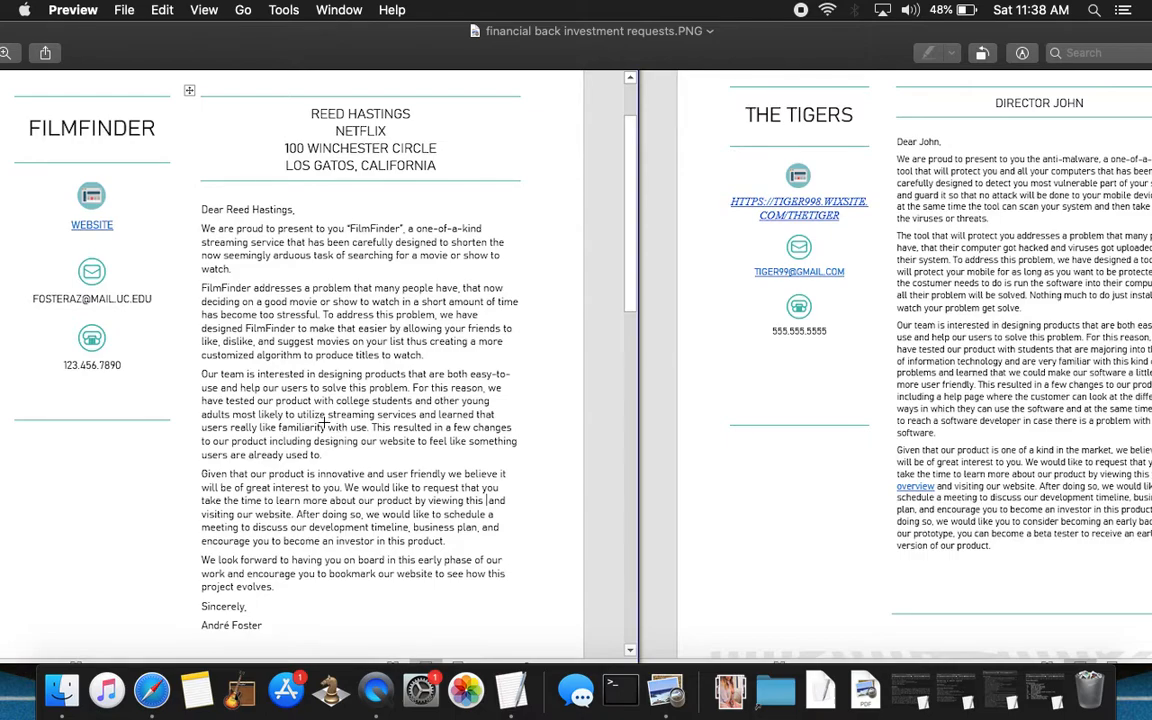
mouse_move(350, 426)
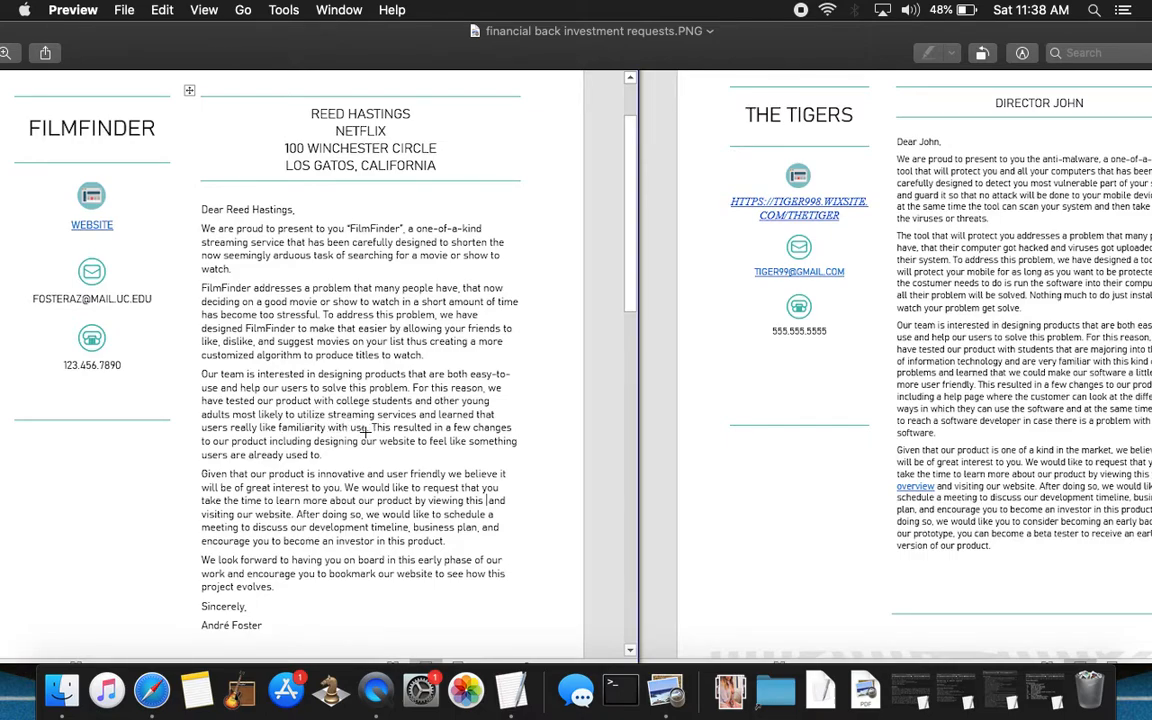
mouse_move(372, 424)
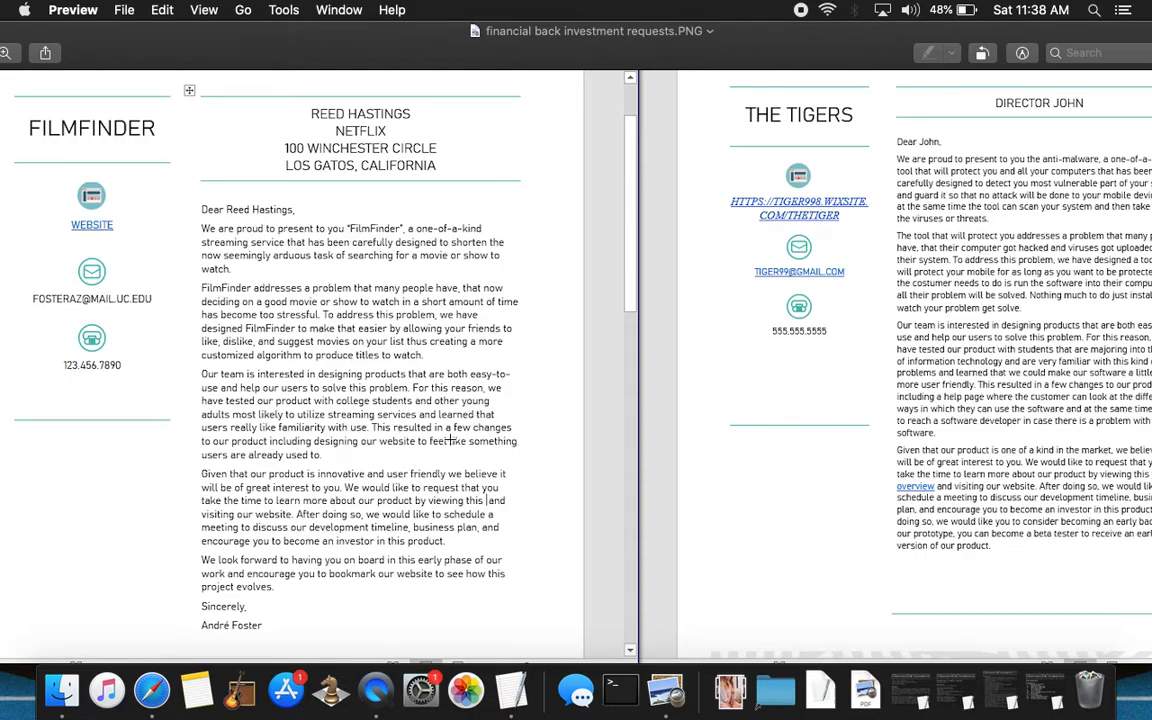
mouse_move(497, 432)
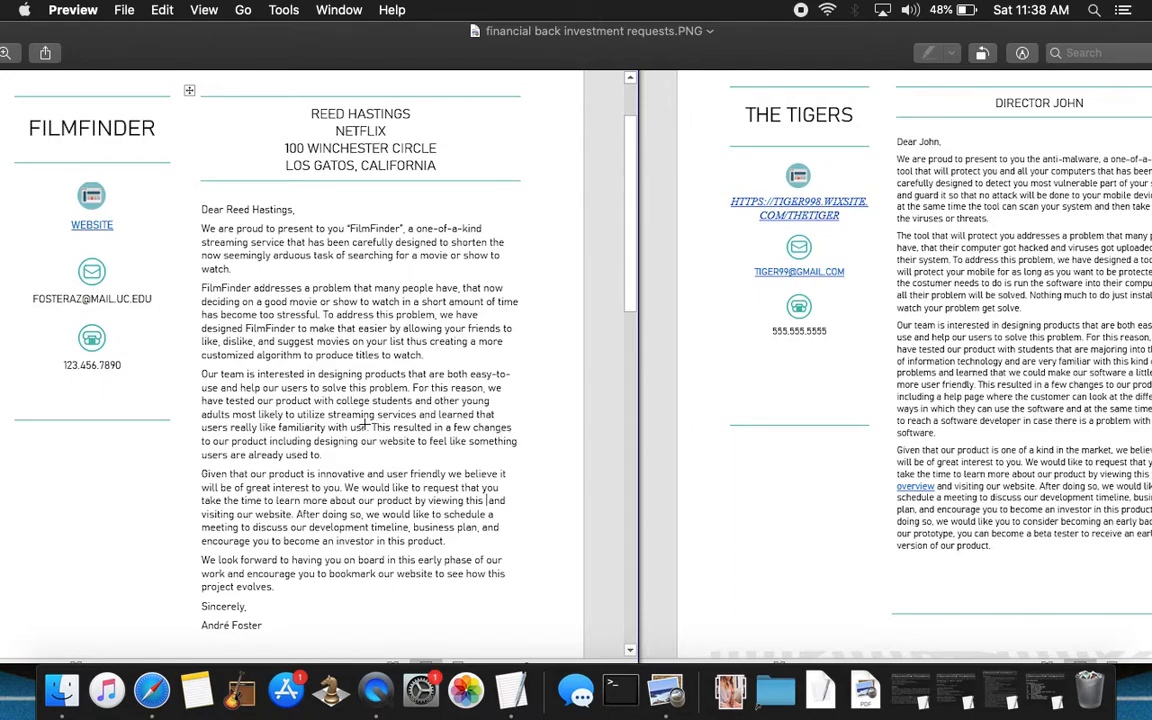
mouse_move(275, 438)
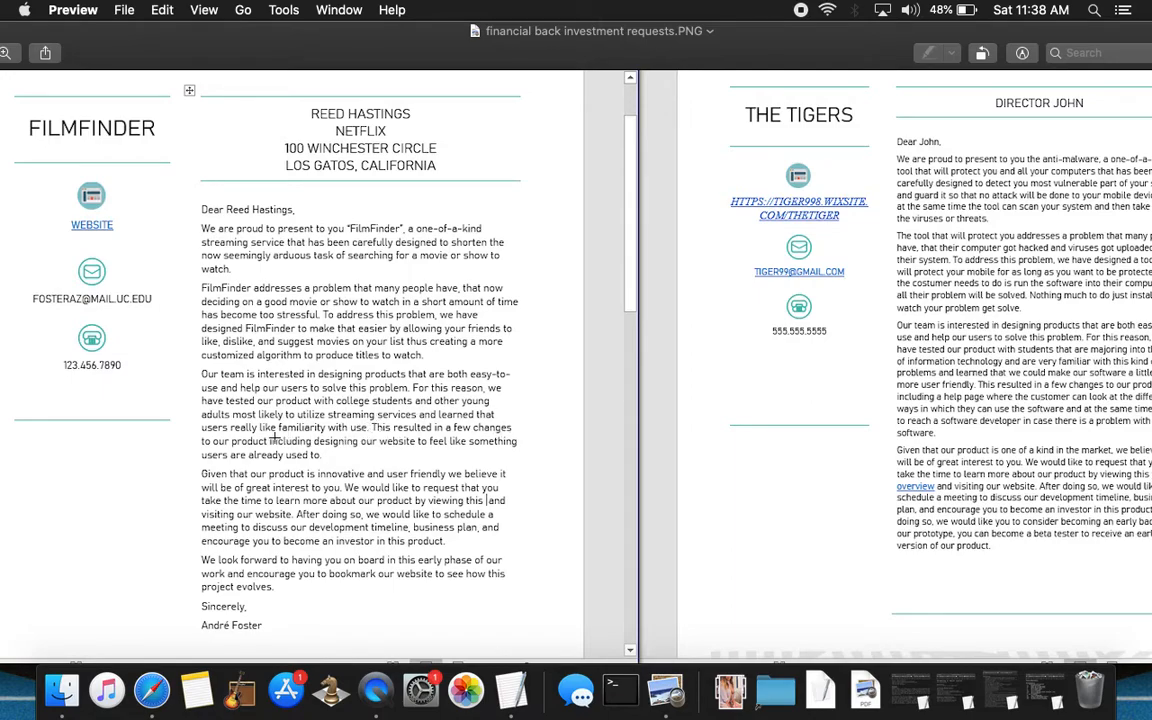
mouse_move(501, 449)
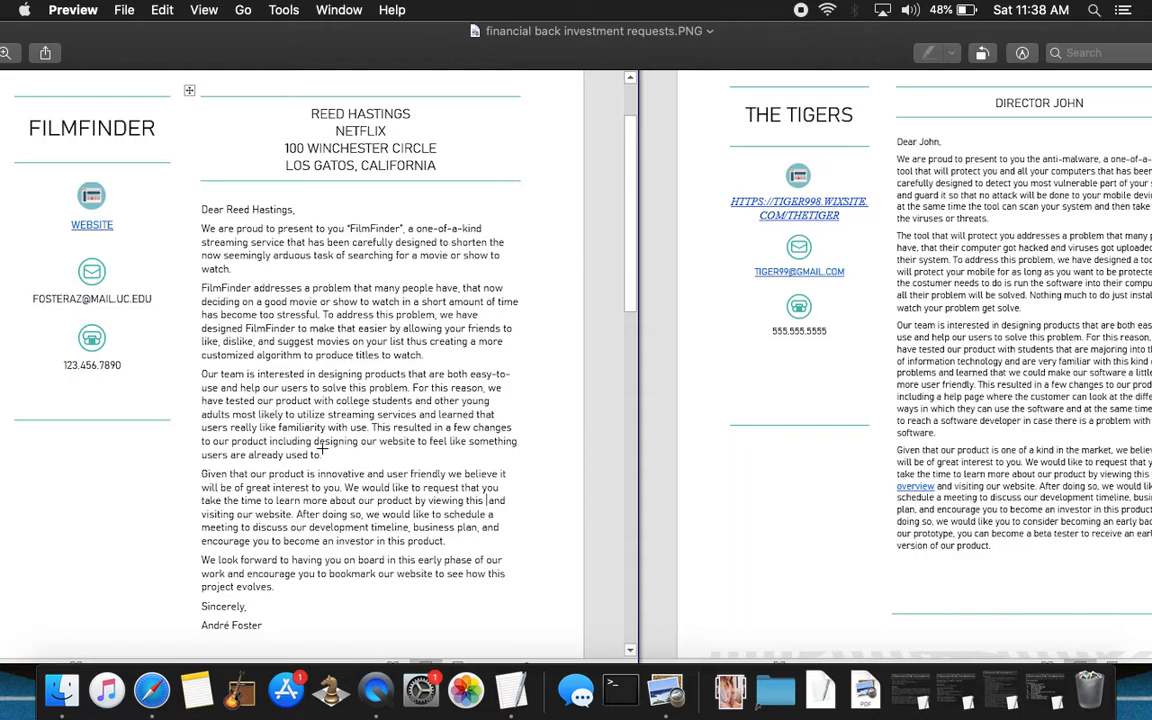
mouse_move(314, 398)
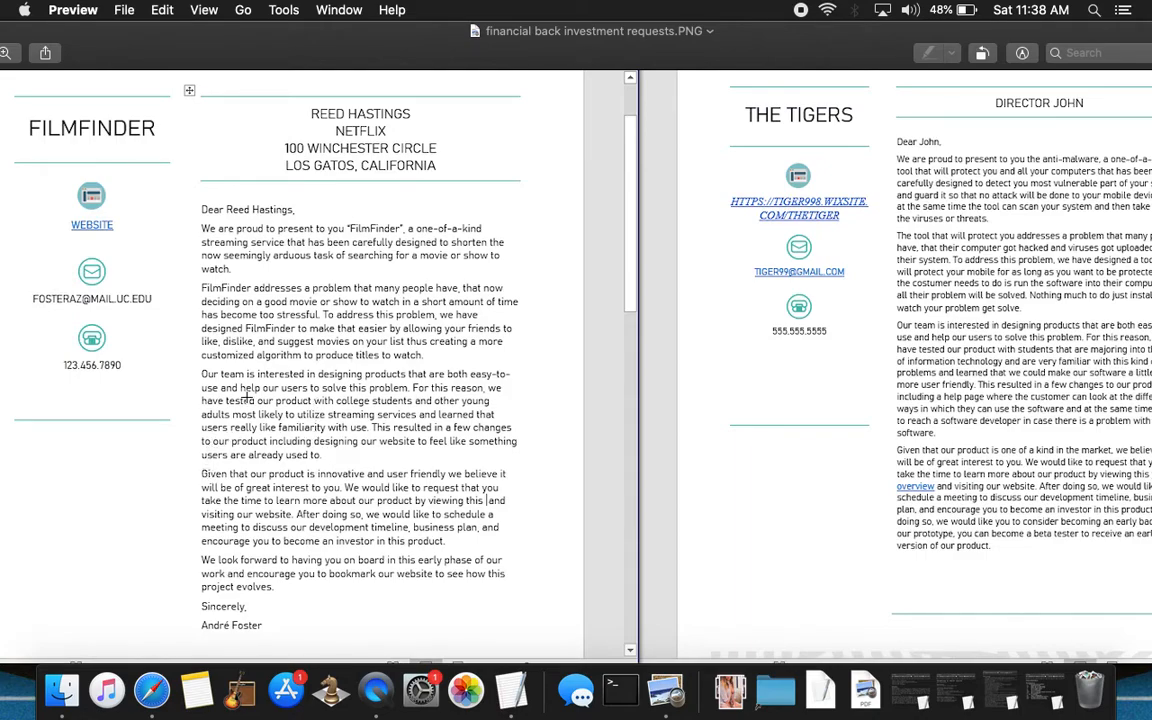
mouse_move(352, 487)
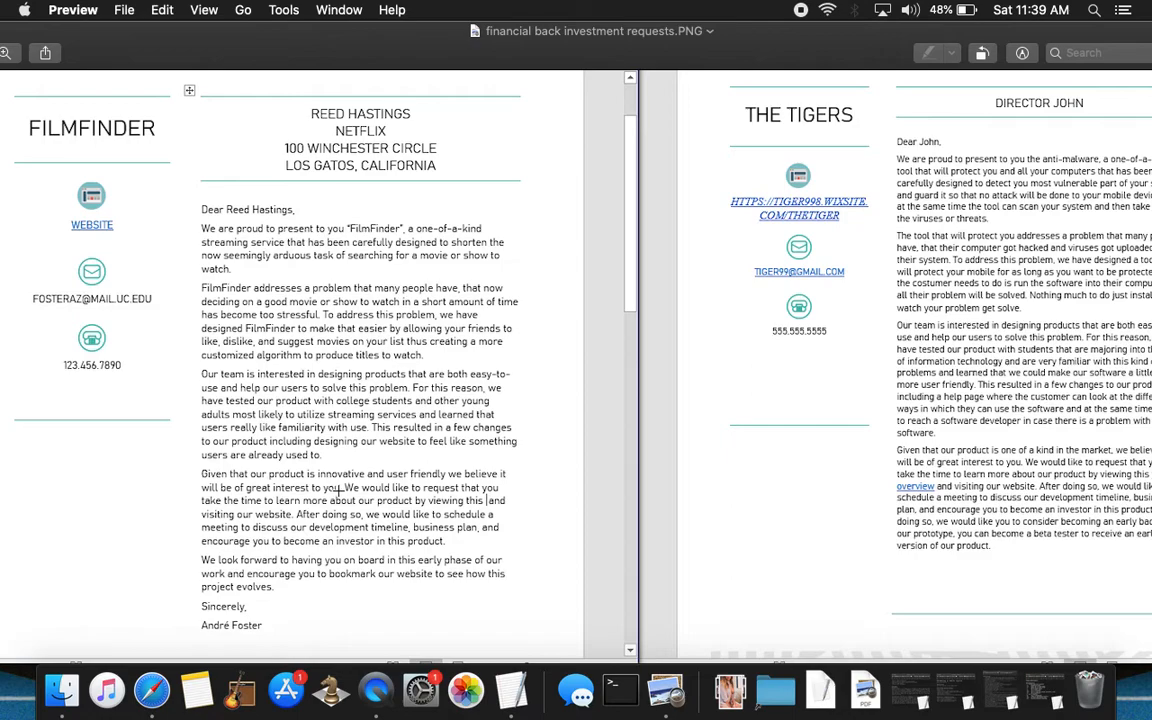
mouse_move(442, 453)
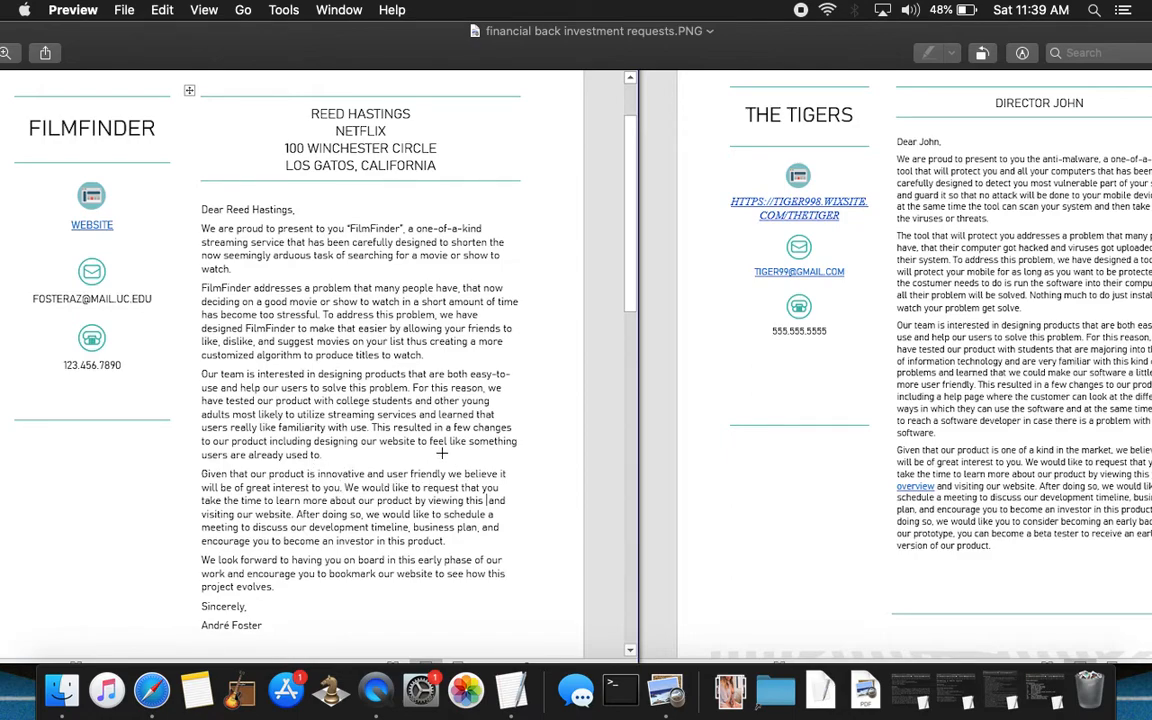
mouse_move(385, 453)
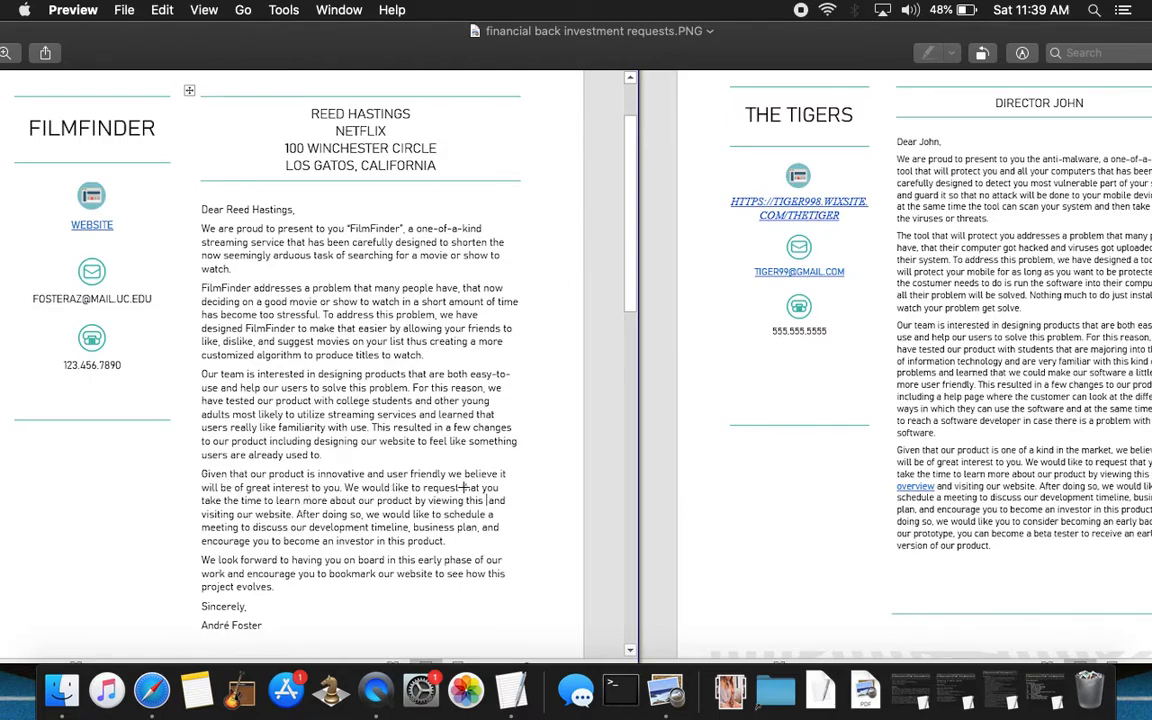
mouse_move(310, 497)
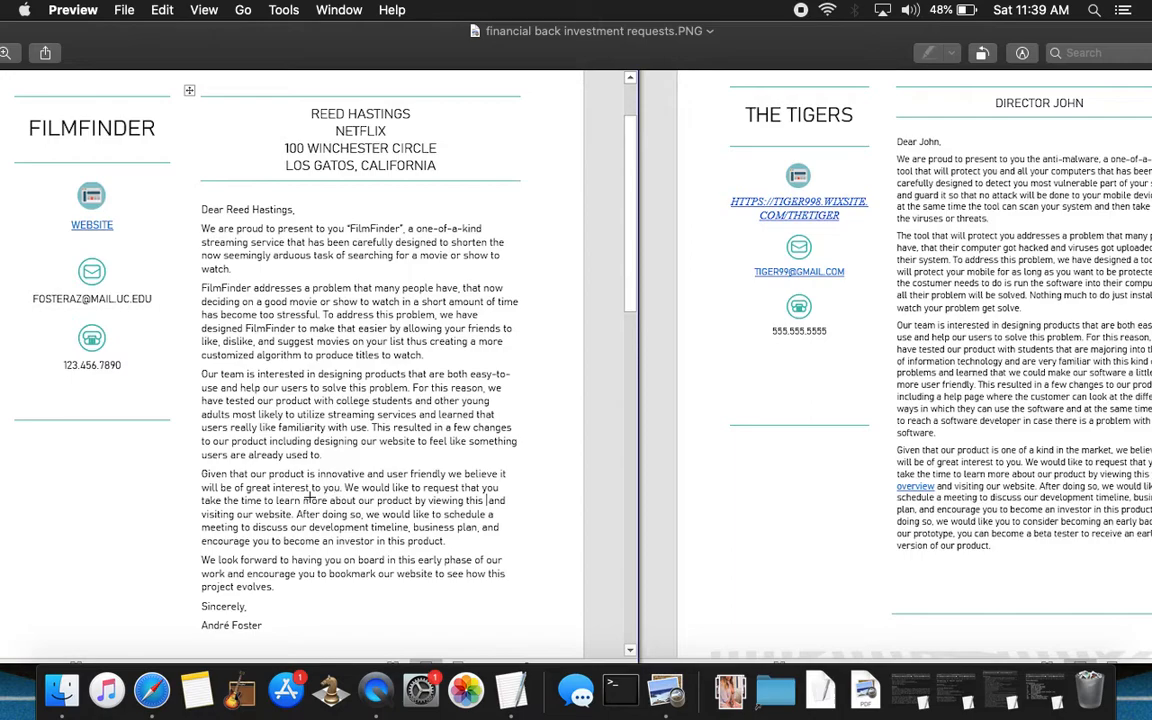
mouse_move(310, 515)
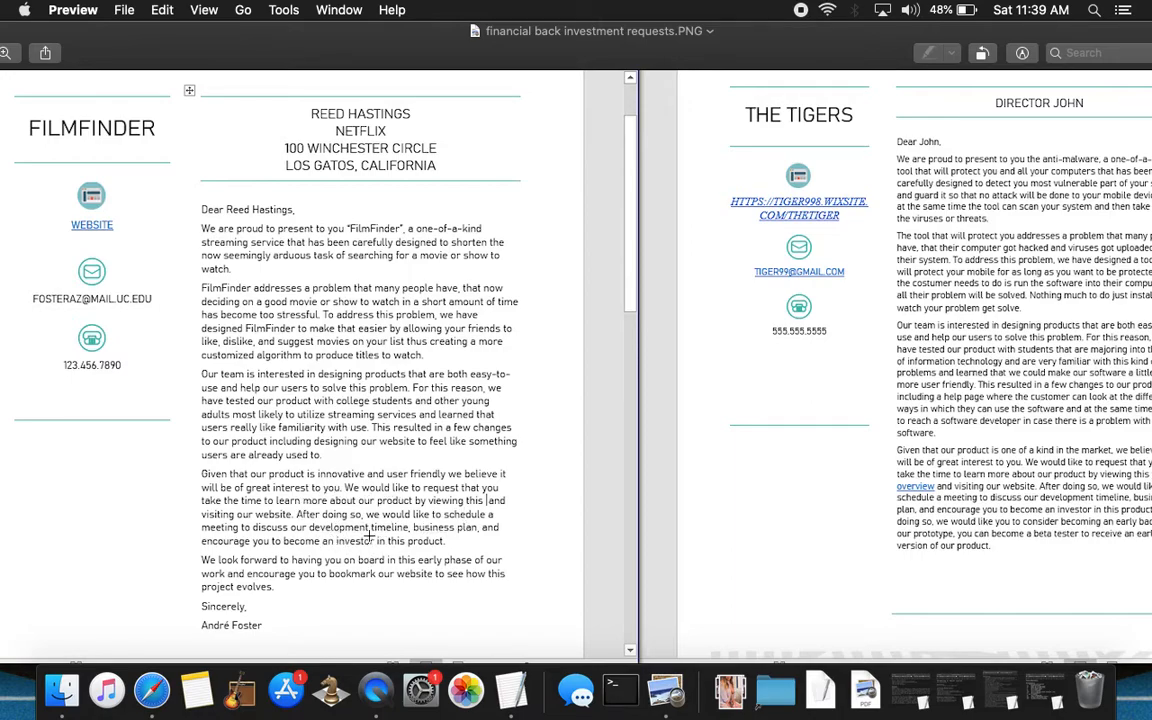
mouse_move(375, 510)
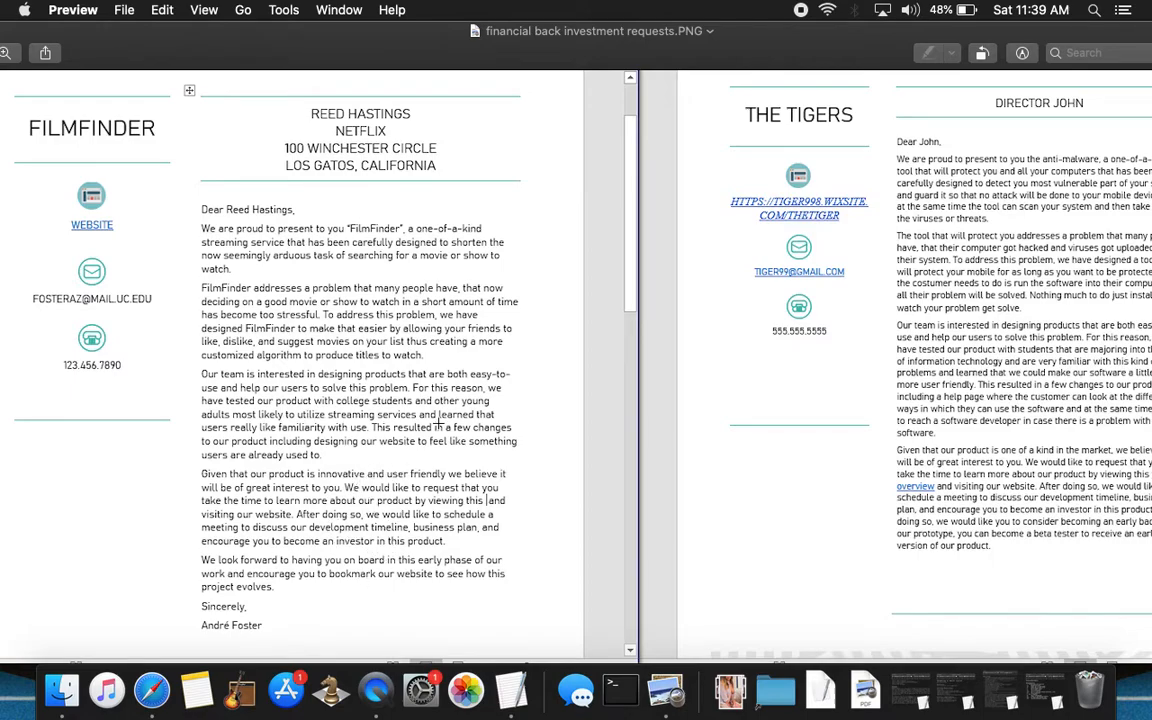
mouse_move(152, 689)
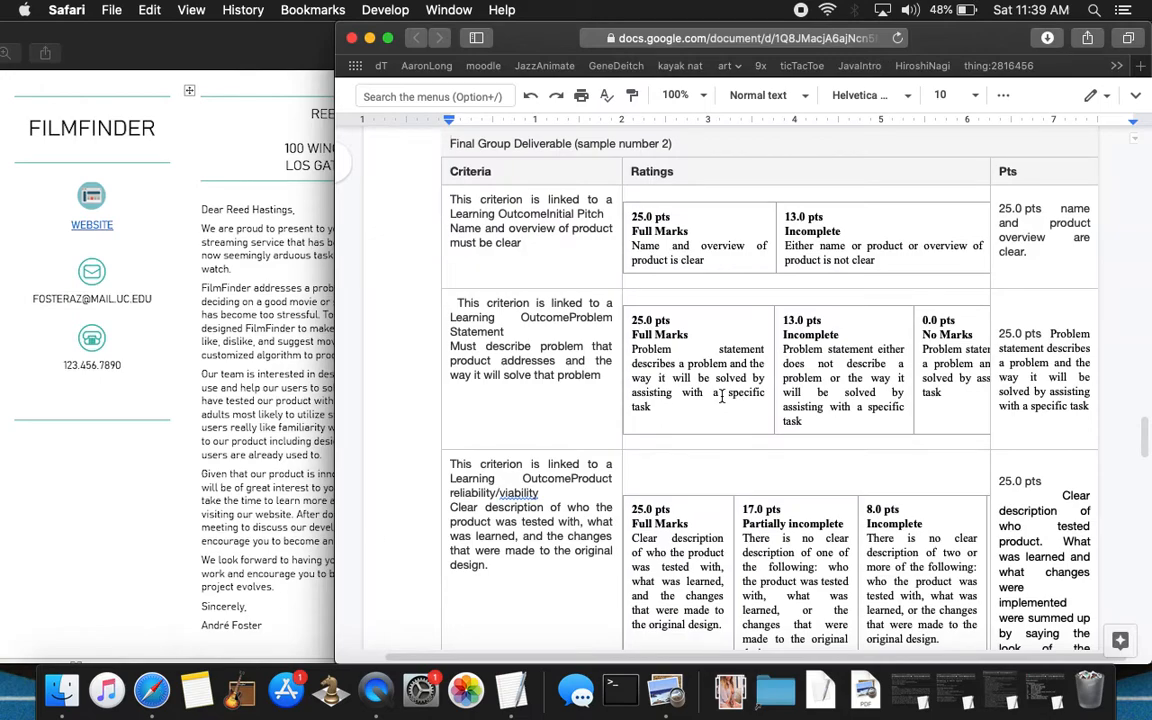
mouse_move(1082, 208)
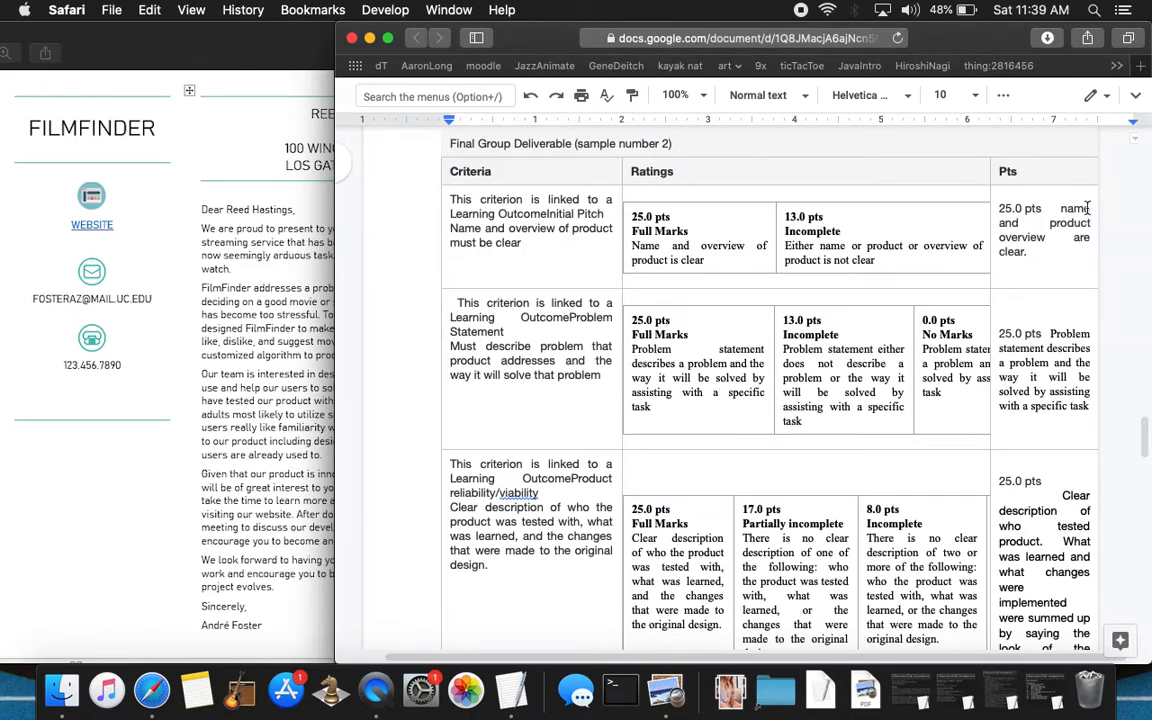
mouse_move(738, 258)
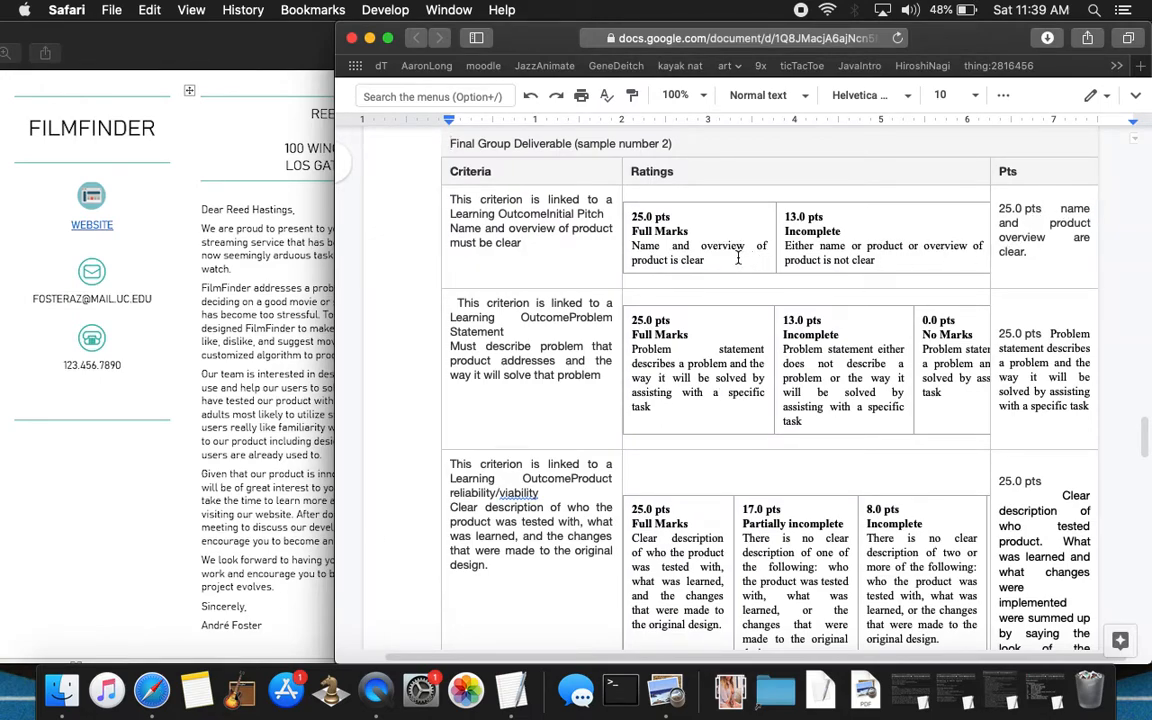
scroll("down", 3)
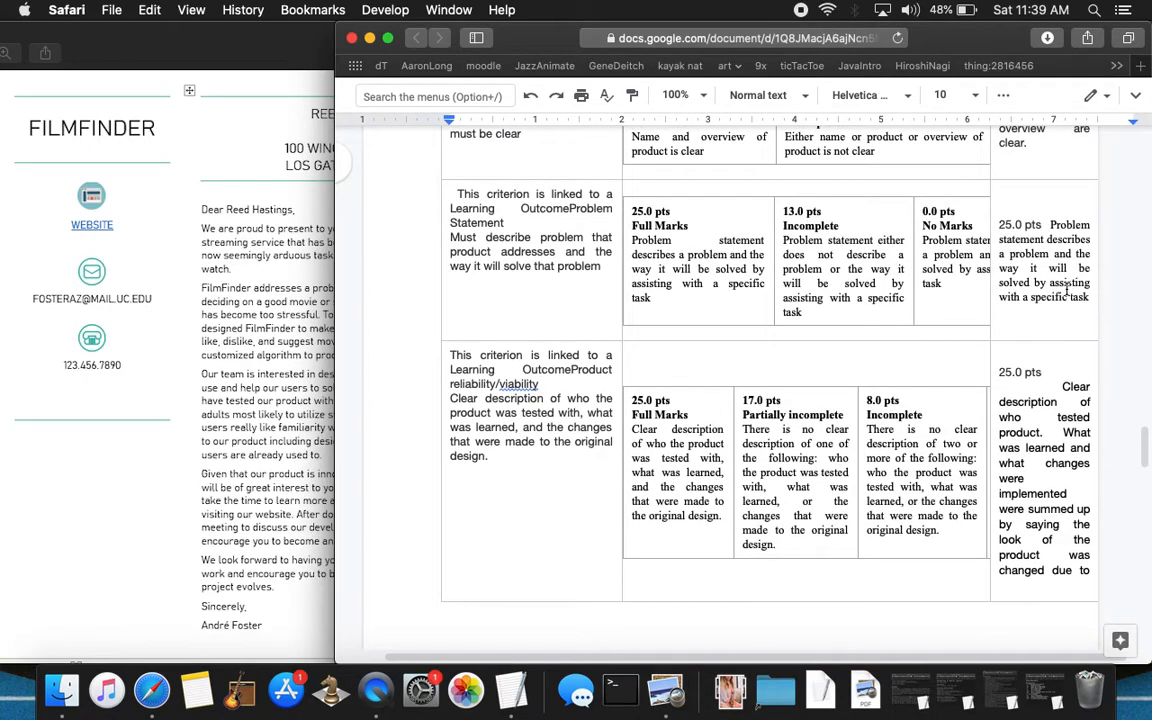
scroll("down", 3)
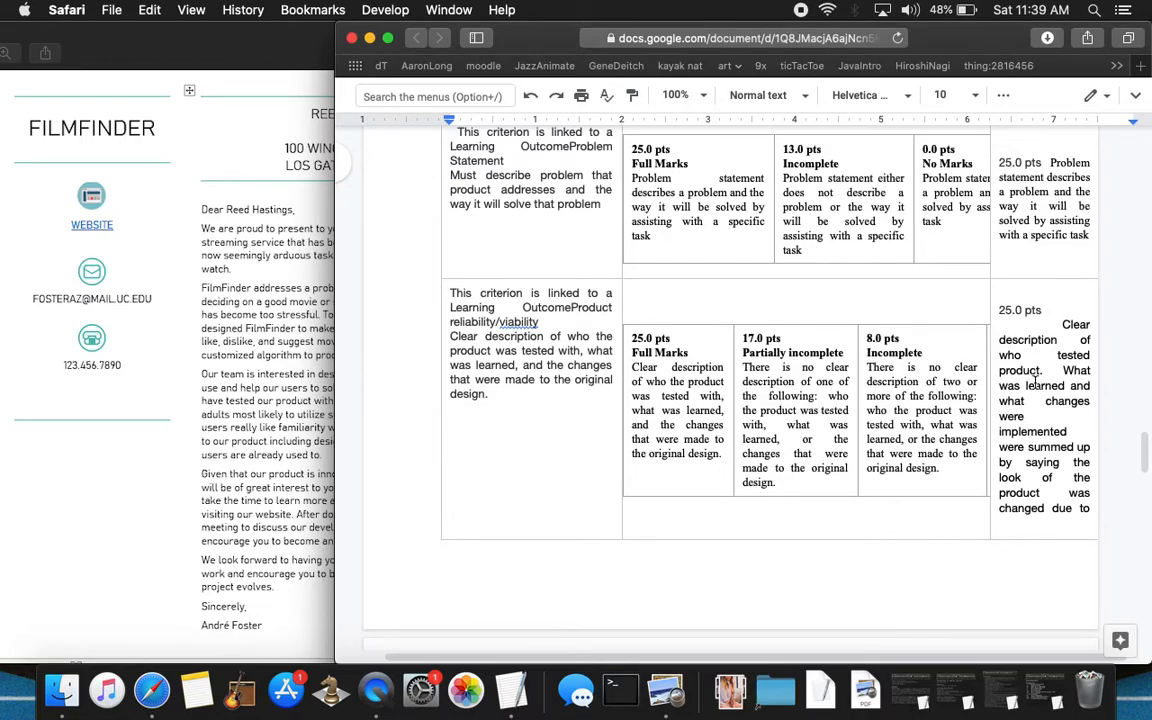
scroll("down", 3)
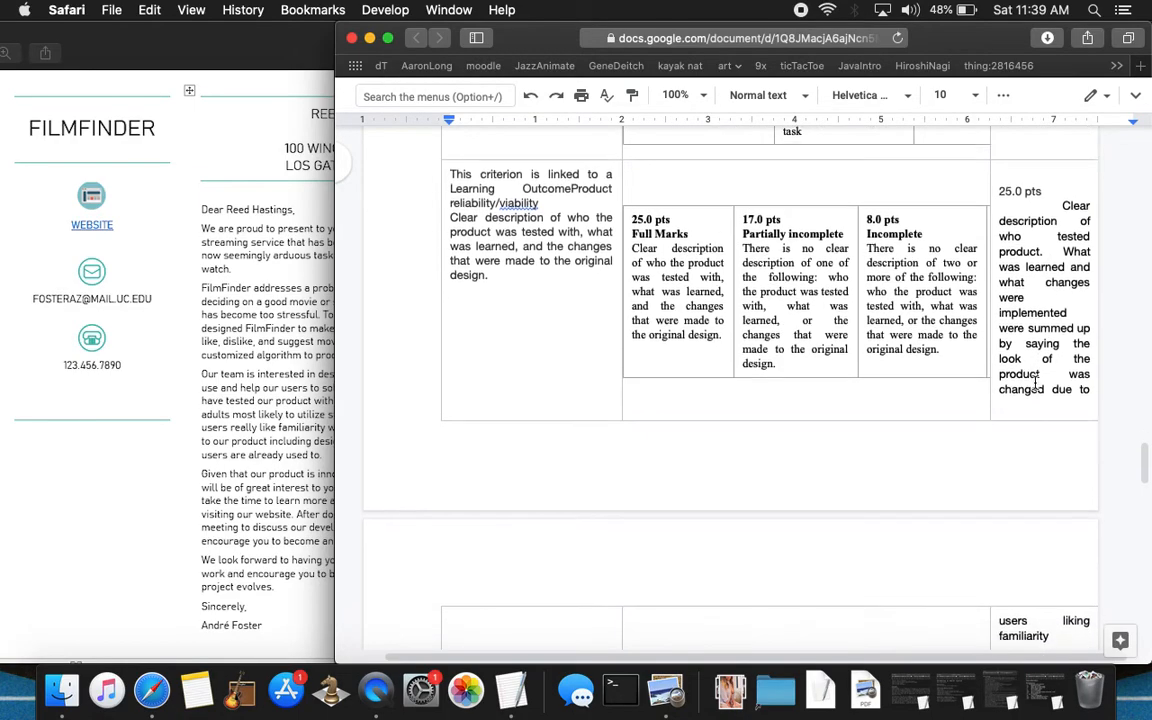
scroll("down", 3)
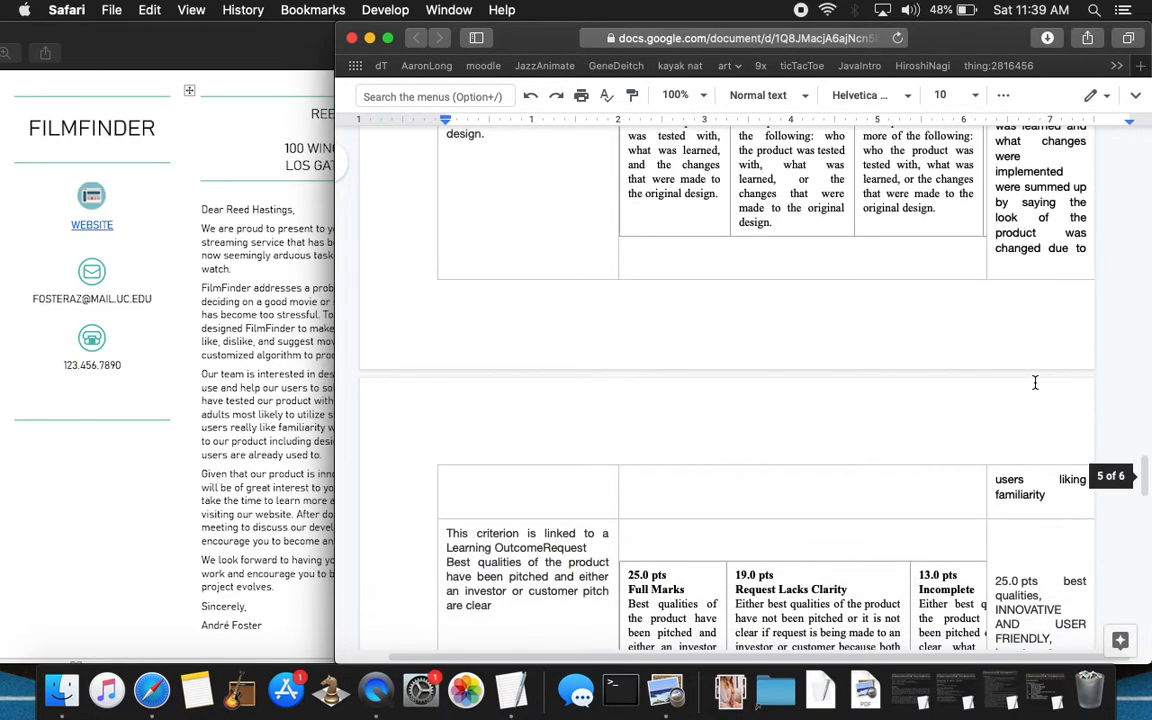
scroll("down", 3)
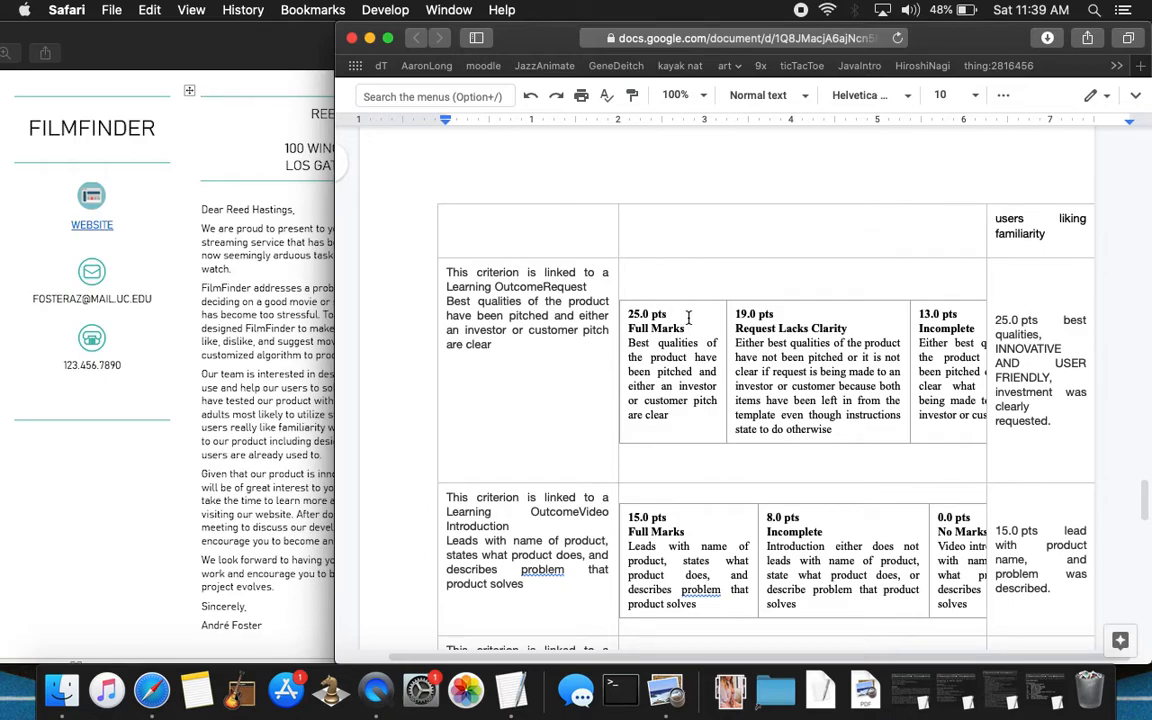
mouse_move(1068, 372)
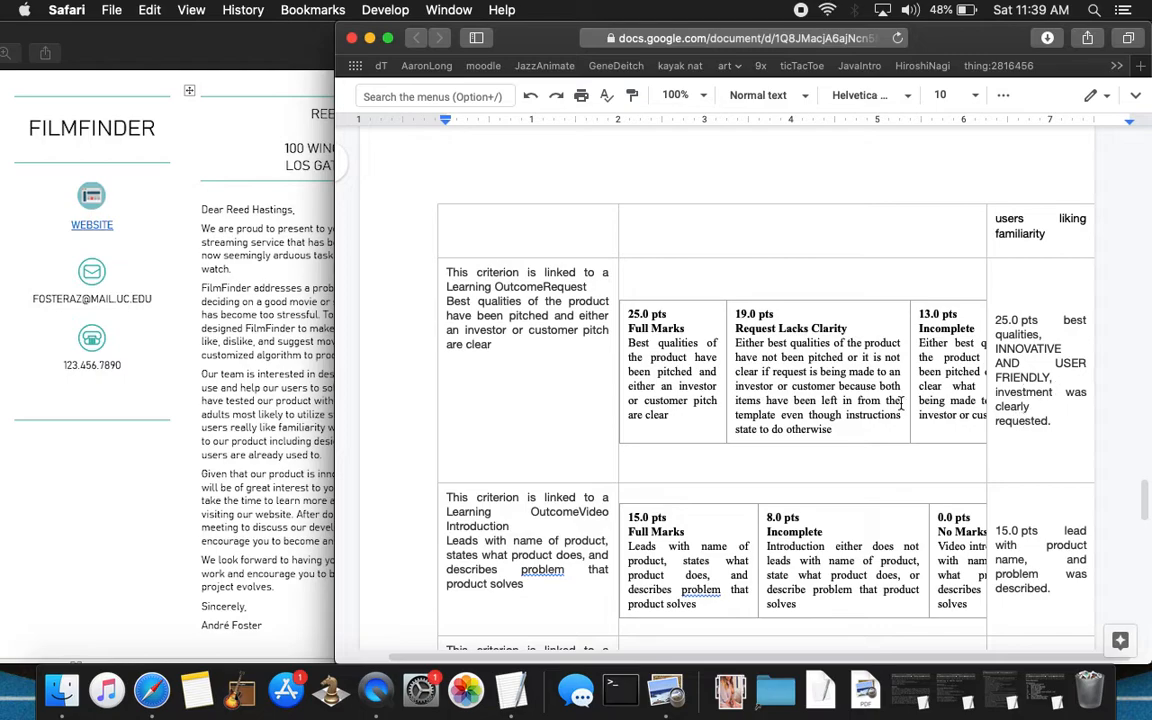
scroll("down", 3)
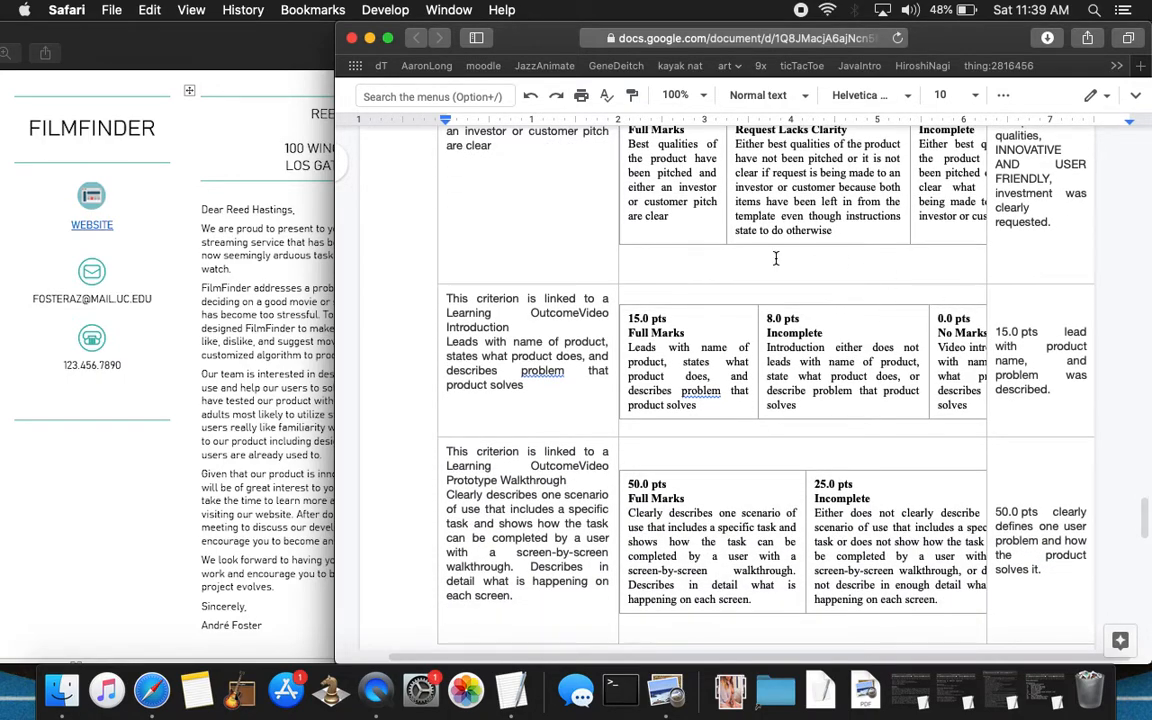
mouse_move(694, 320)
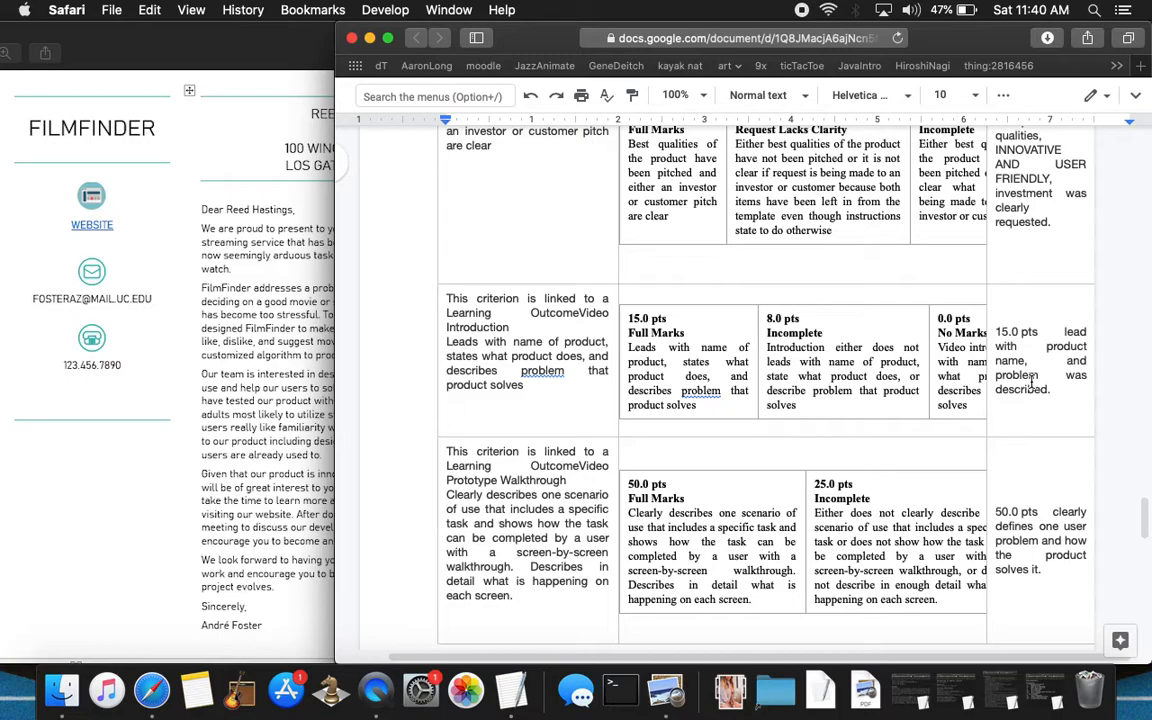
mouse_move(1051, 423)
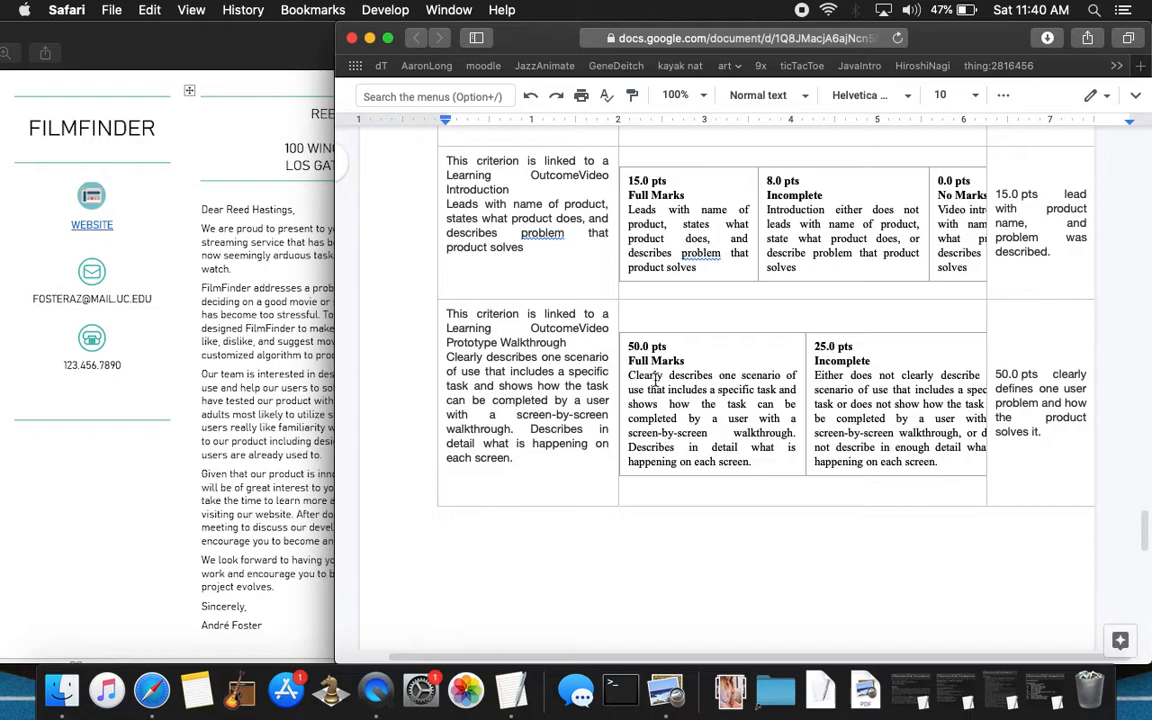
mouse_move(767, 385)
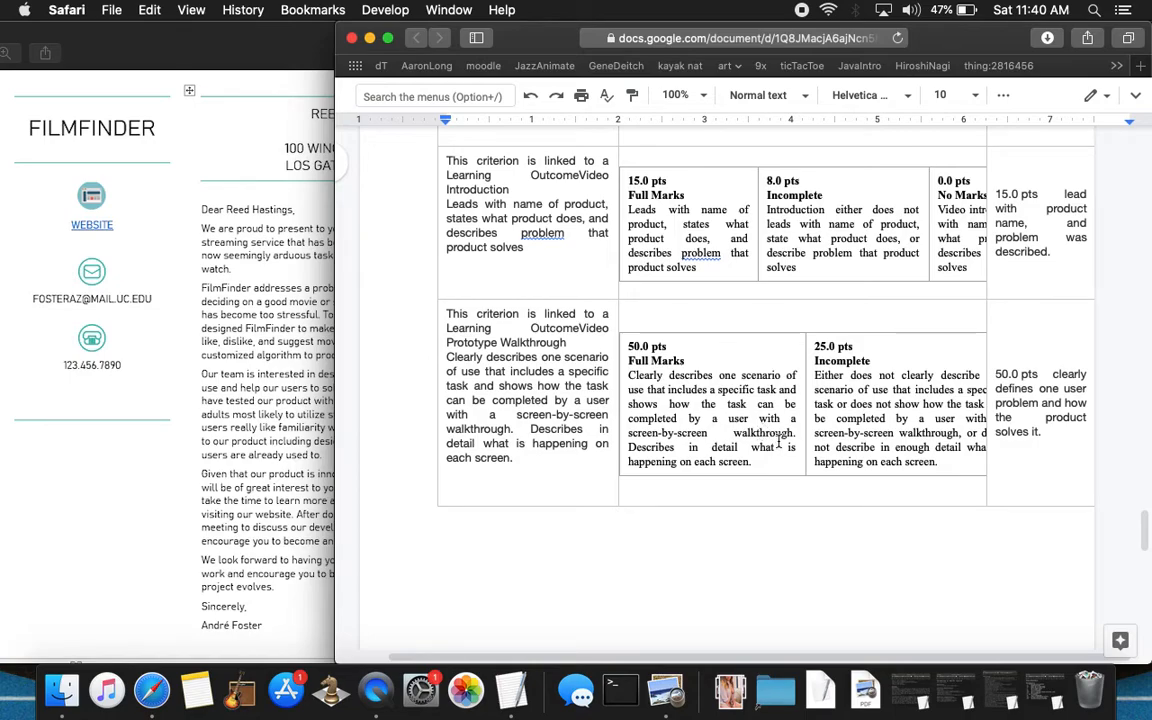
scroll("down", 3)
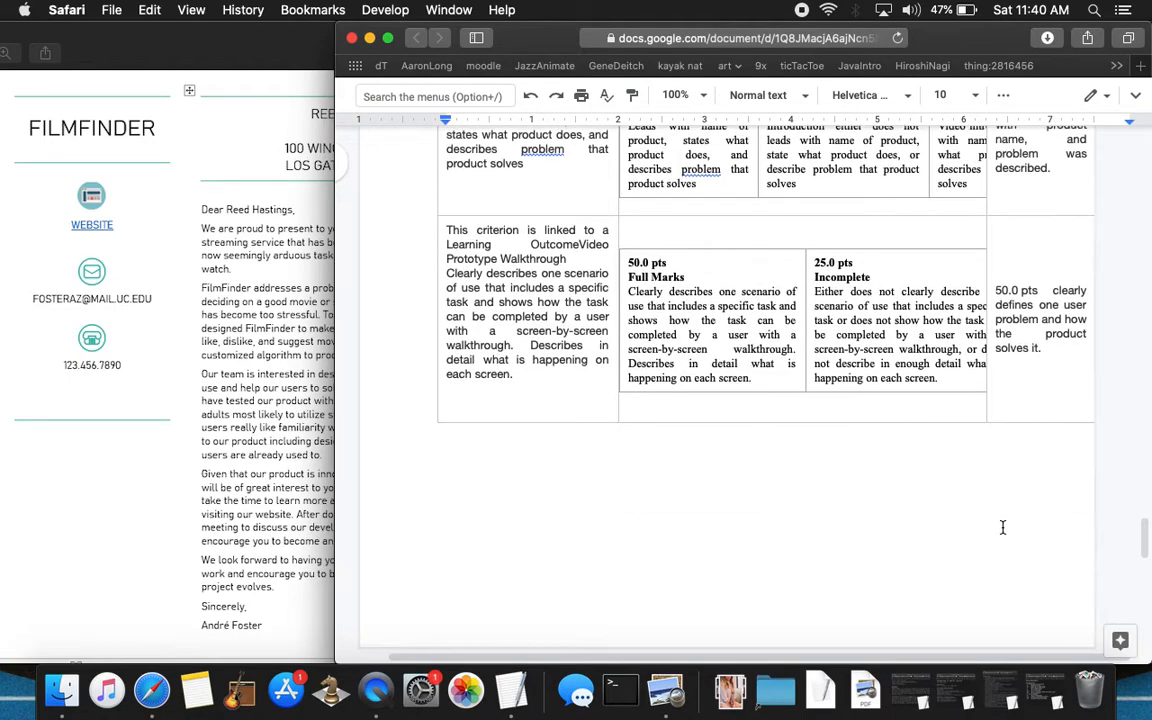
scroll("down", 3)
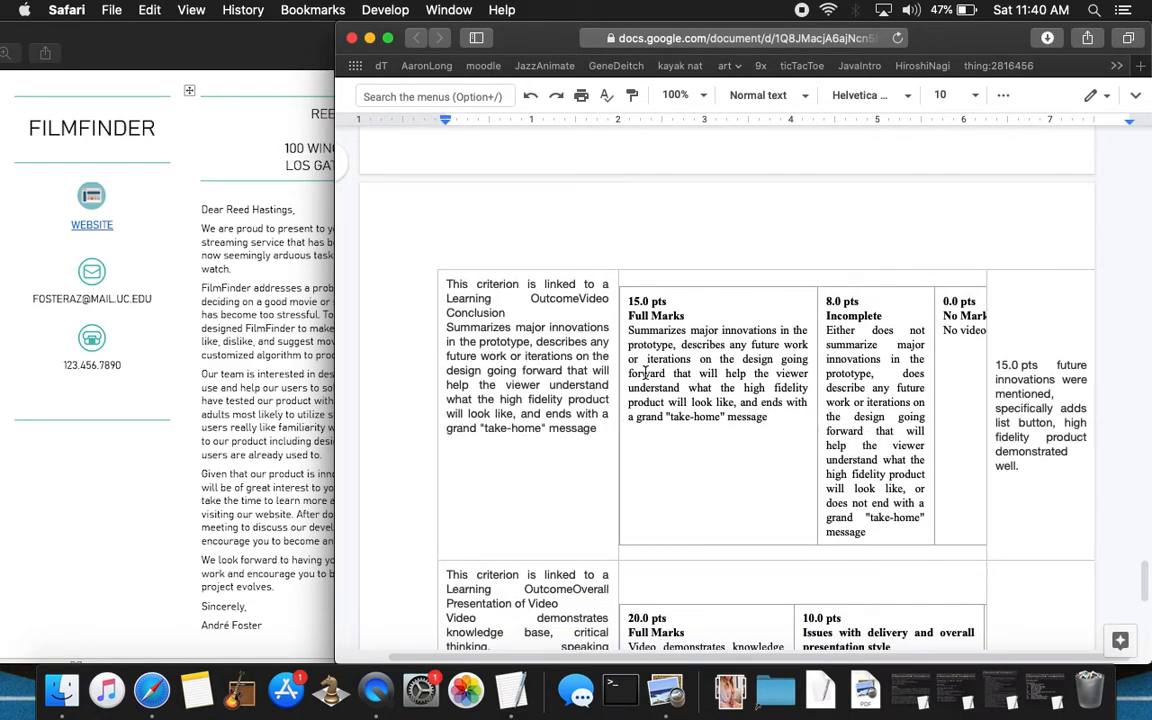
scroll("down", 3)
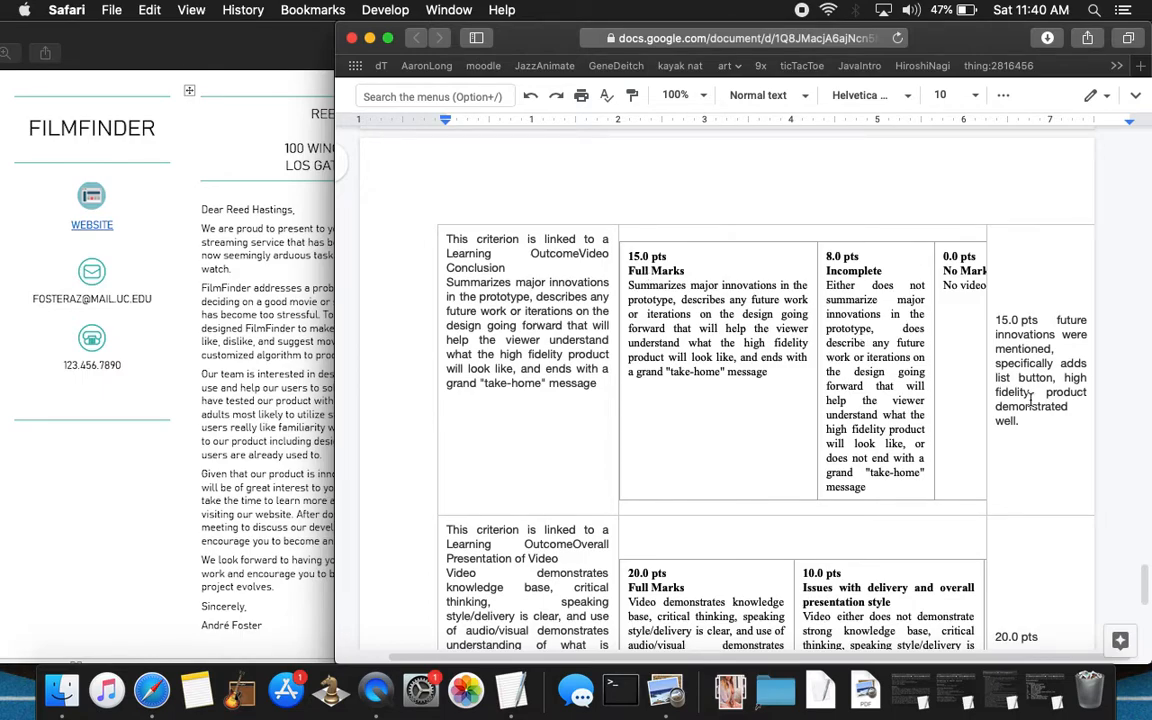
mouse_move(240, 247)
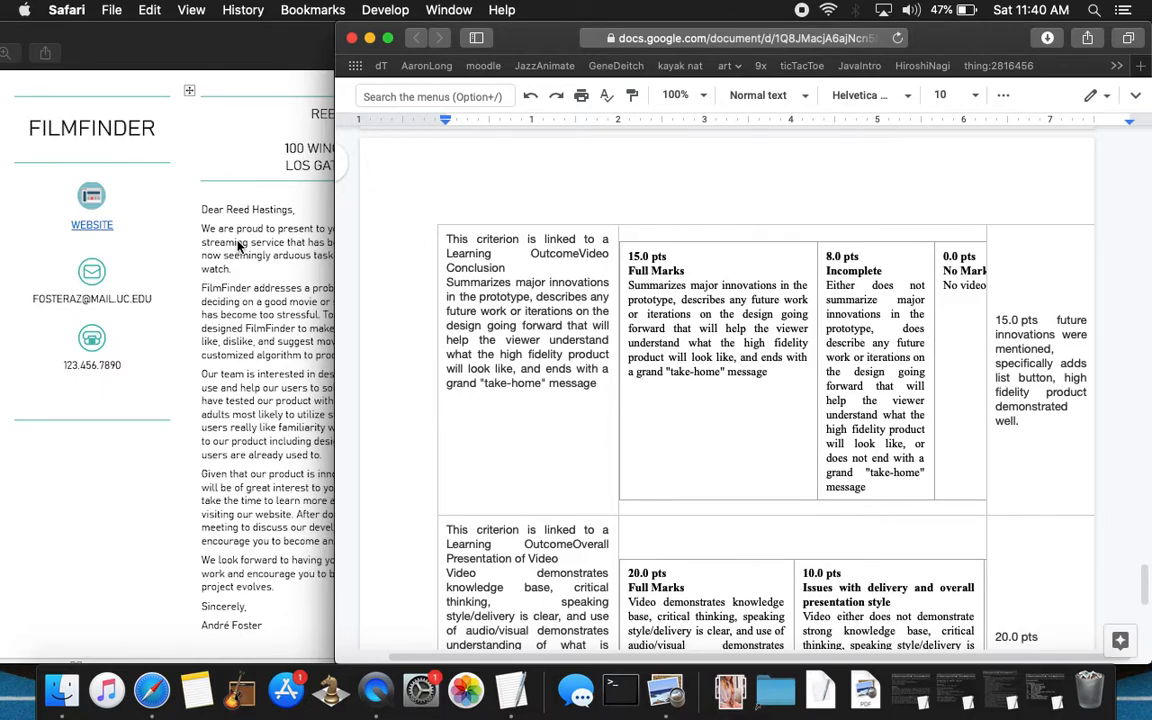
mouse_move(935, 300)
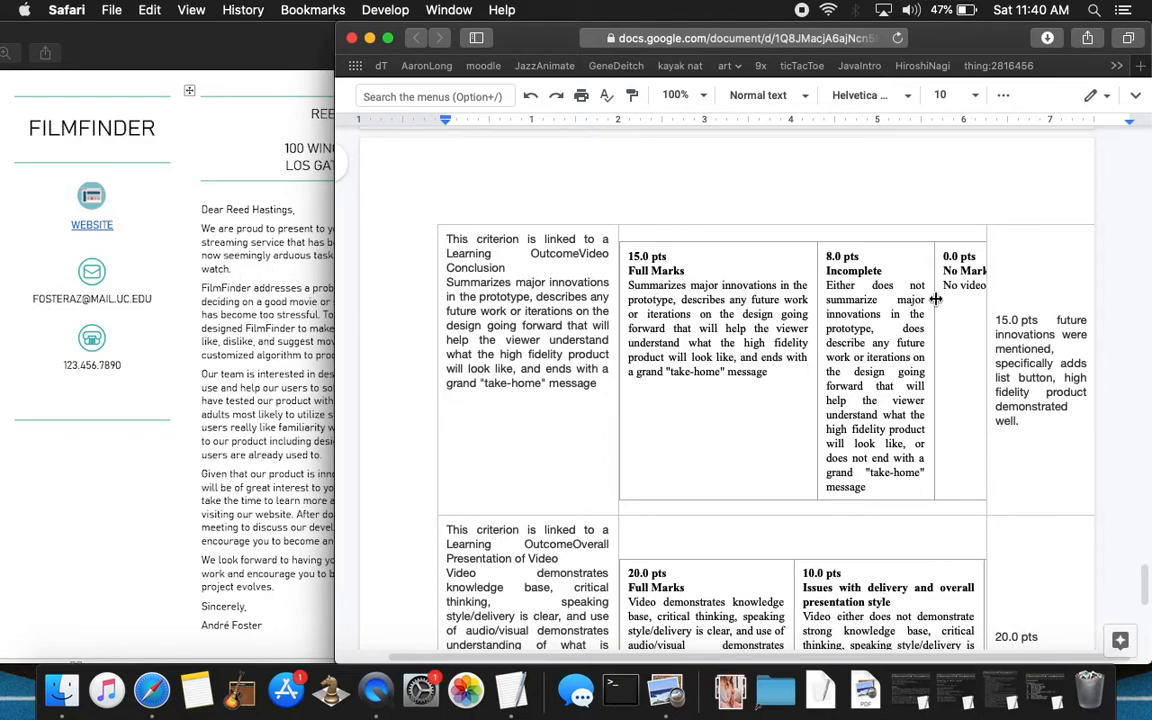
mouse_move(1062, 336)
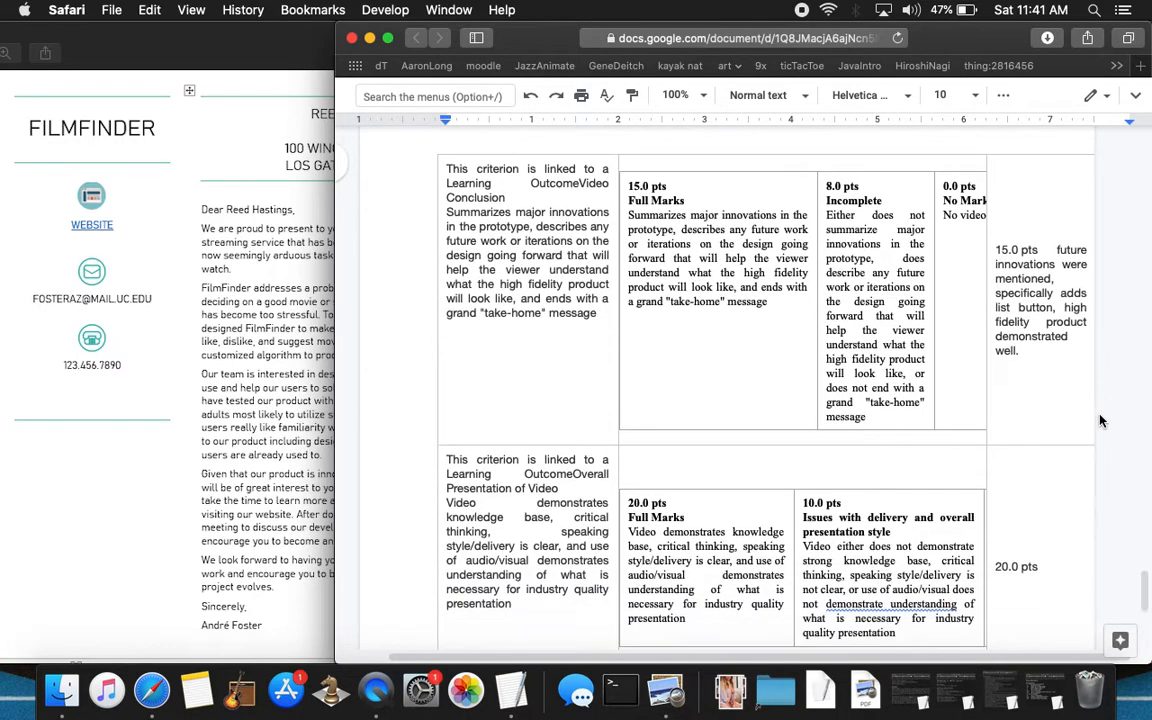
scroll("down", 3)
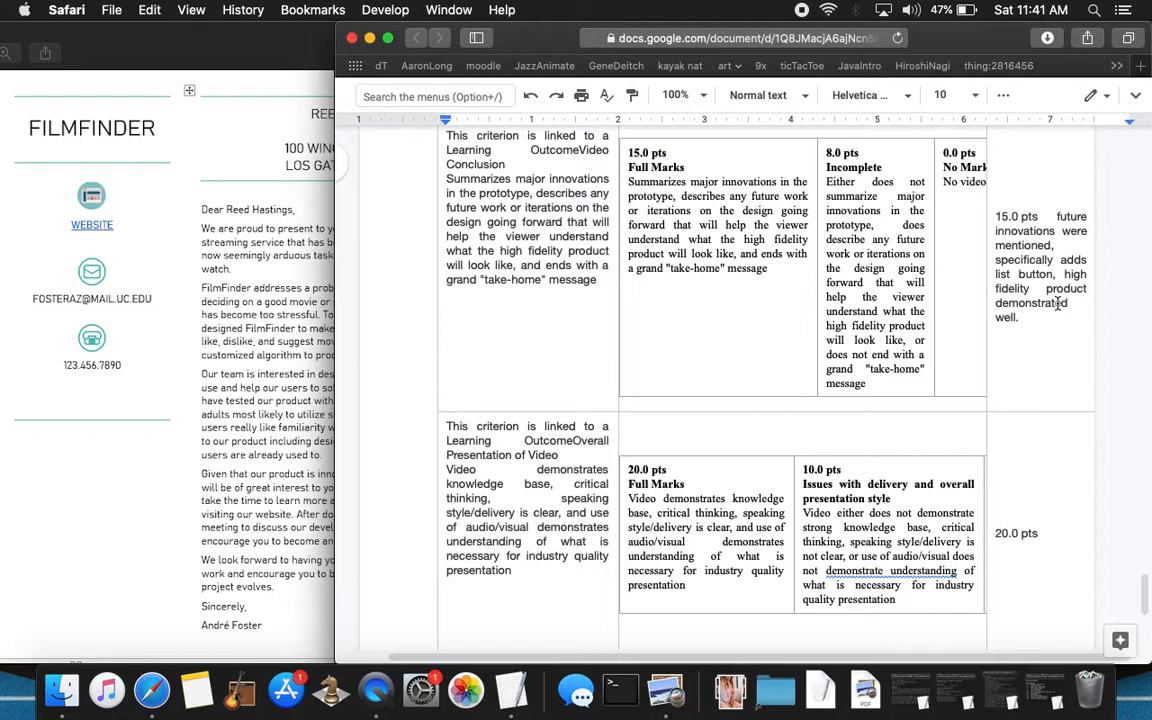
scroll("down", 3)
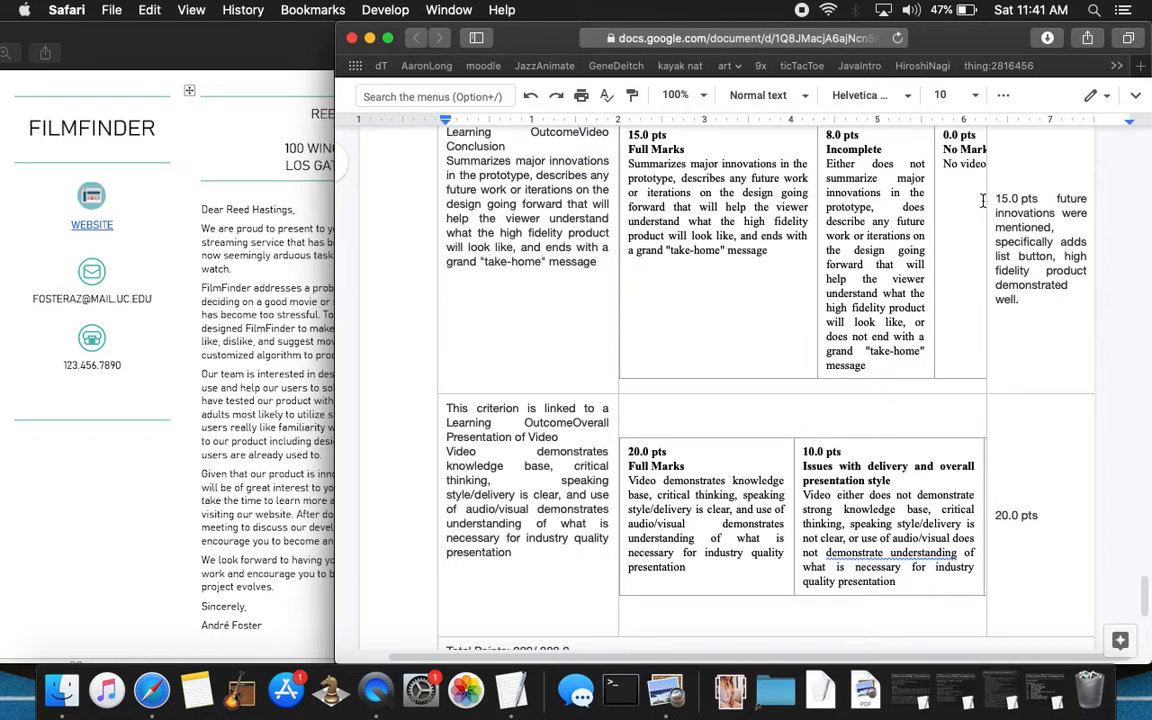
scroll("down", 3)
type("Suggestions: try including a more specifice")
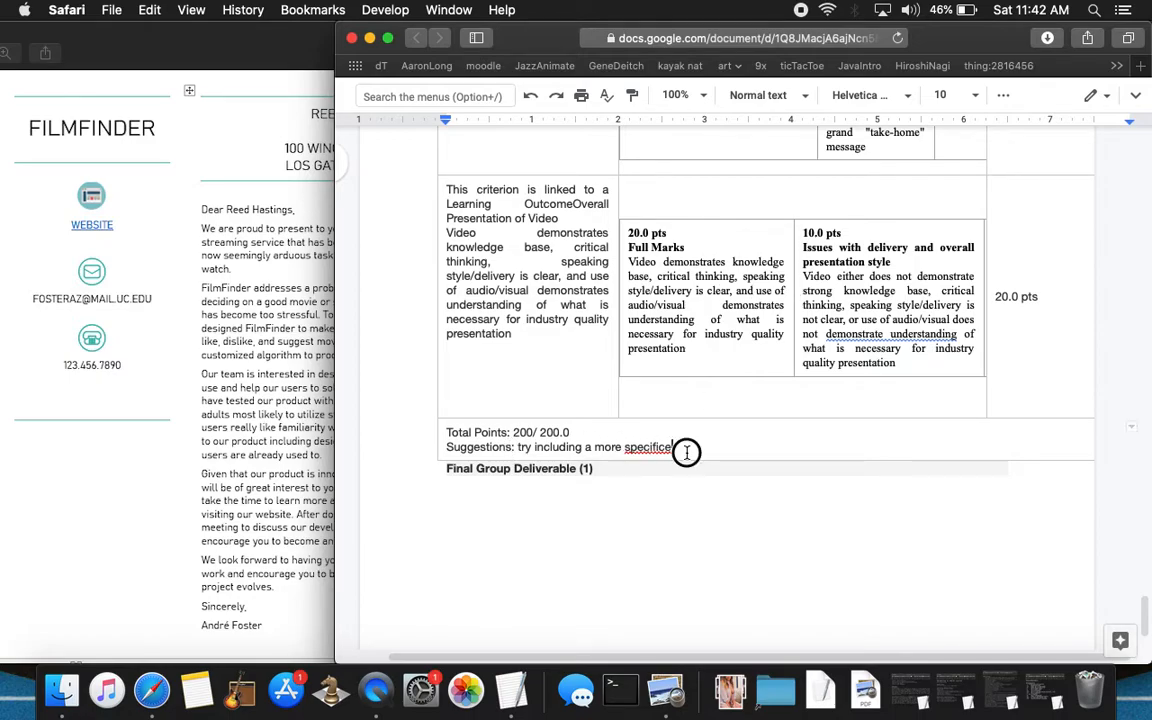
- Erase the partial suggestion text, leaving sample 2's Suggestions line empty
key("BackSpace")
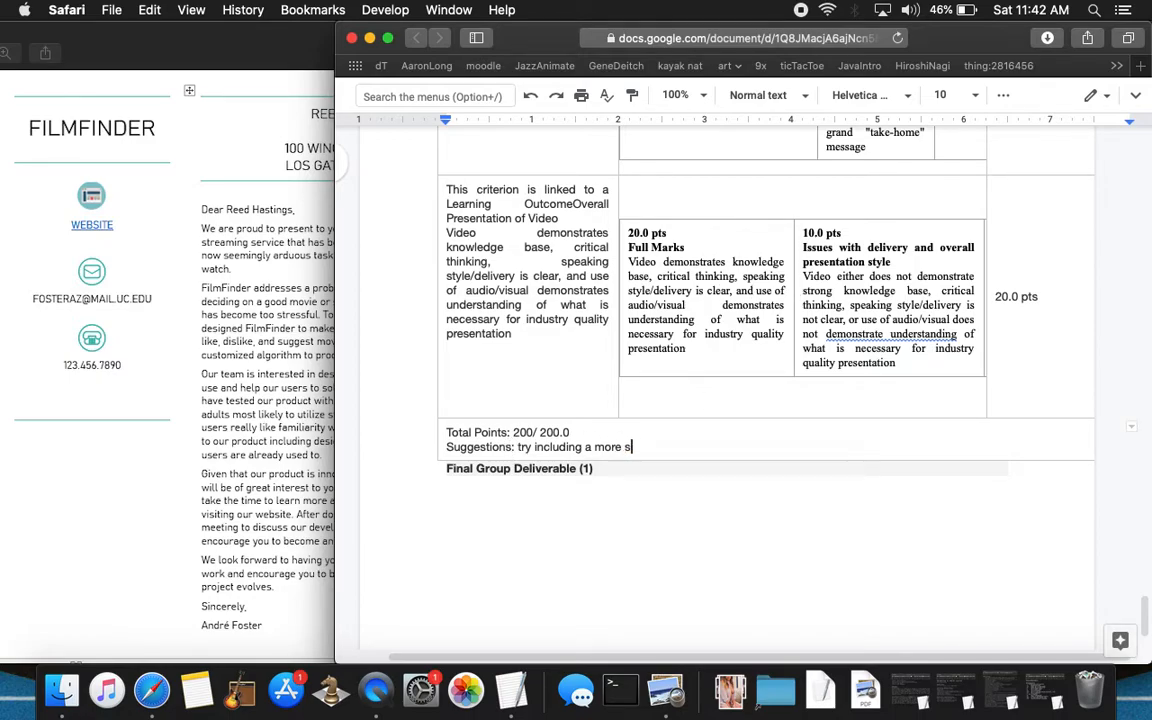
key("backspace")
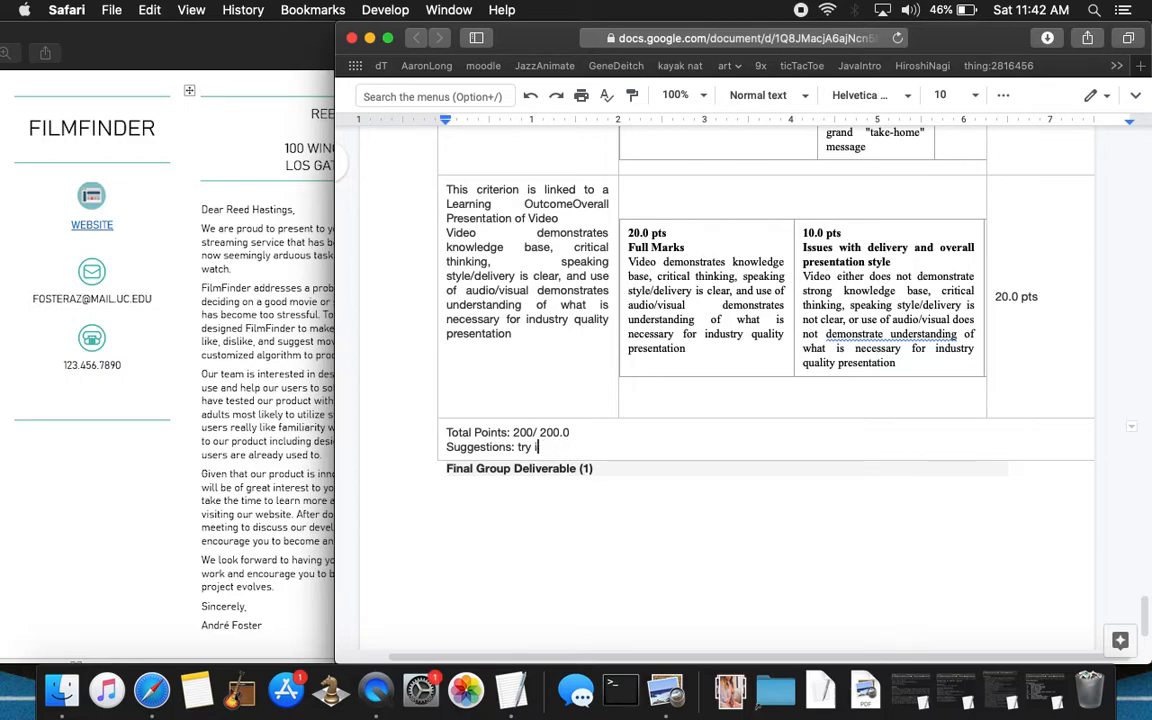
key("backspace")
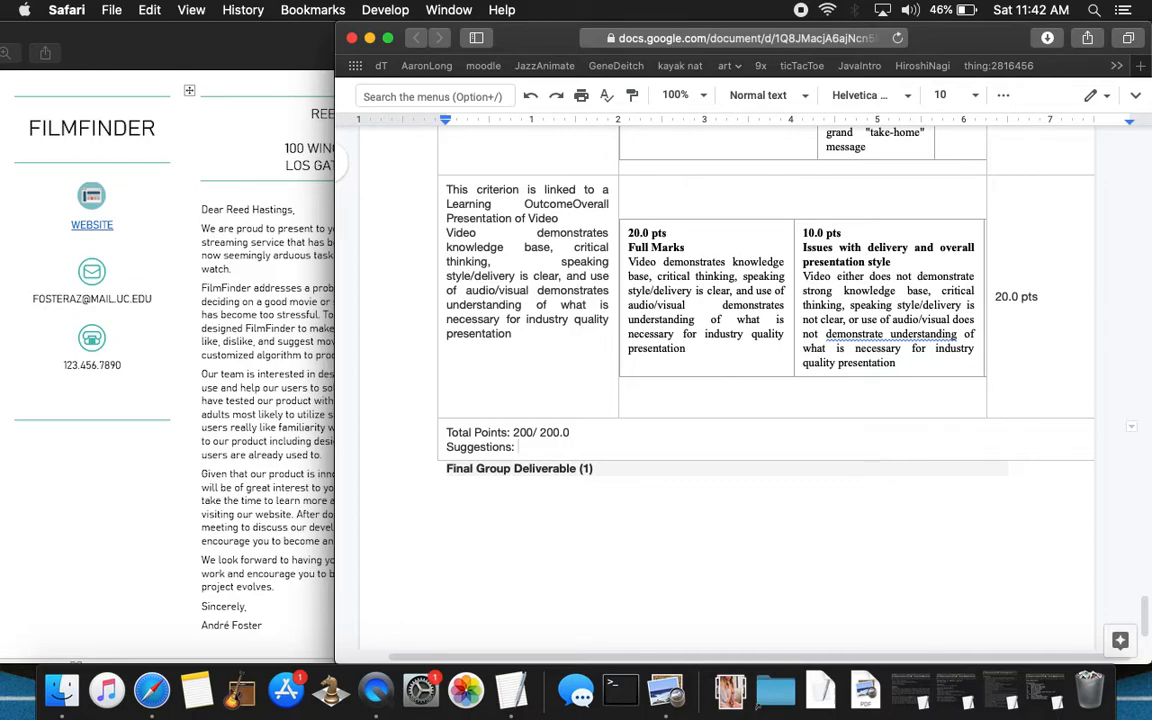
scroll("down", 3)
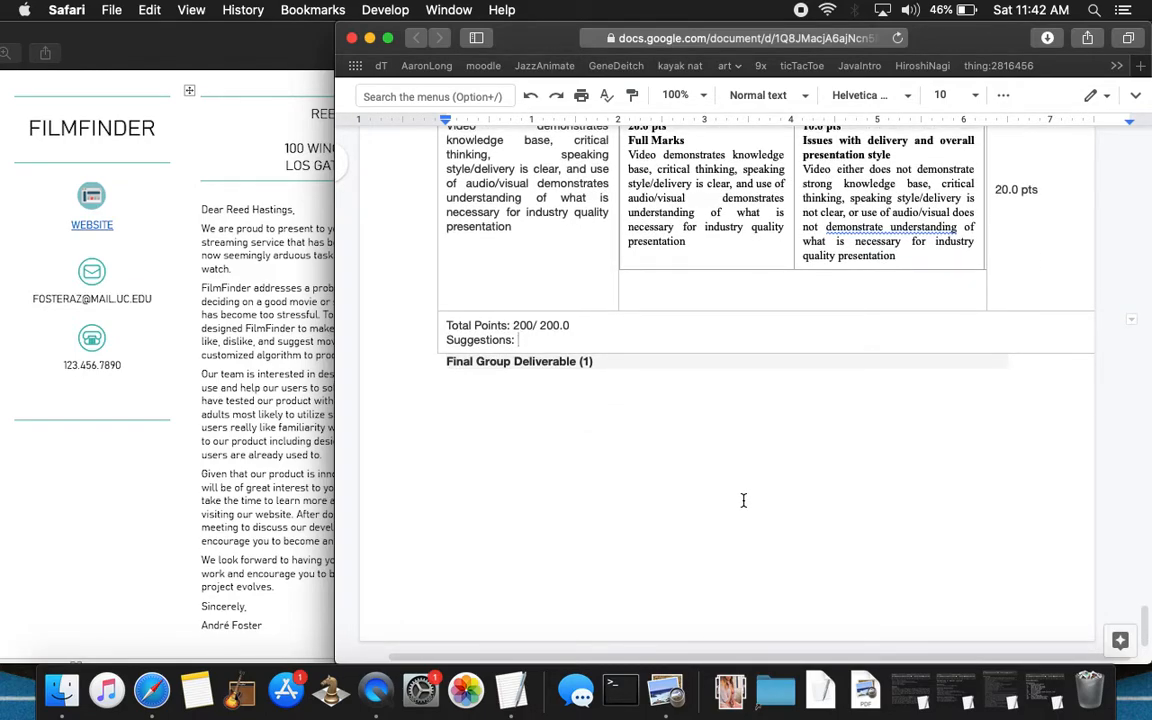
scroll("down", 3)
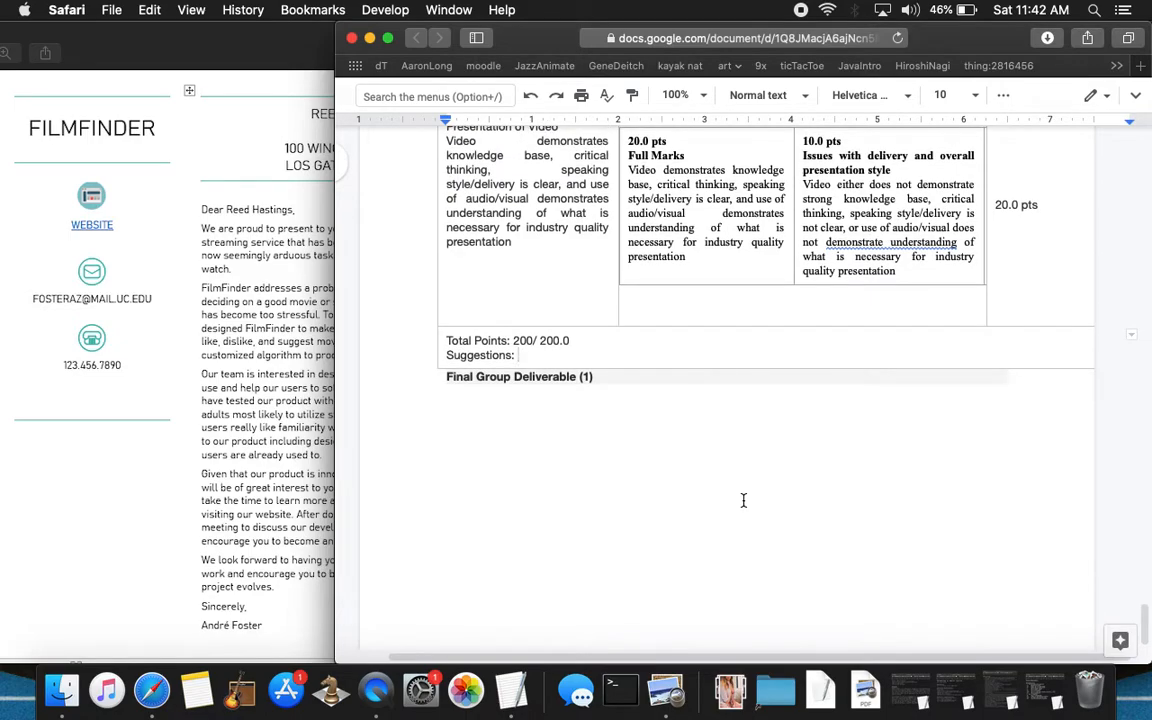
mouse_move(801, 10)
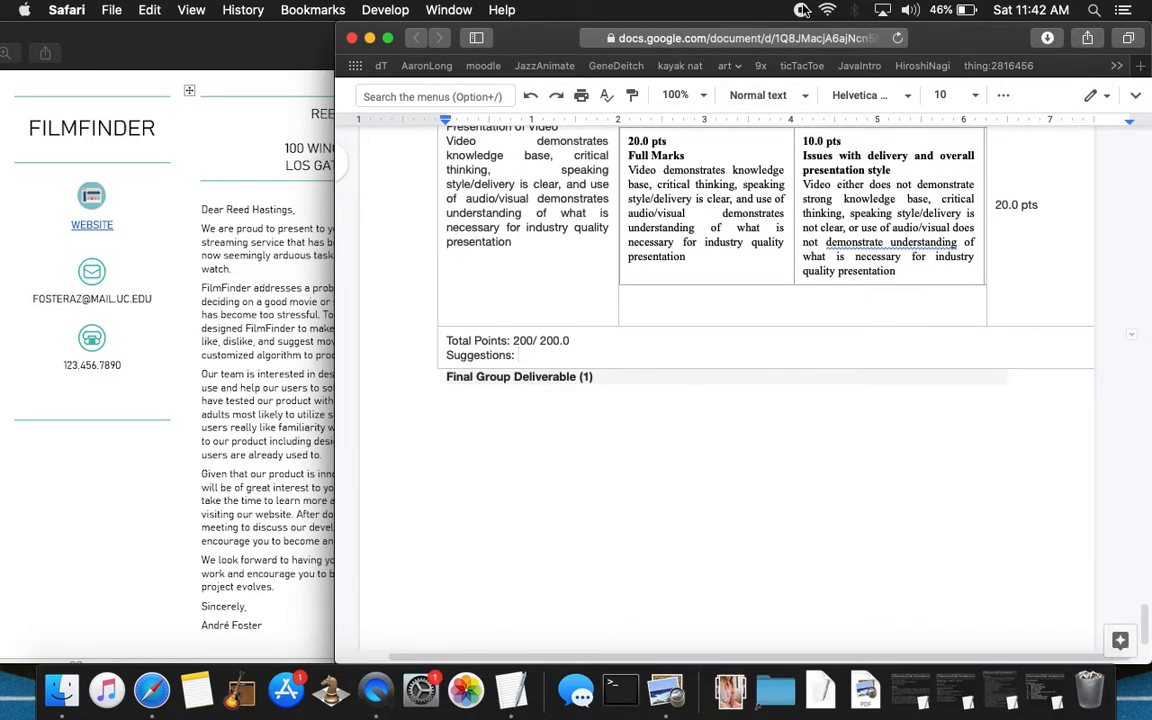
scroll("down", 3)
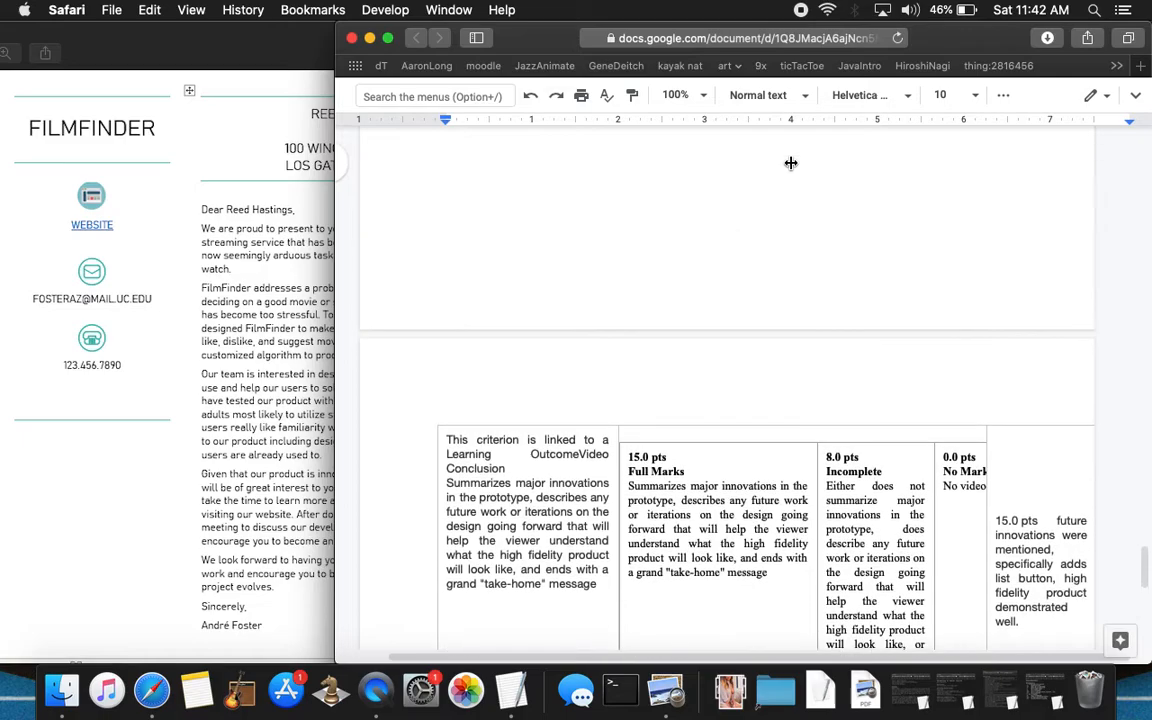
scroll("down", 3)
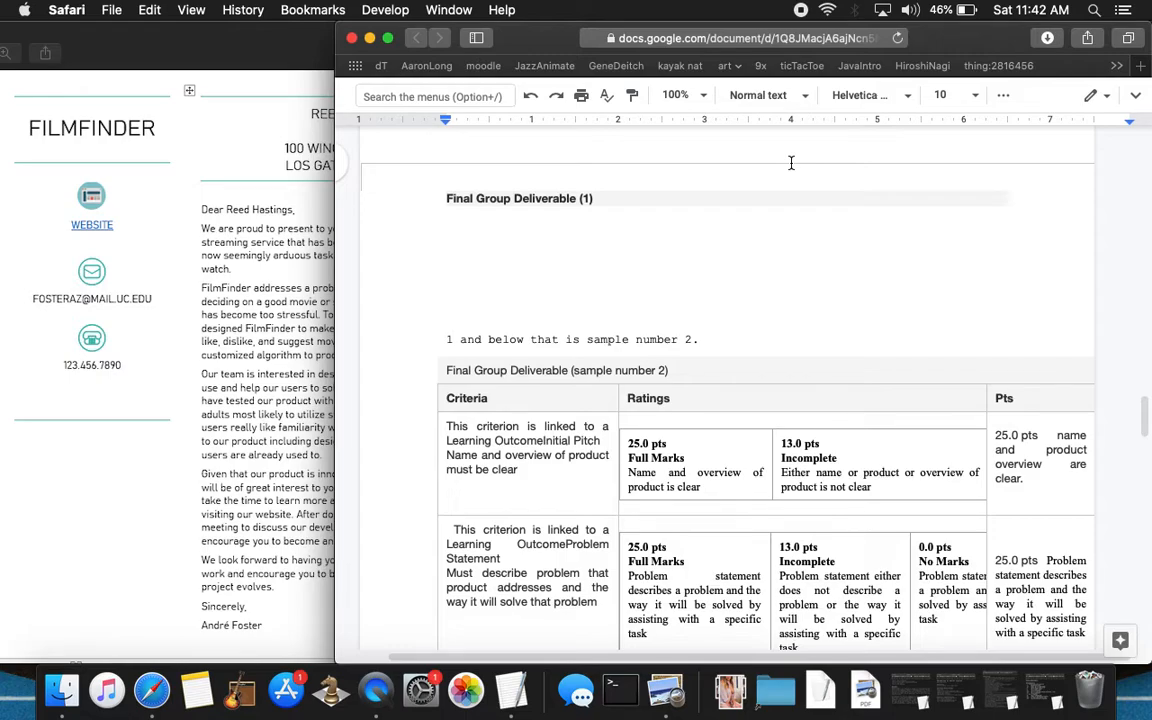
mouse_move(721, 233)
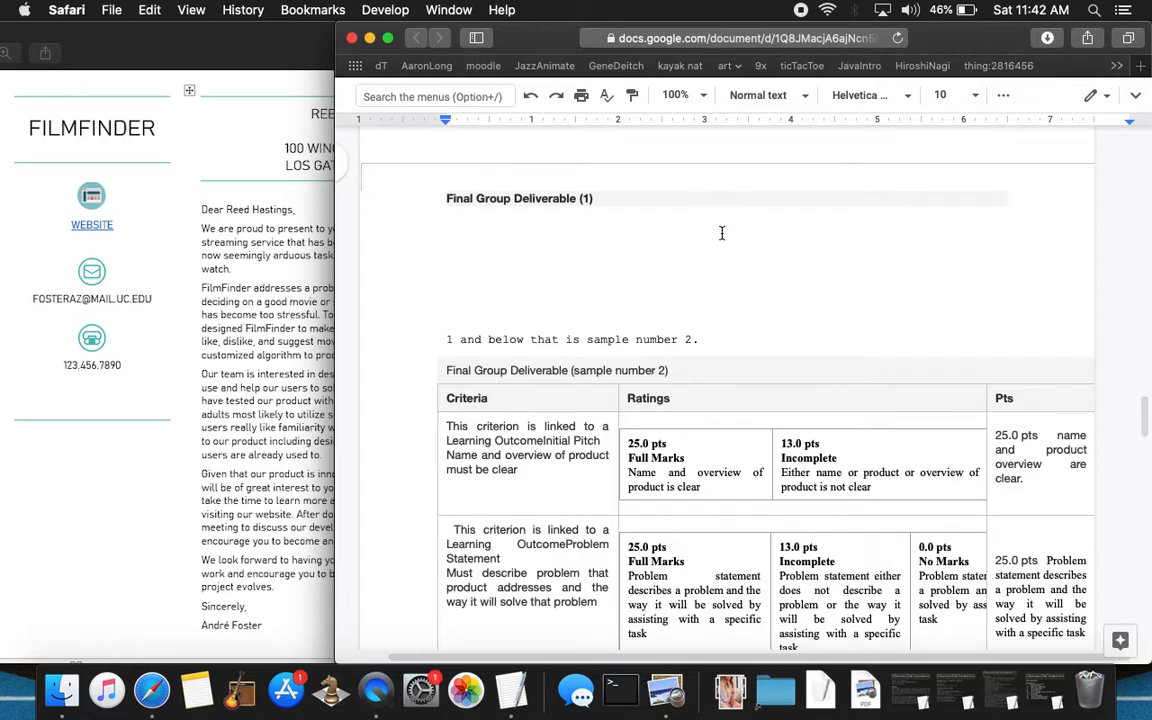